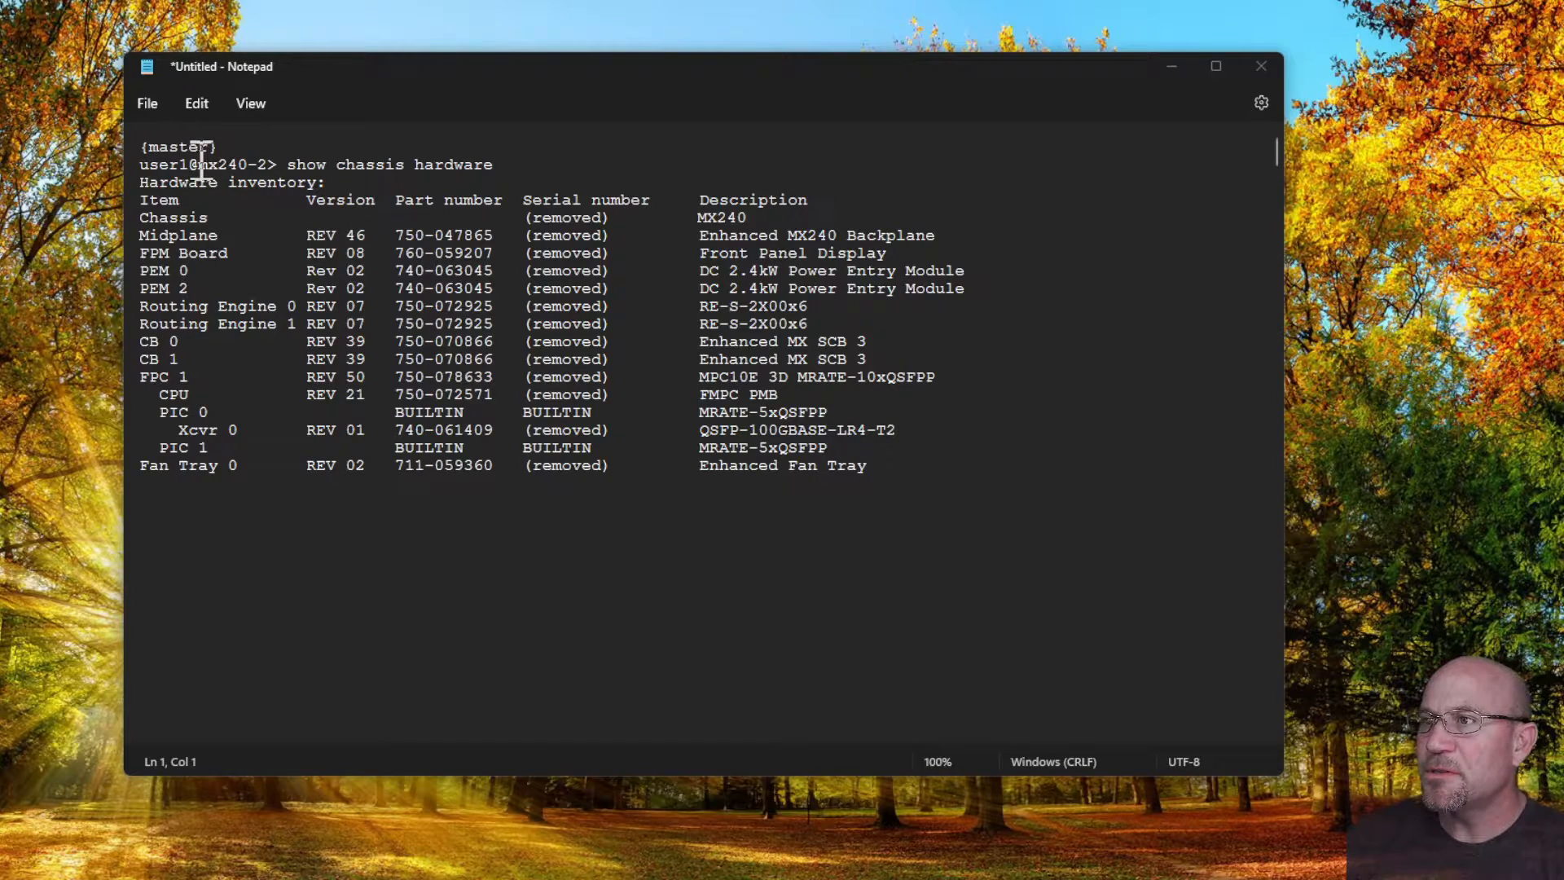
Step: Highlight RE-S-2X00x6 and the FPC 1 slot, then scroll to the MPC10E-10C-MRATE port diagram
double_click(720, 217)
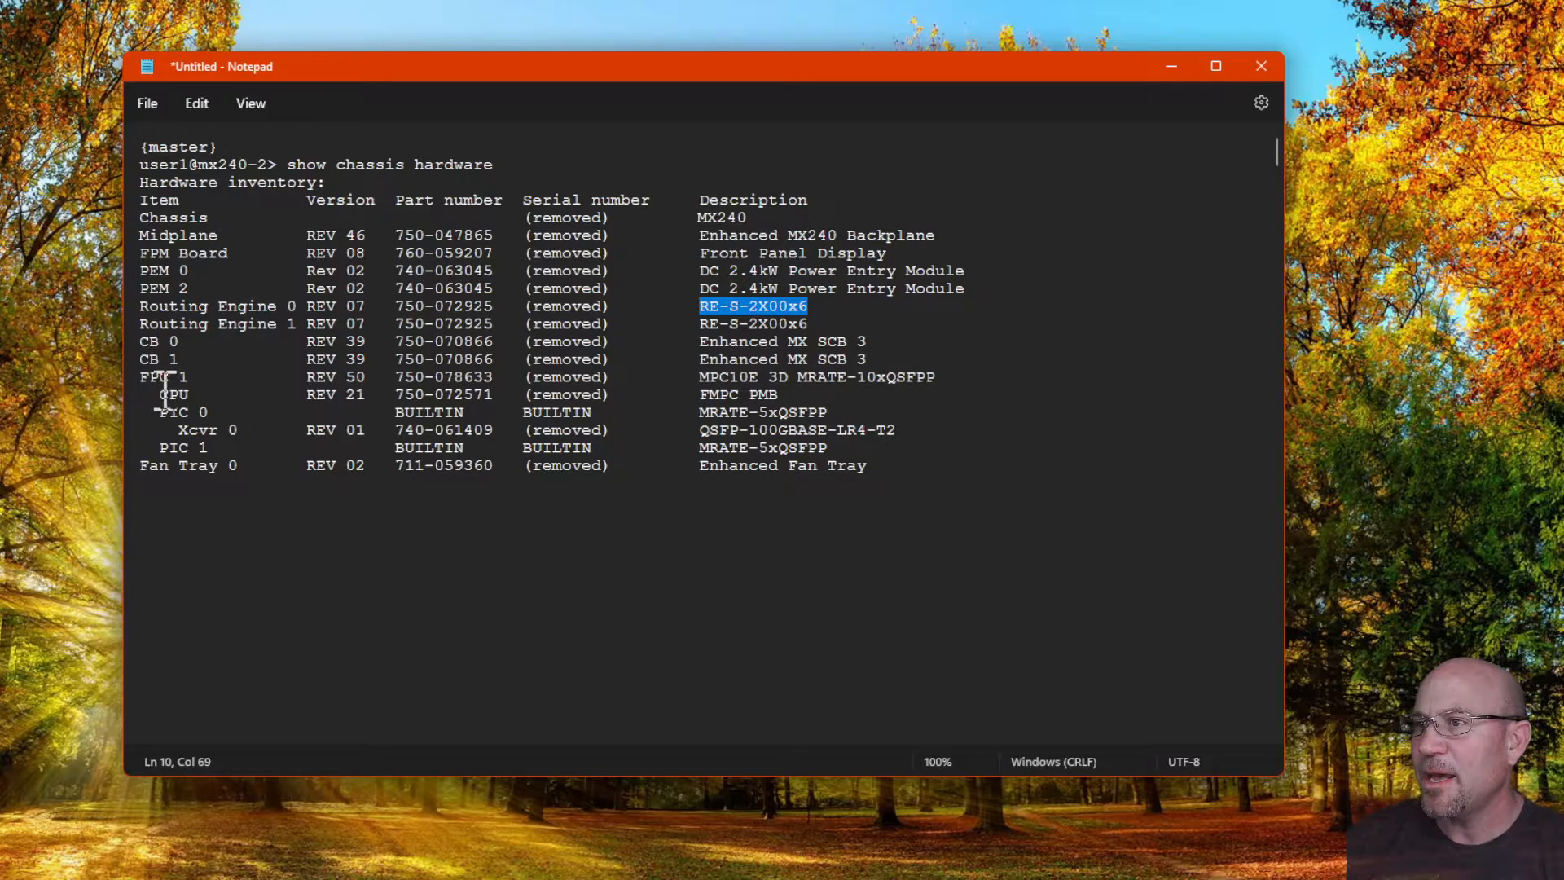
double_click(726, 377)
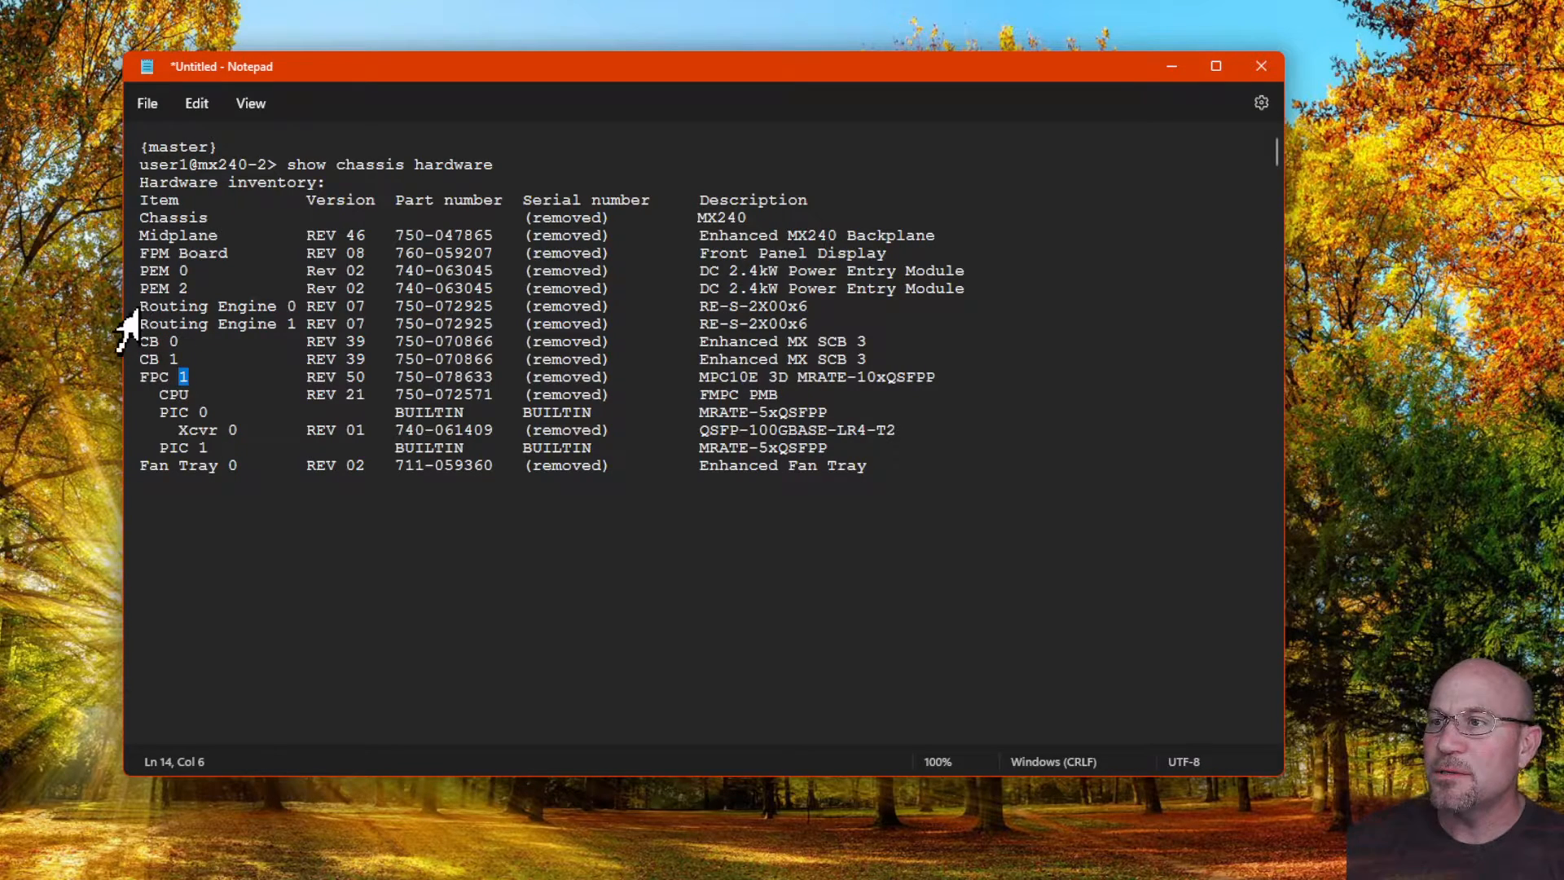
left_click_drag(139, 306, 808, 324)
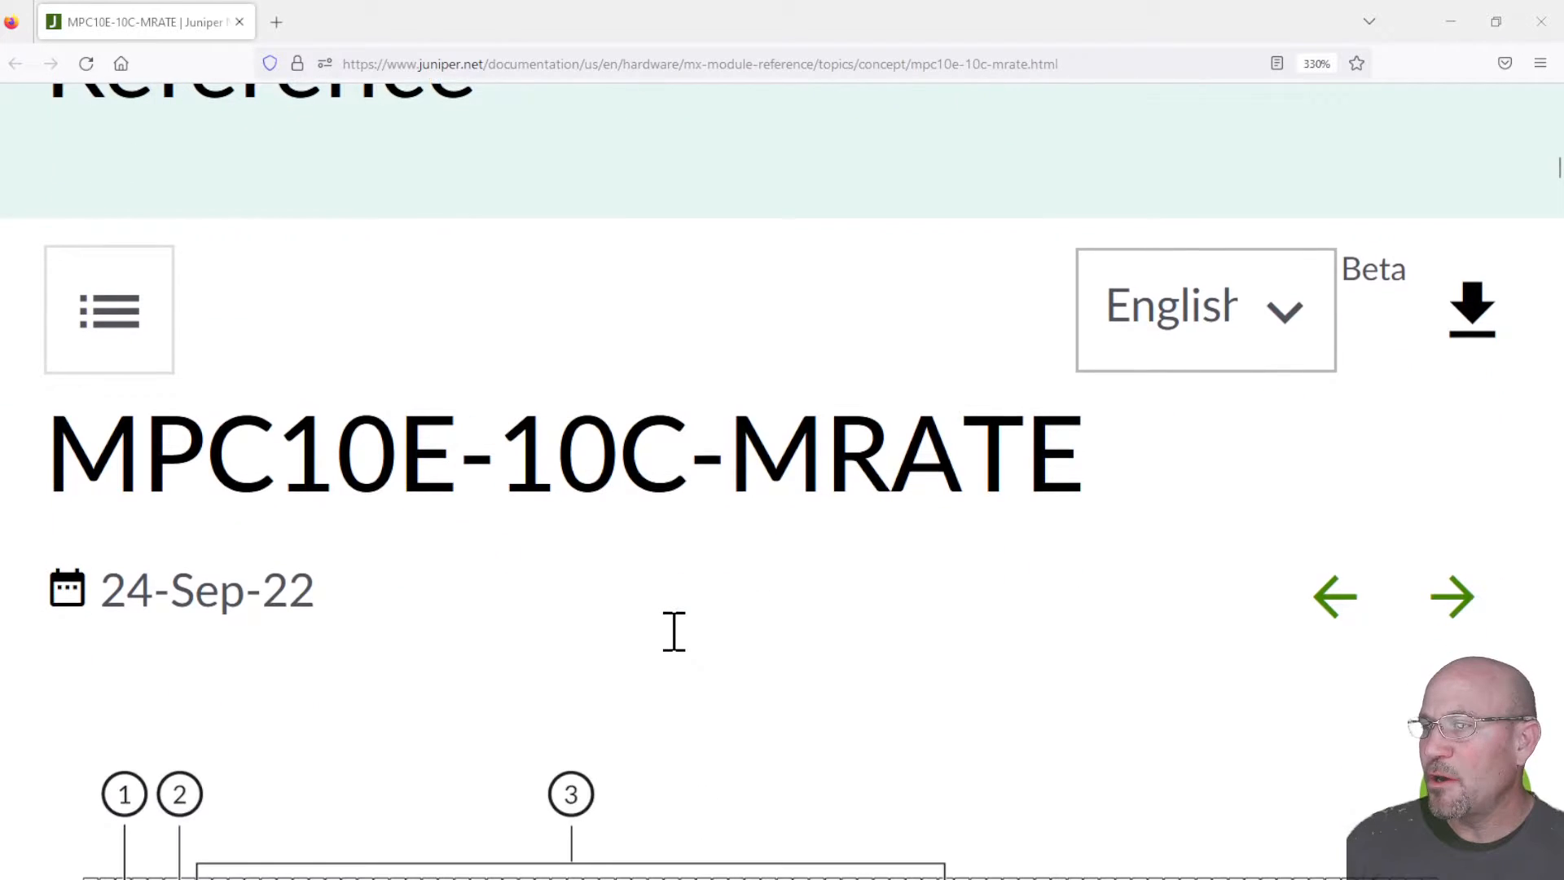
mouse_move(436, 450)
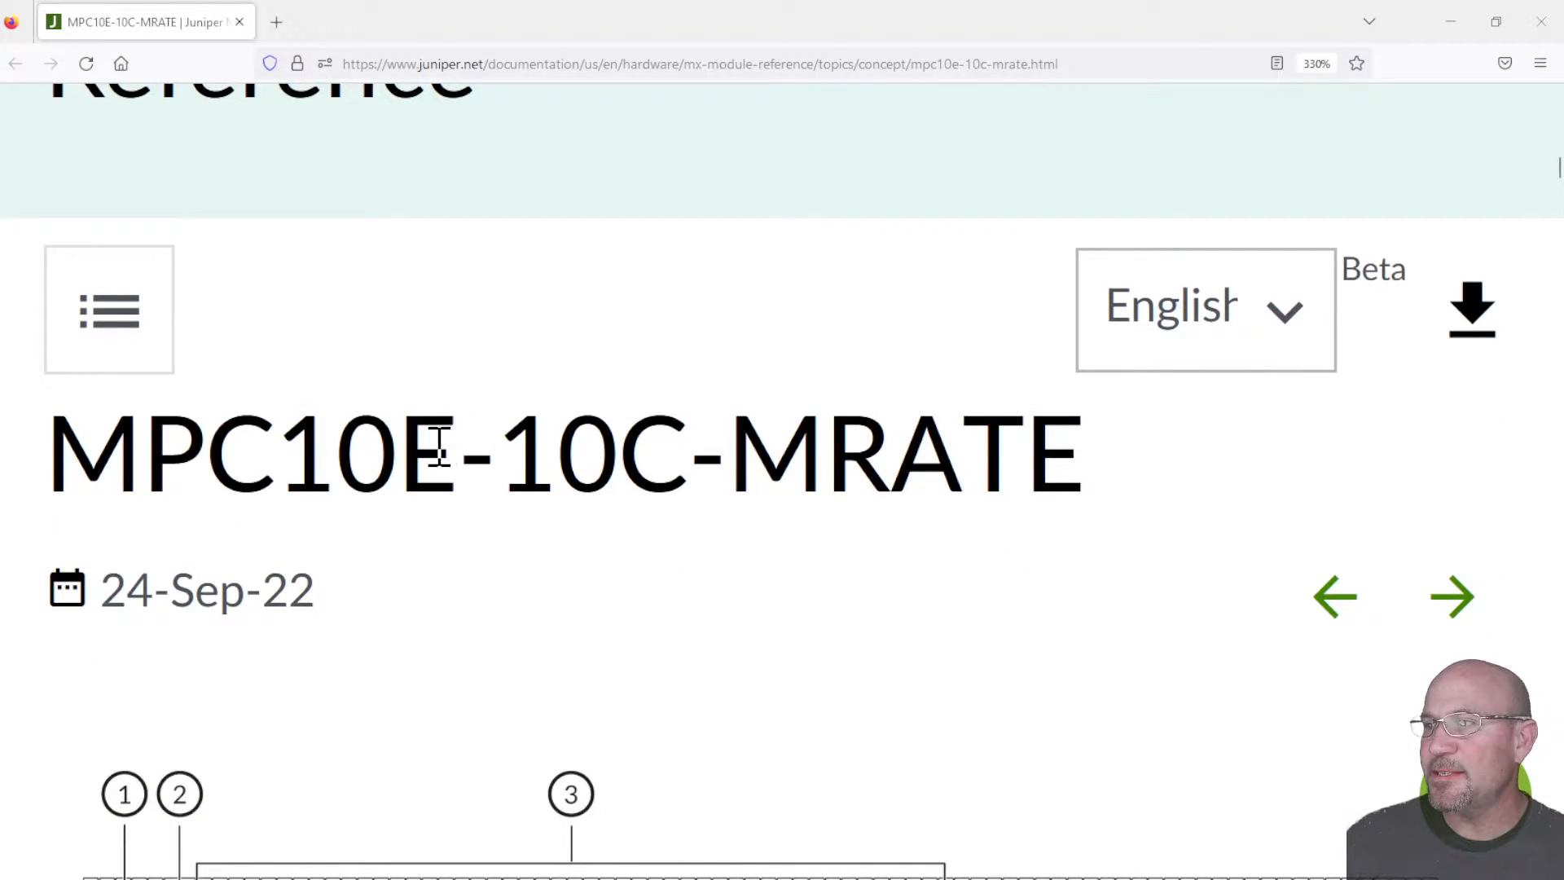
scroll("down", 3)
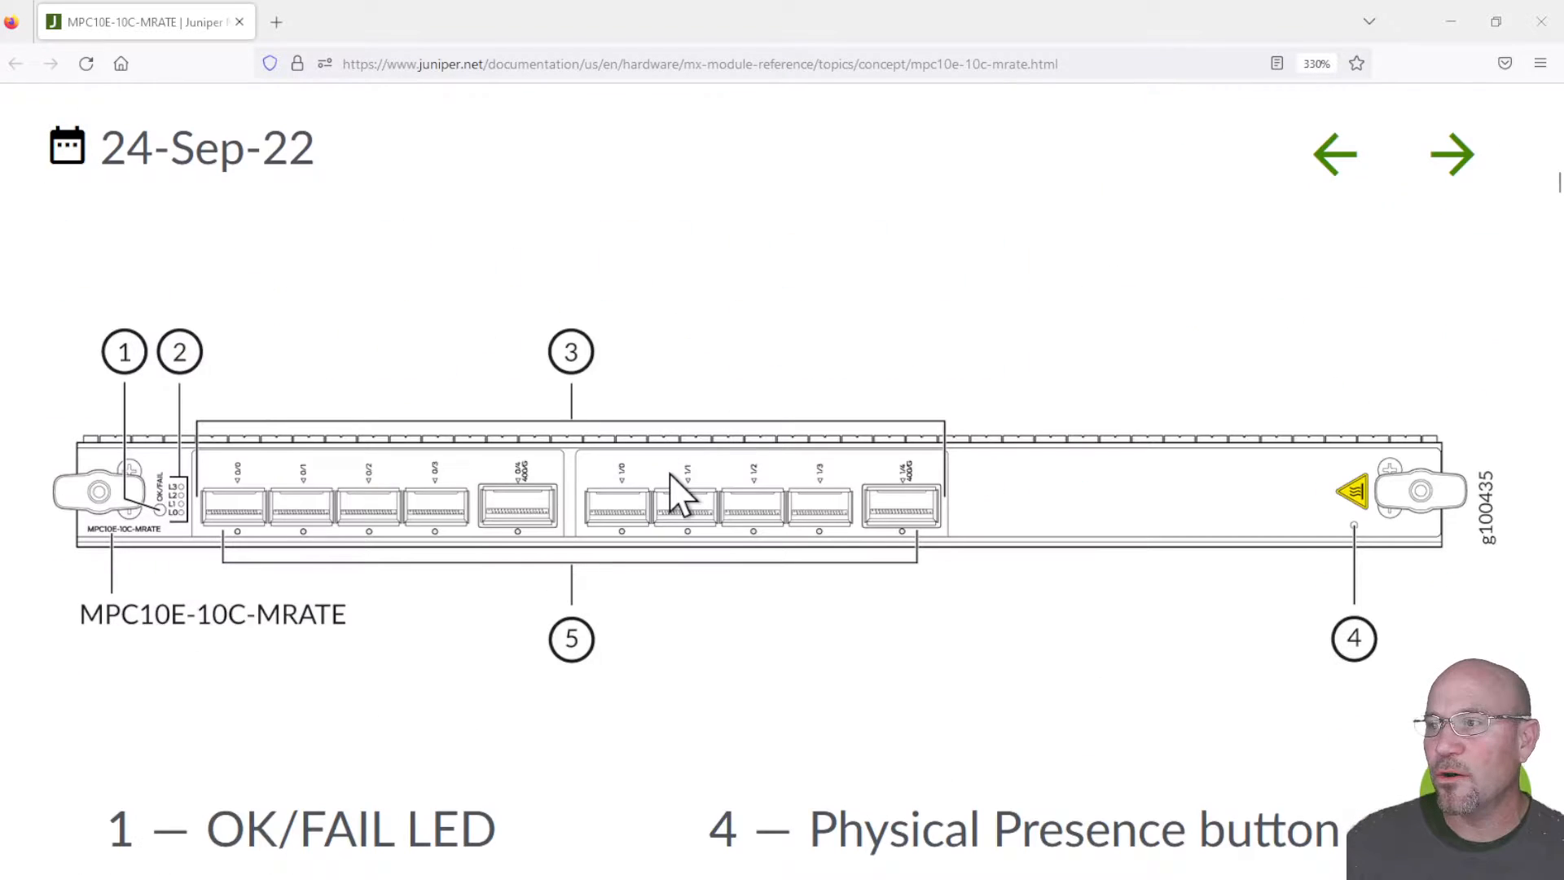
scroll("down", 3)
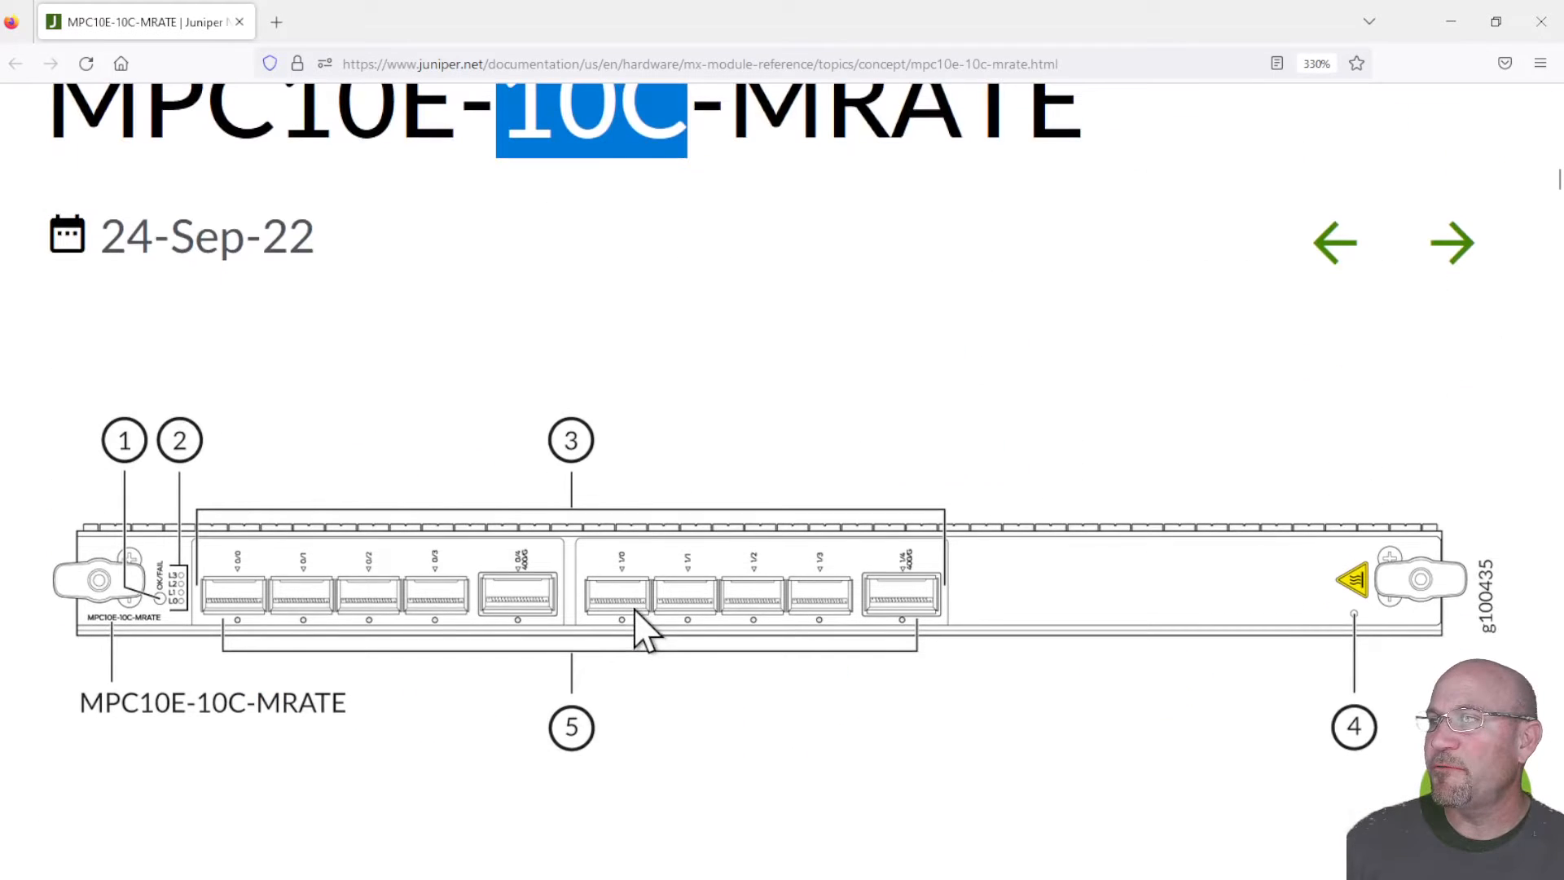
mouse_move(1297, 589)
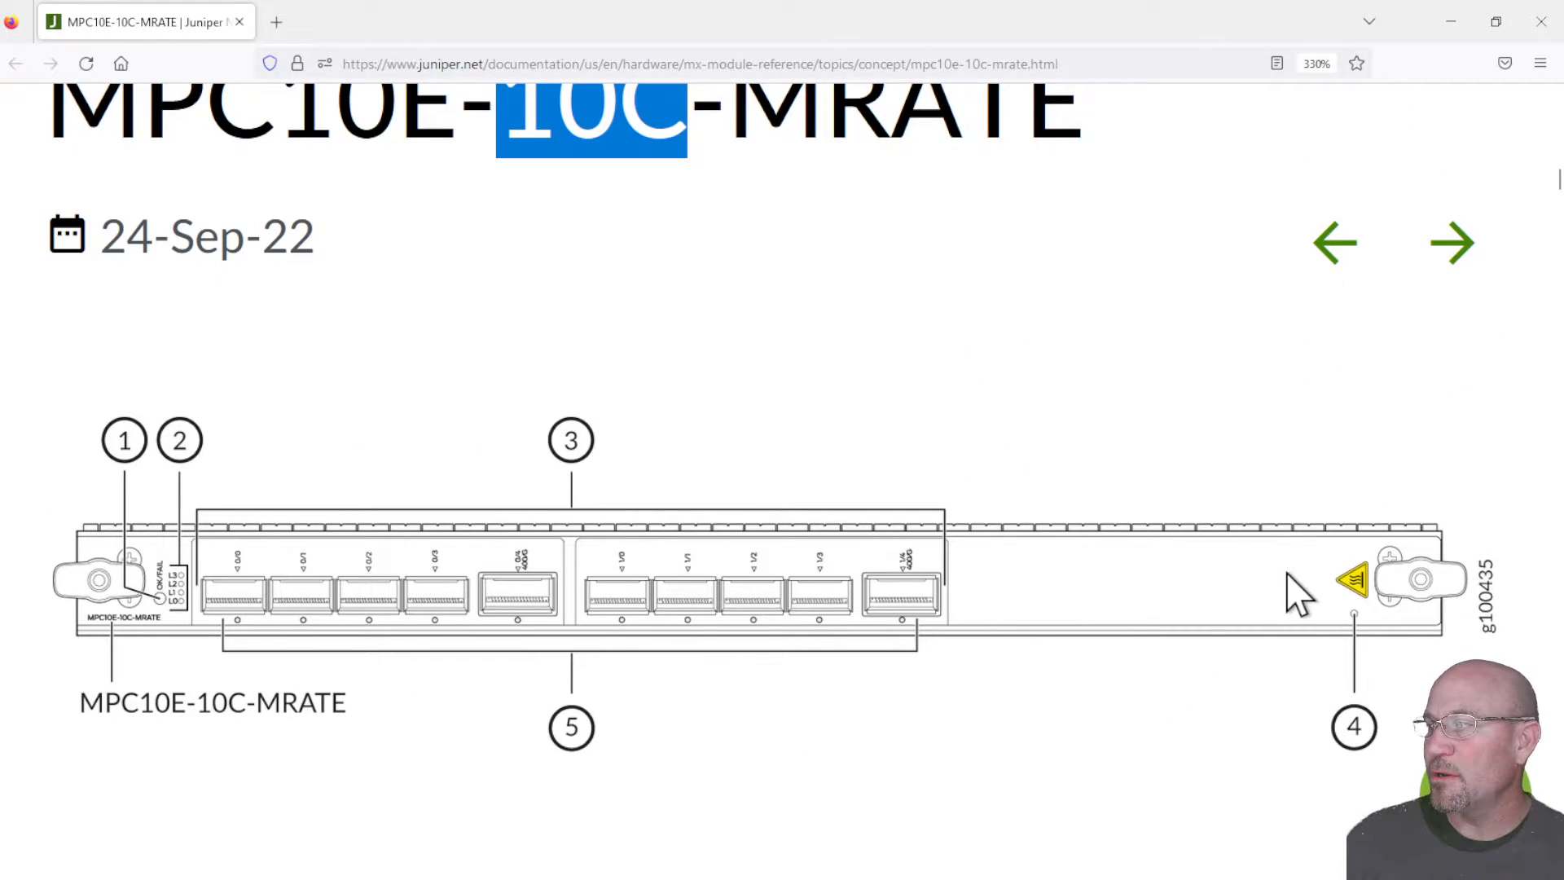
mouse_move(1342, 609)
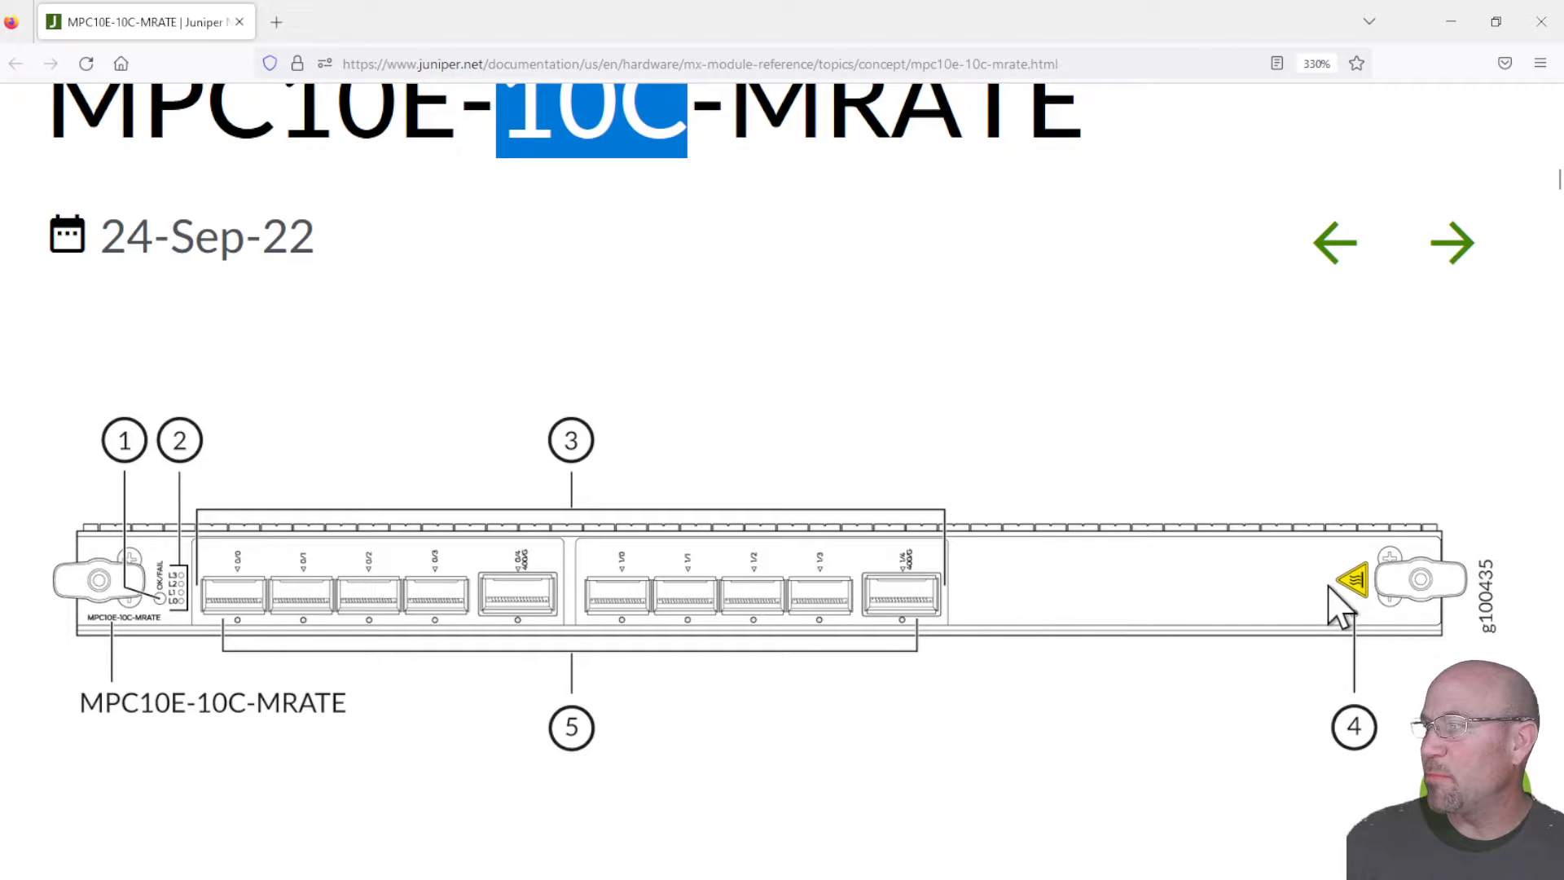
mouse_move(1297, 613)
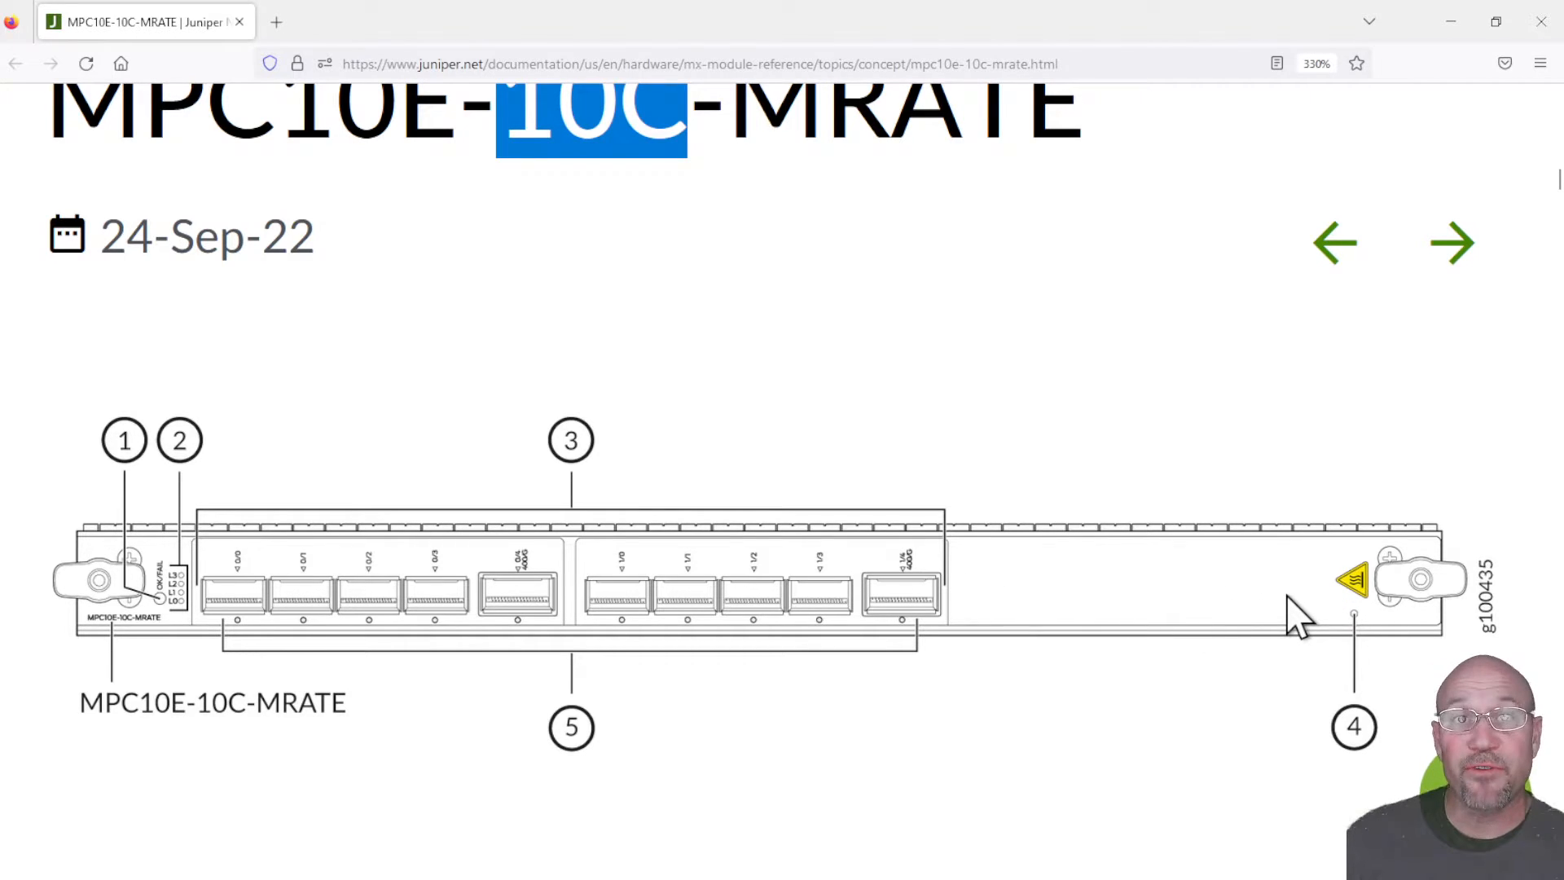
mouse_move(648, 185)
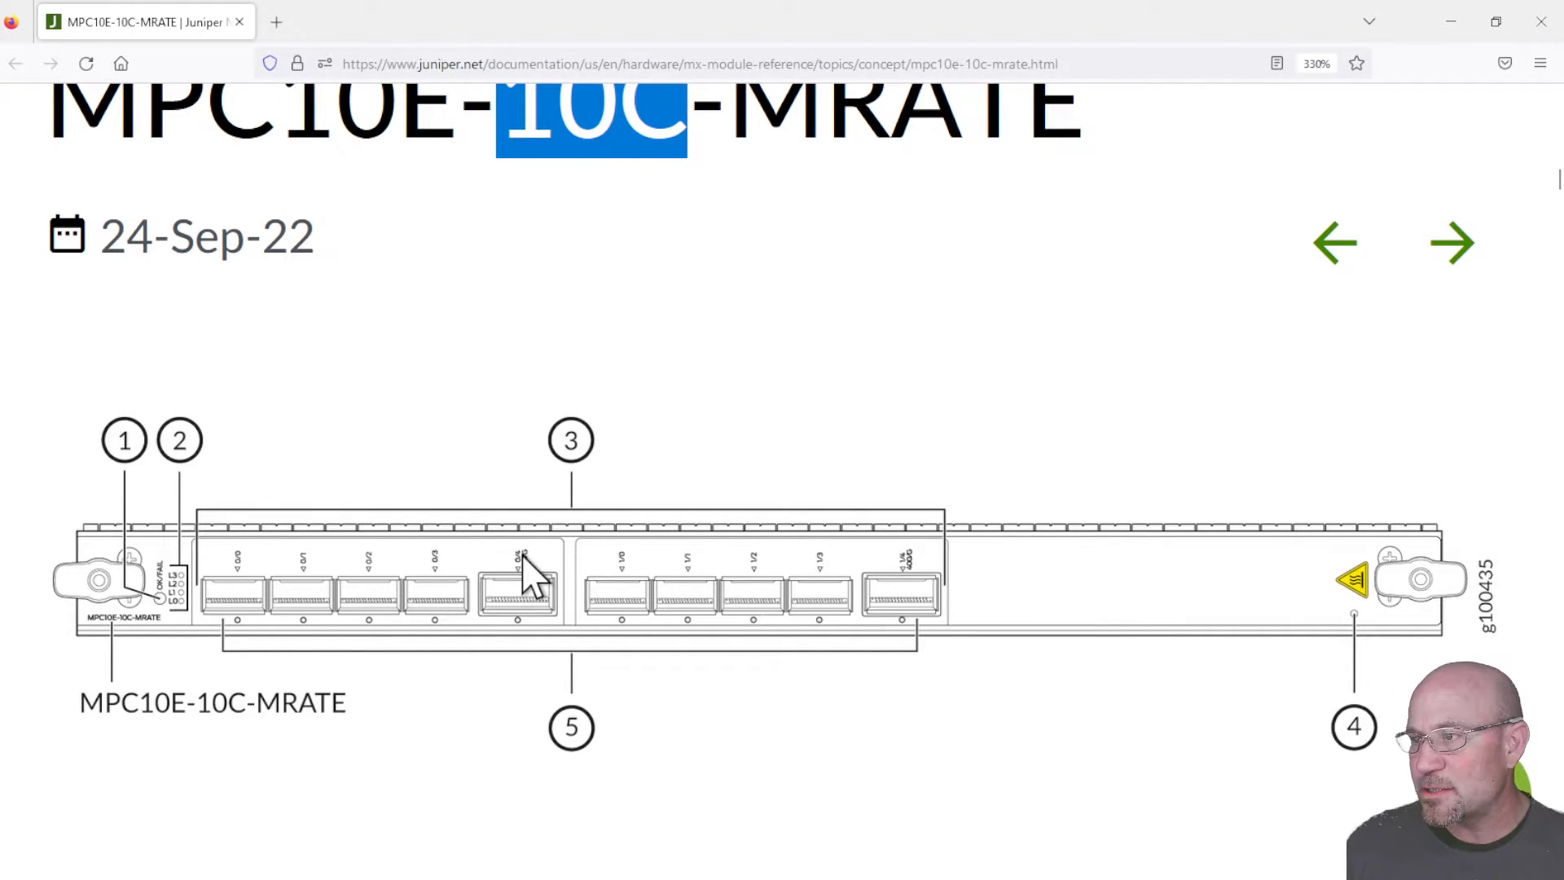
mouse_move(684, 608)
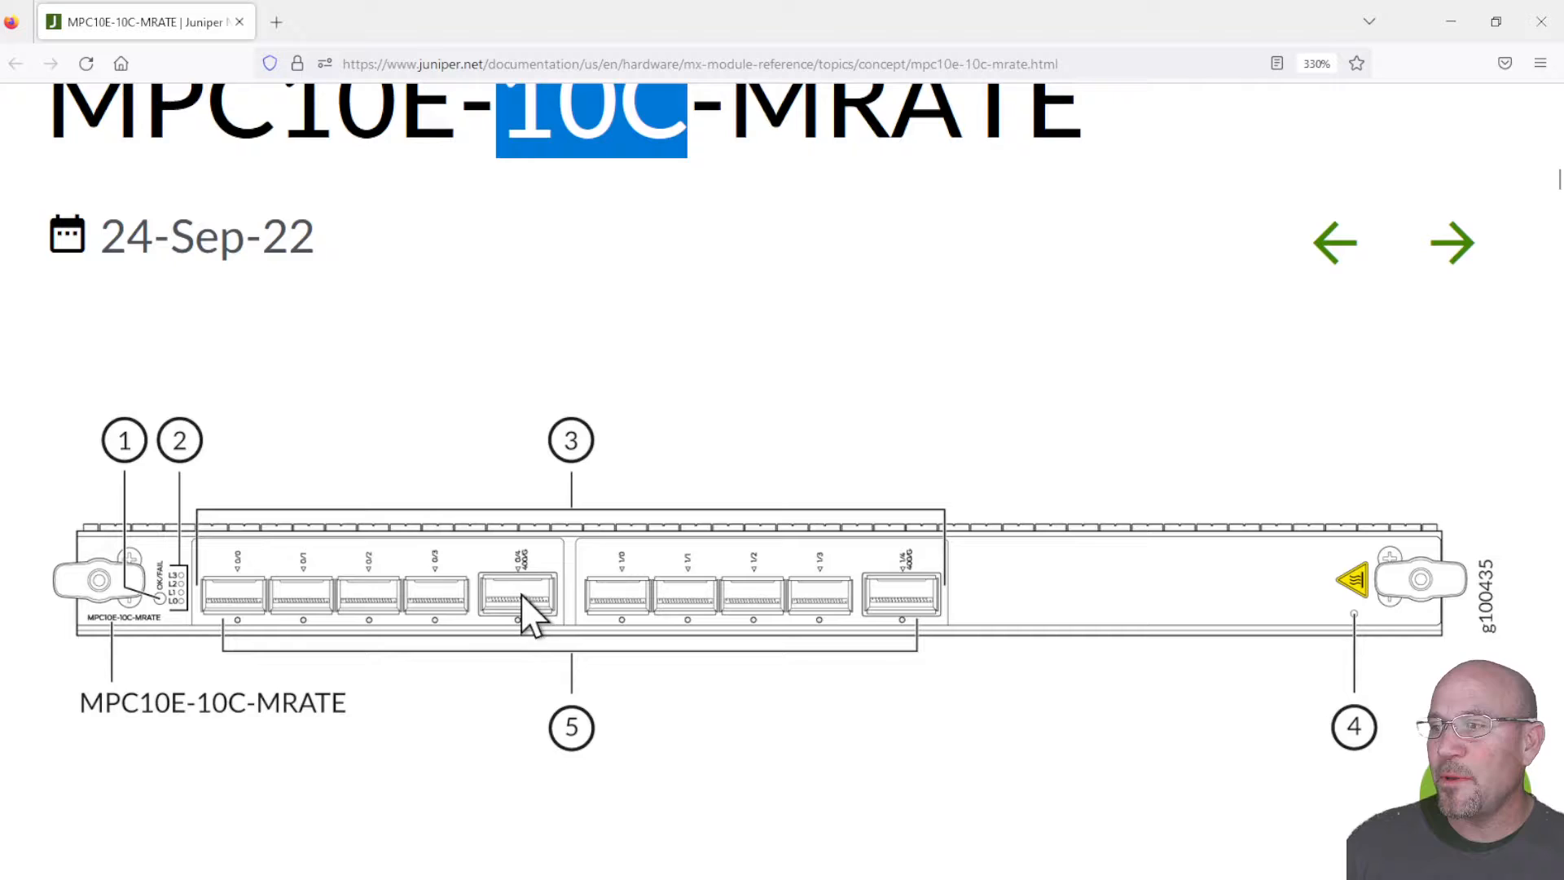
mouse_move(912, 609)
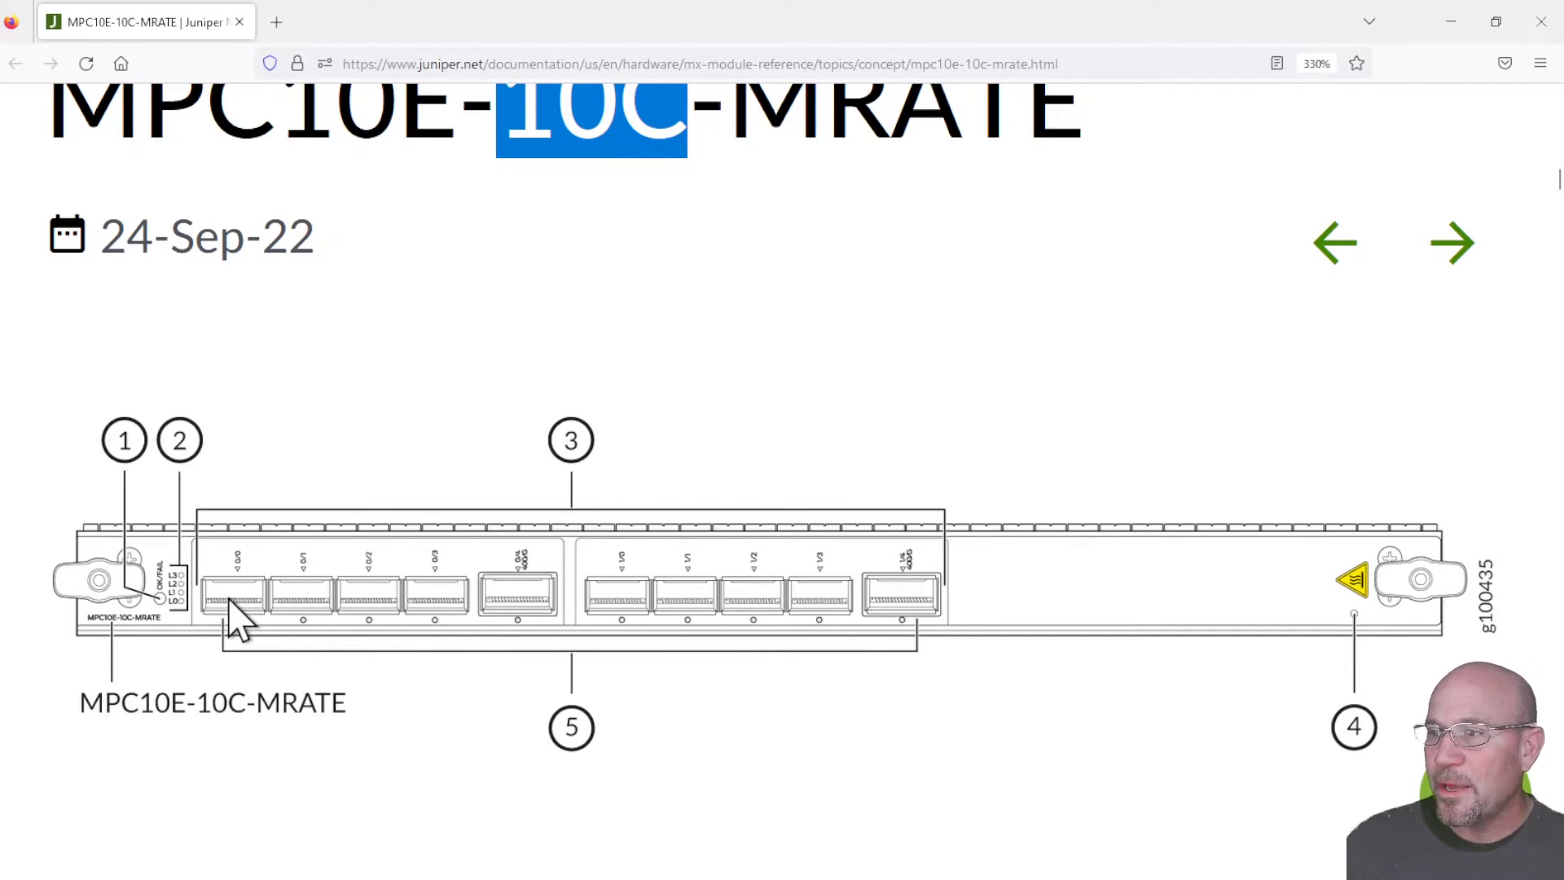
mouse_move(374, 623)
type("breakout")
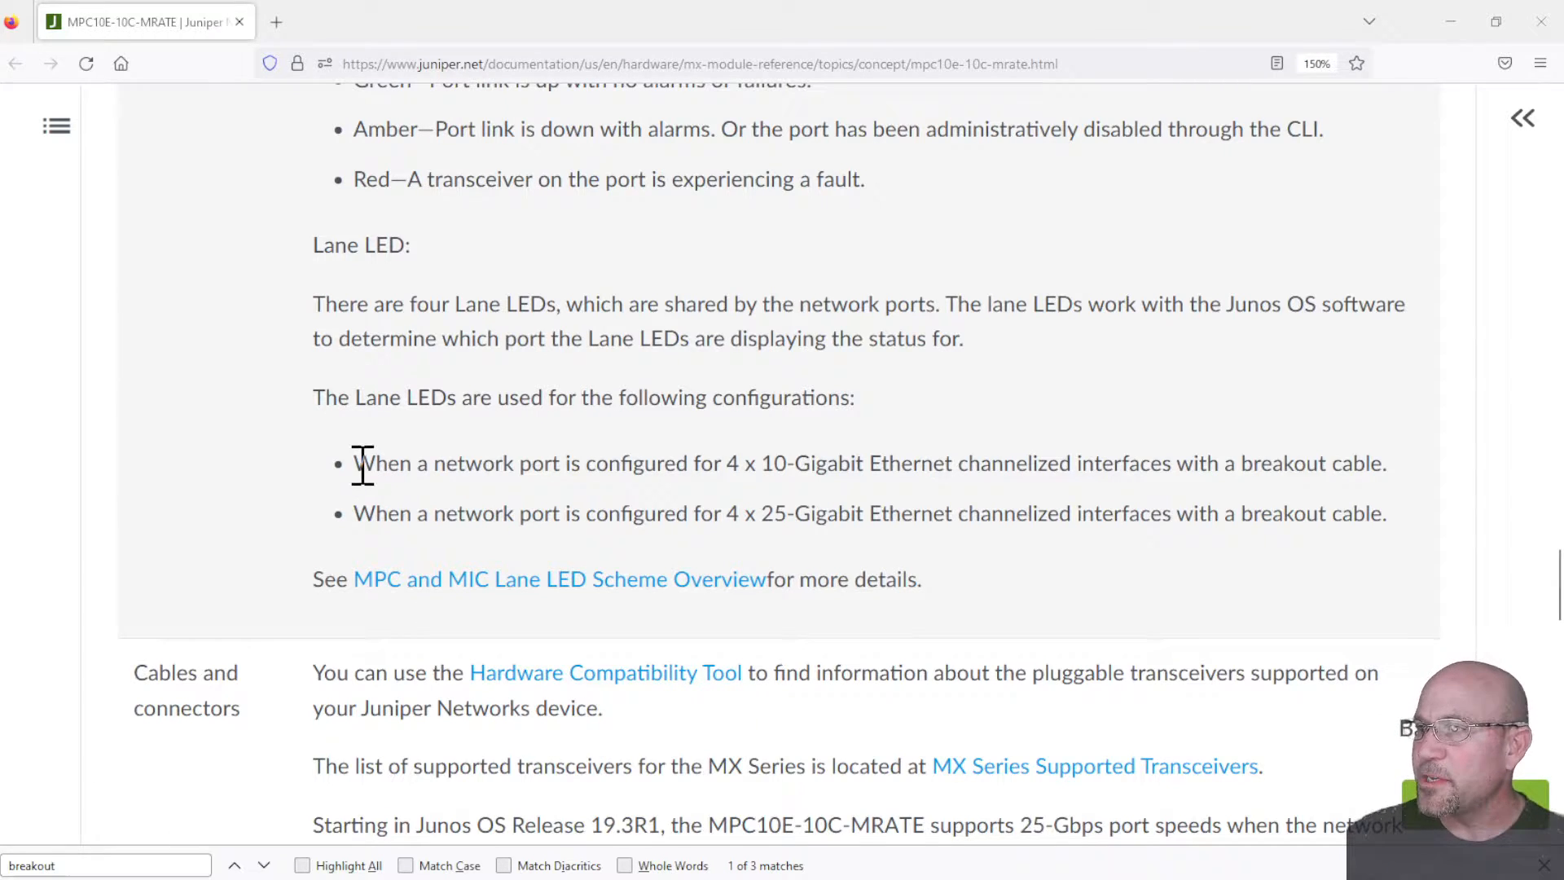
left_click_drag(355, 463, 1234, 463)
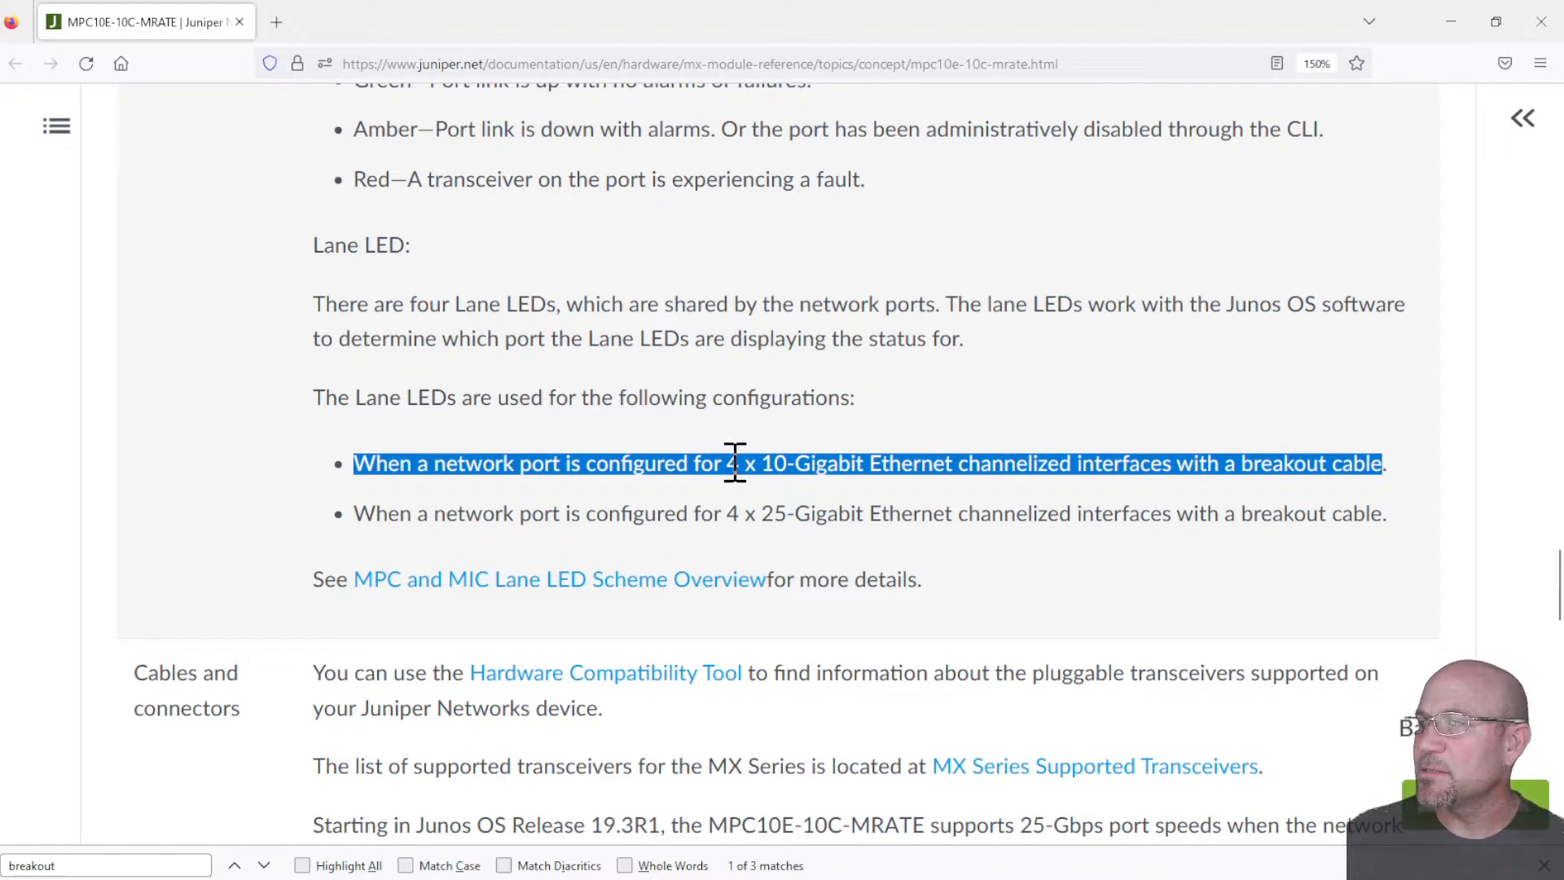
left_click(728, 462)
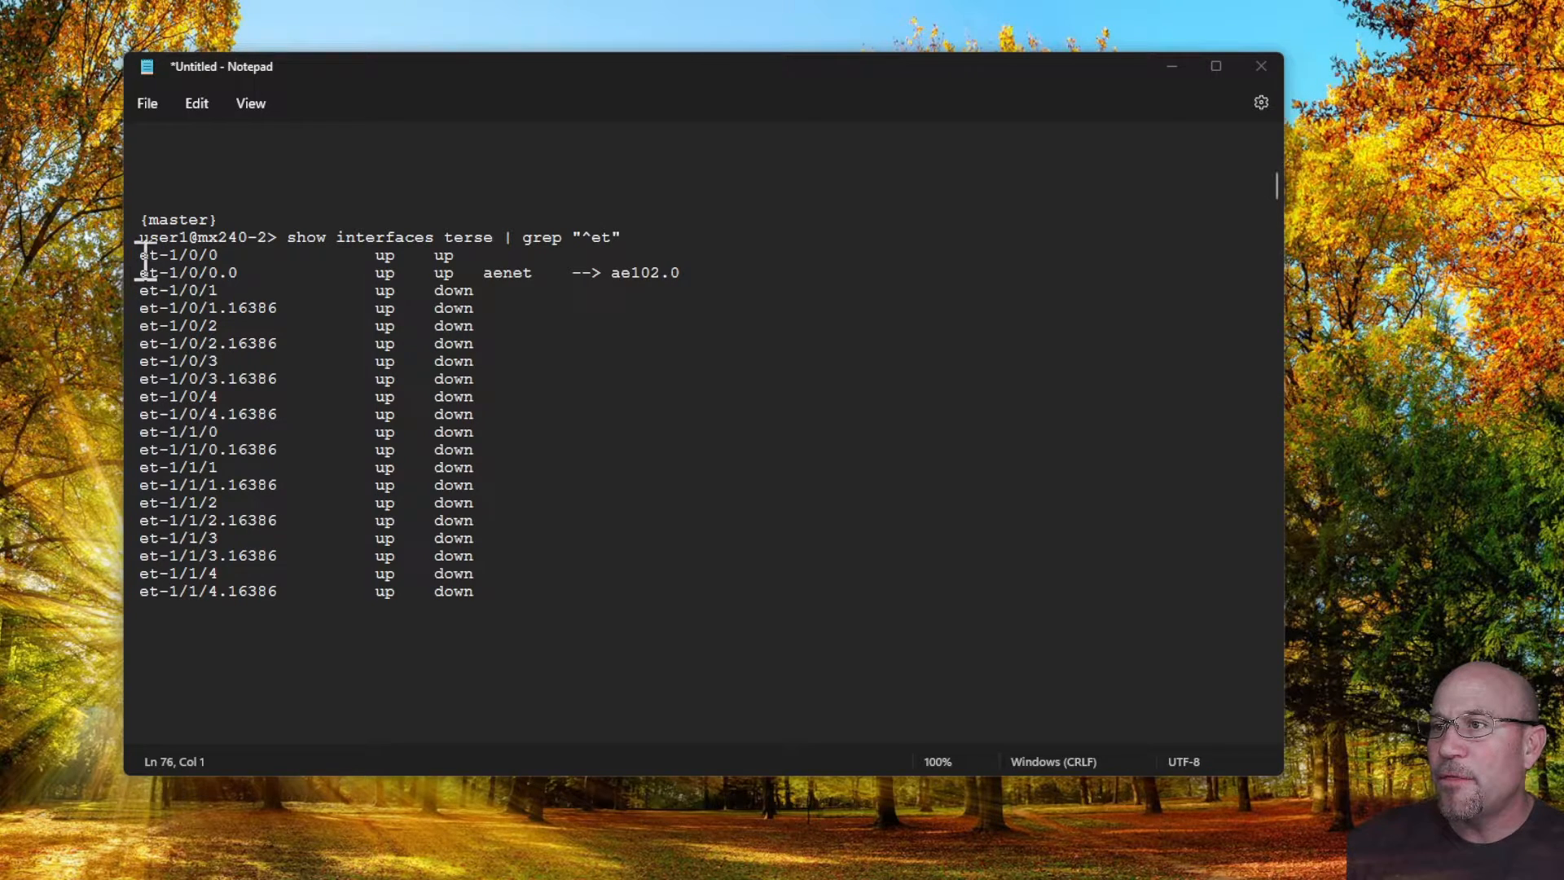
left_click_drag(141, 254, 475, 395)
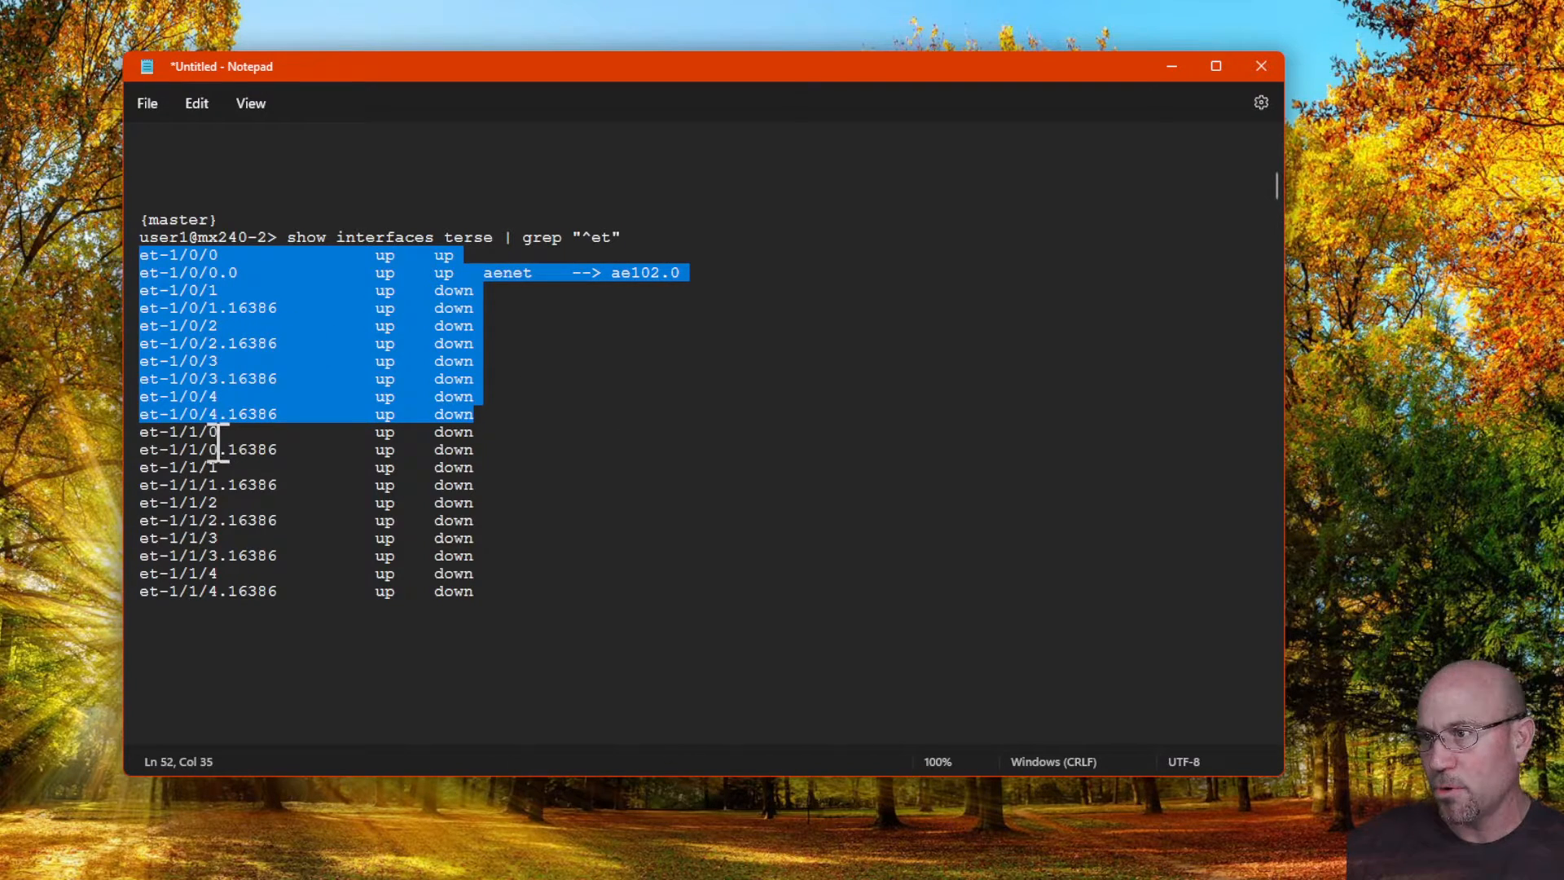
mouse_move(209, 589)
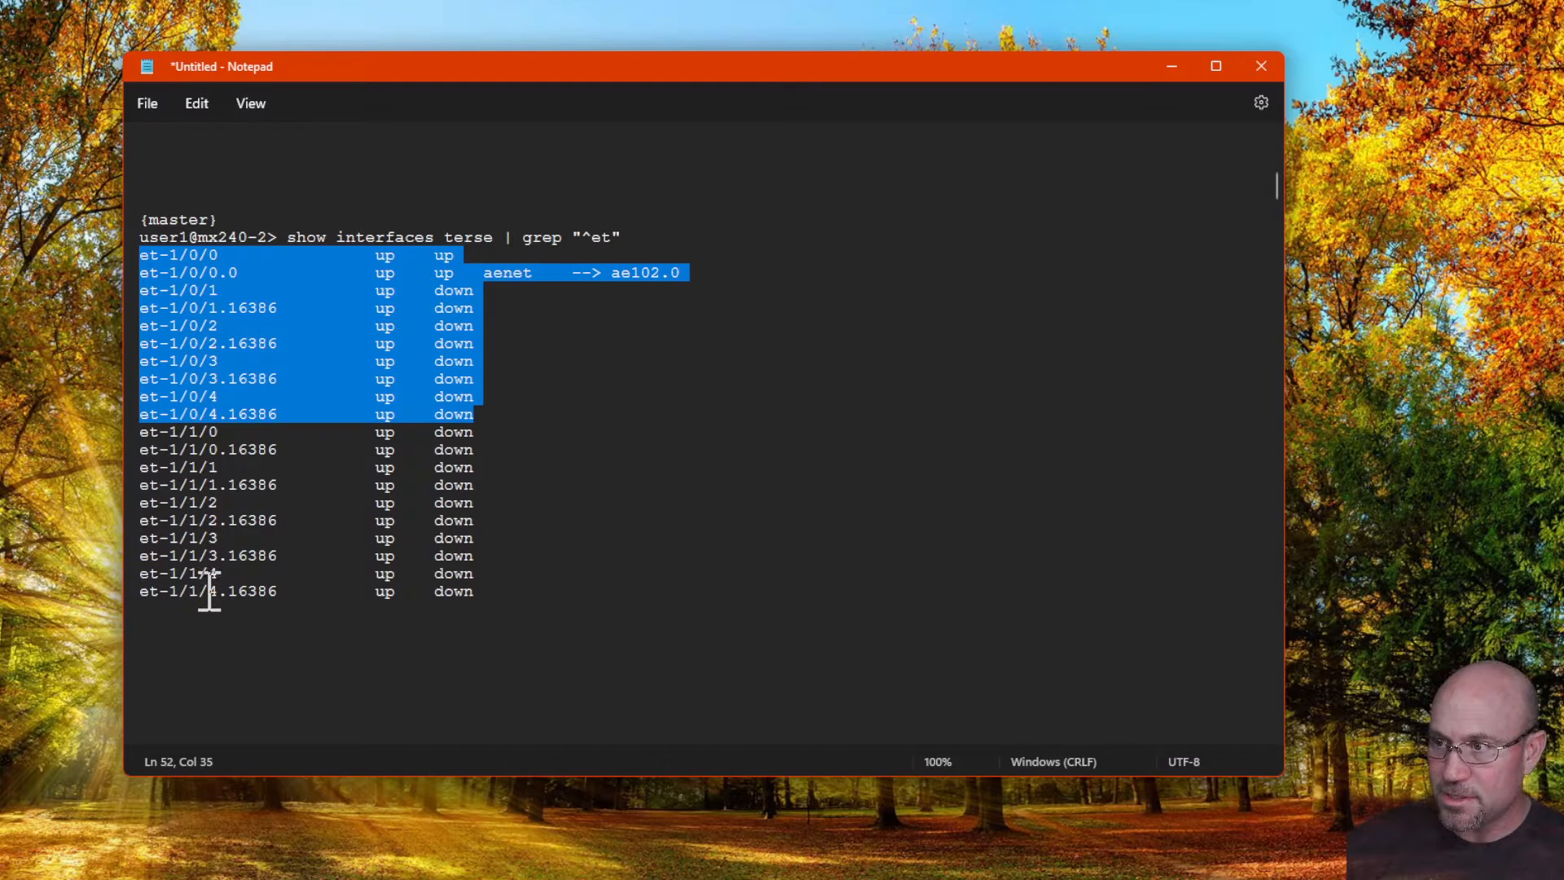
left_click(489, 285)
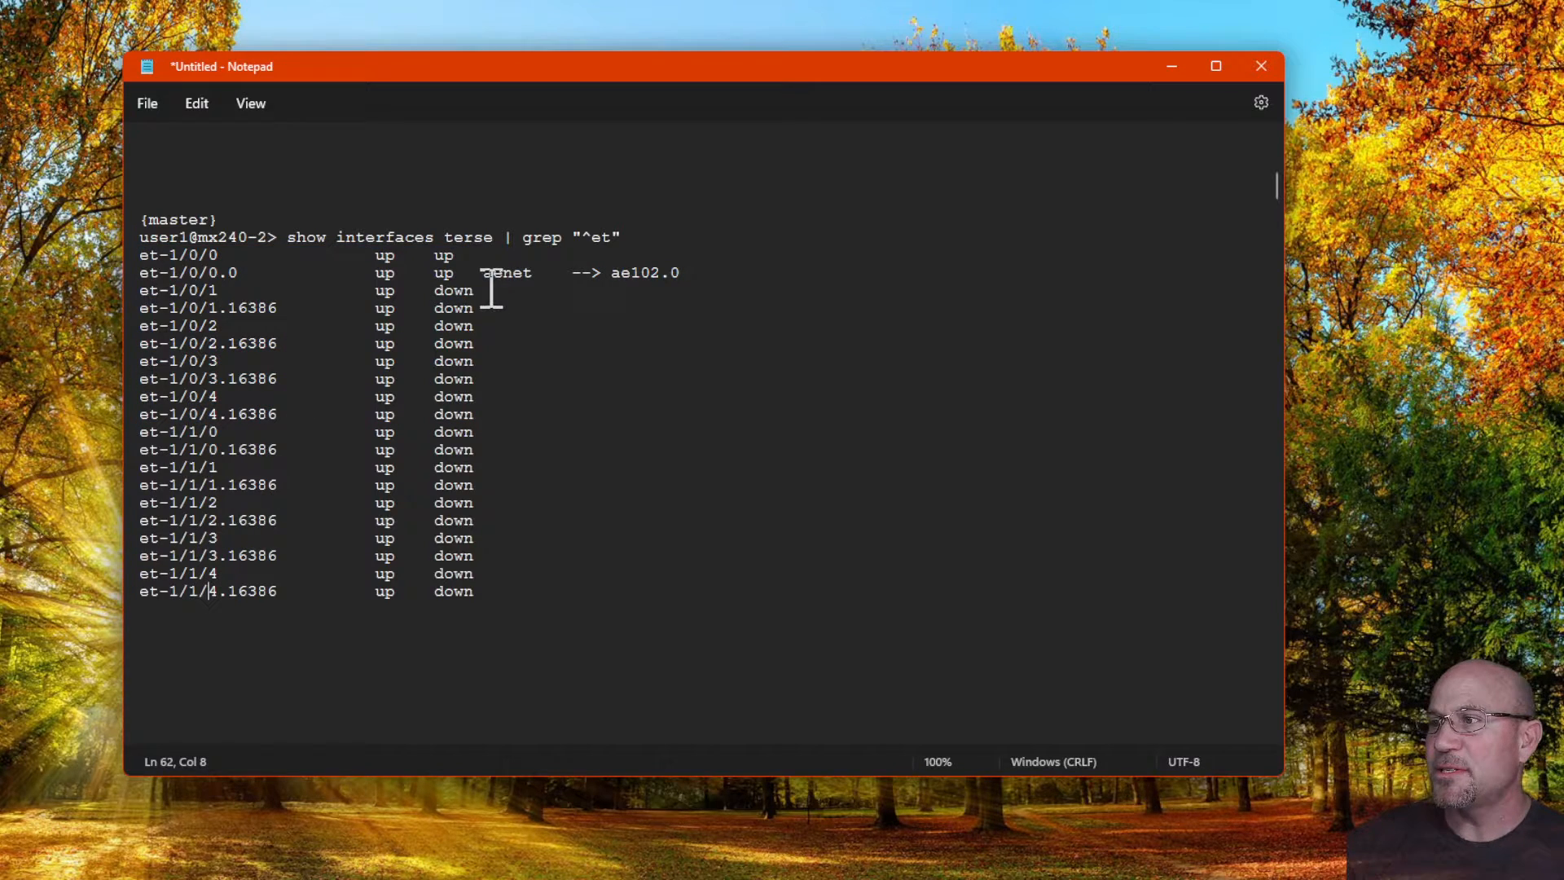
mouse_move(284, 284)
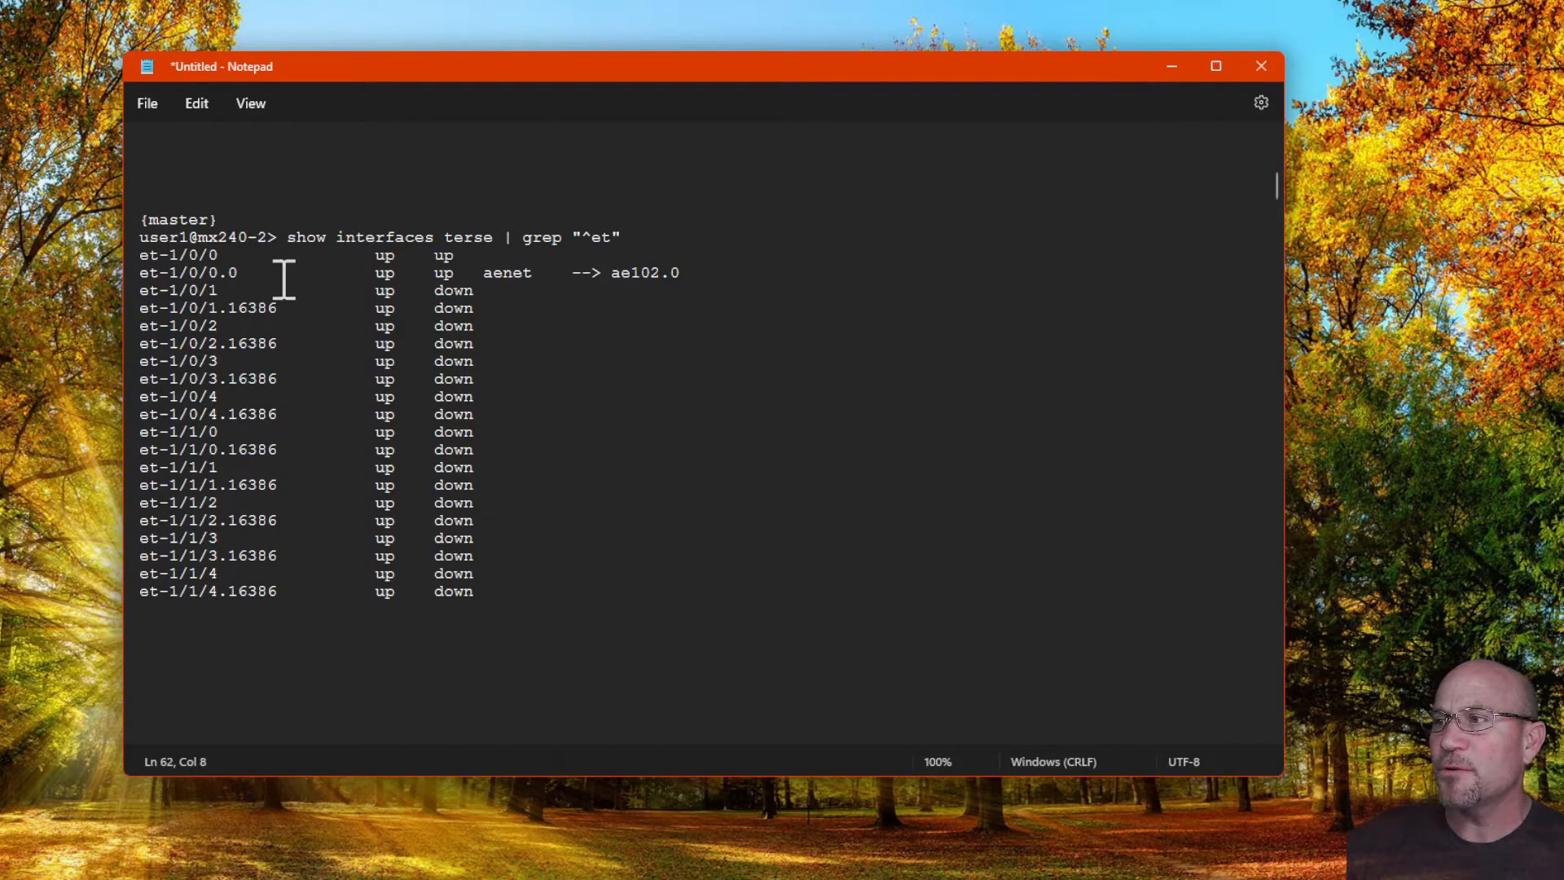
double_click(645, 272)
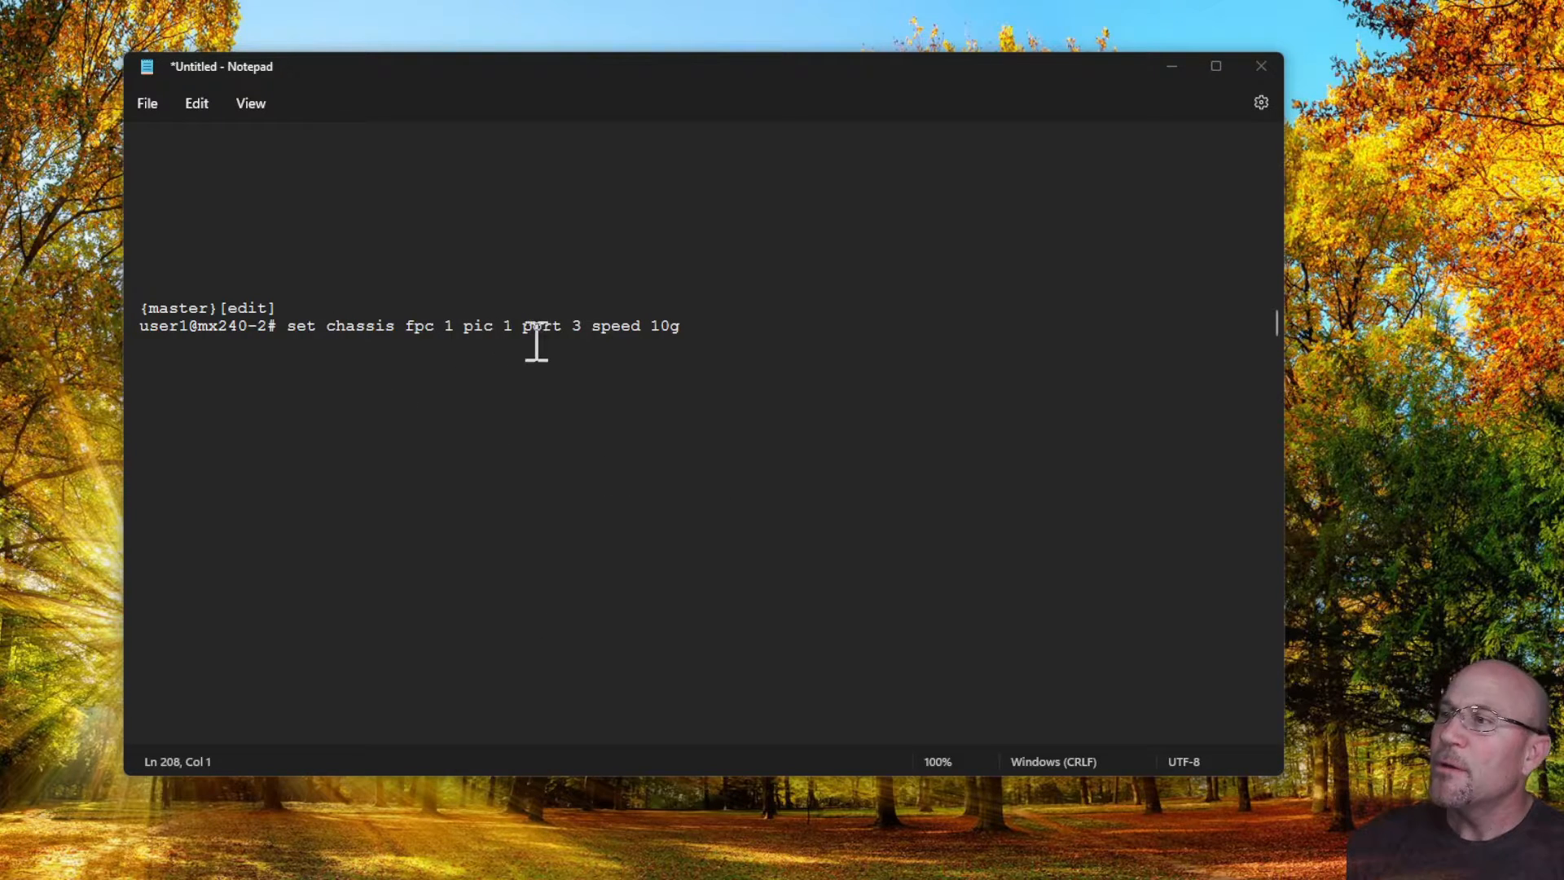
double_click(541, 325)
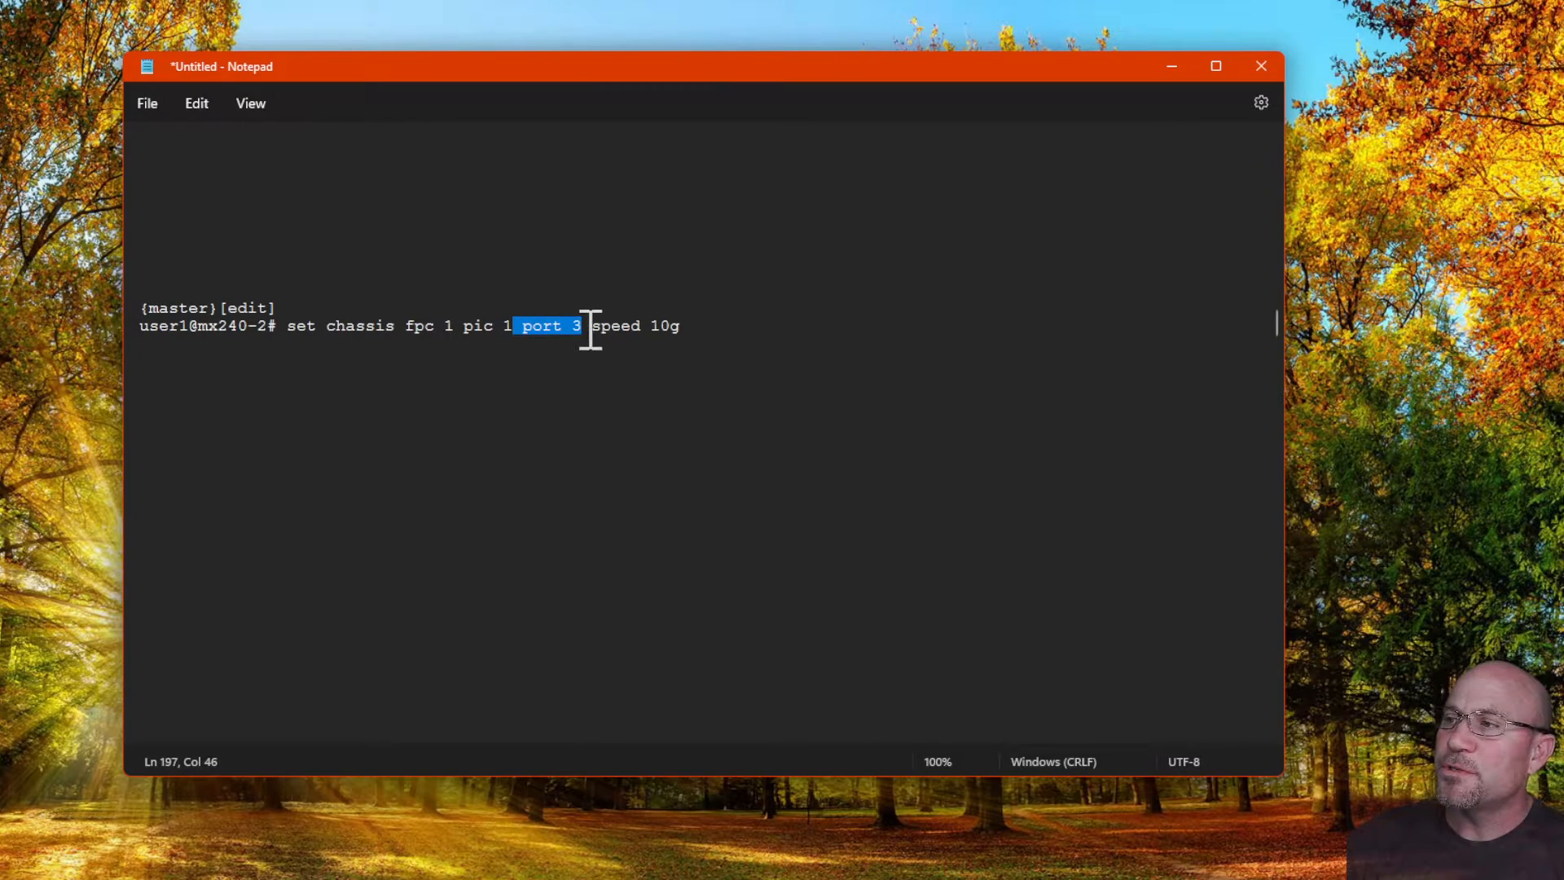
left_click(506, 325)
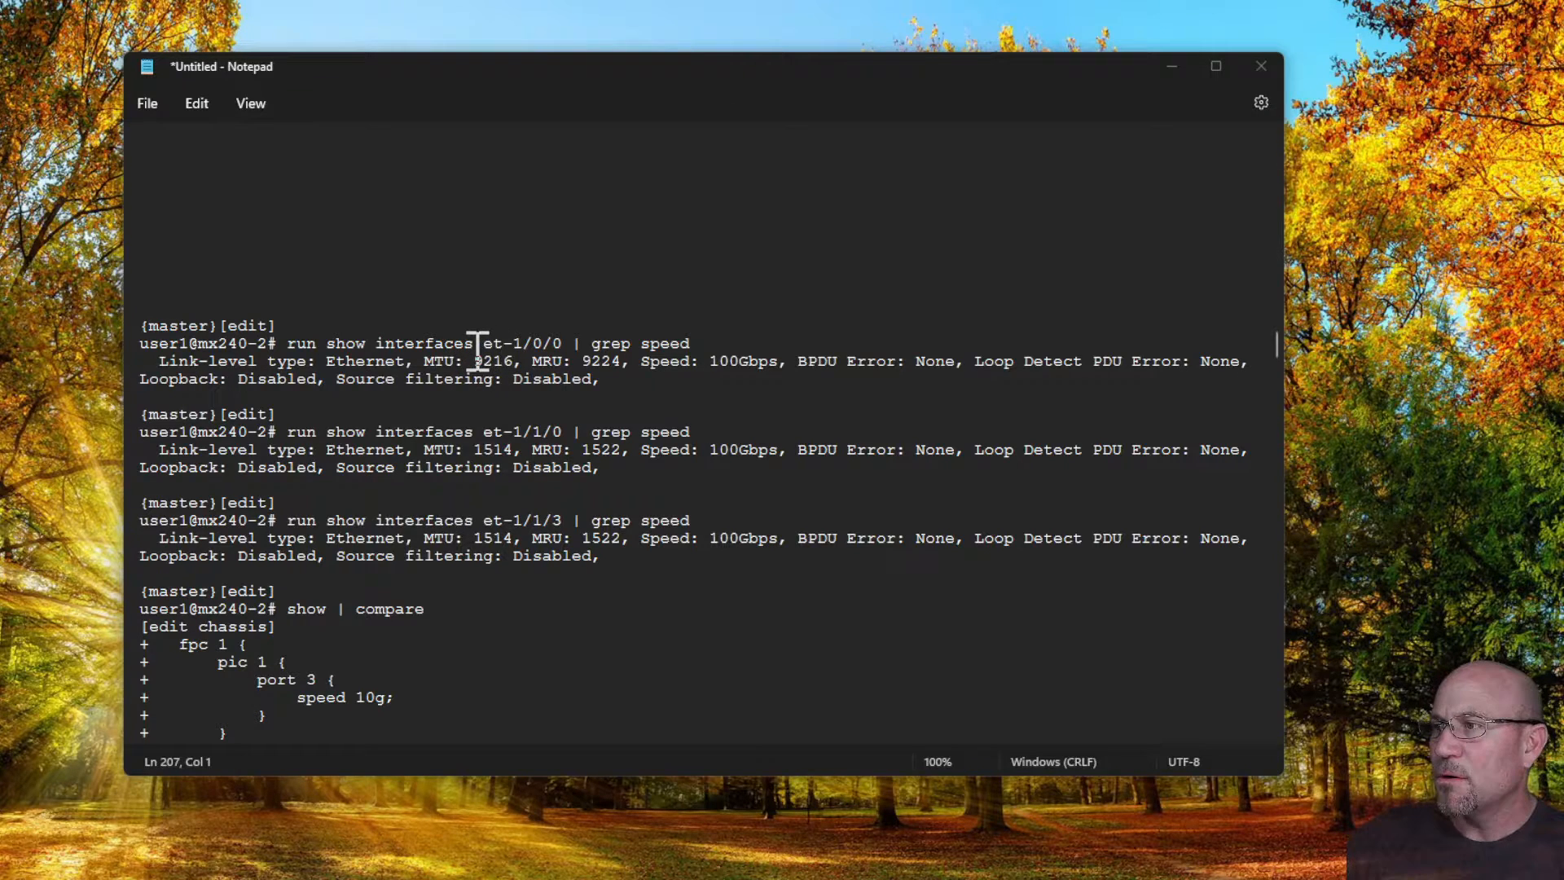
double_click(519, 343)
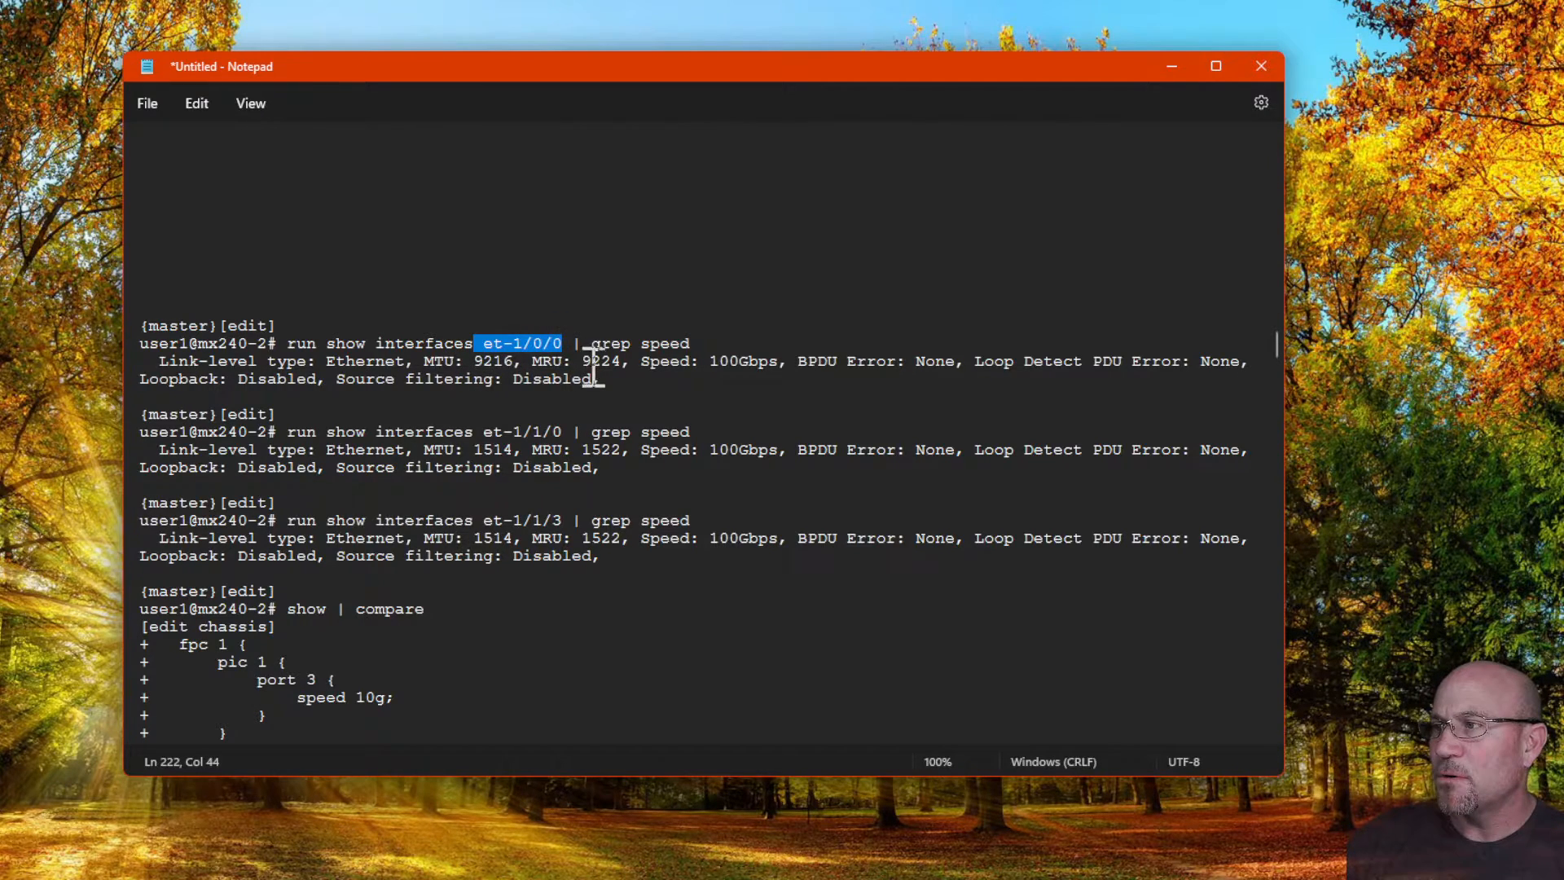
double_click(742, 360)
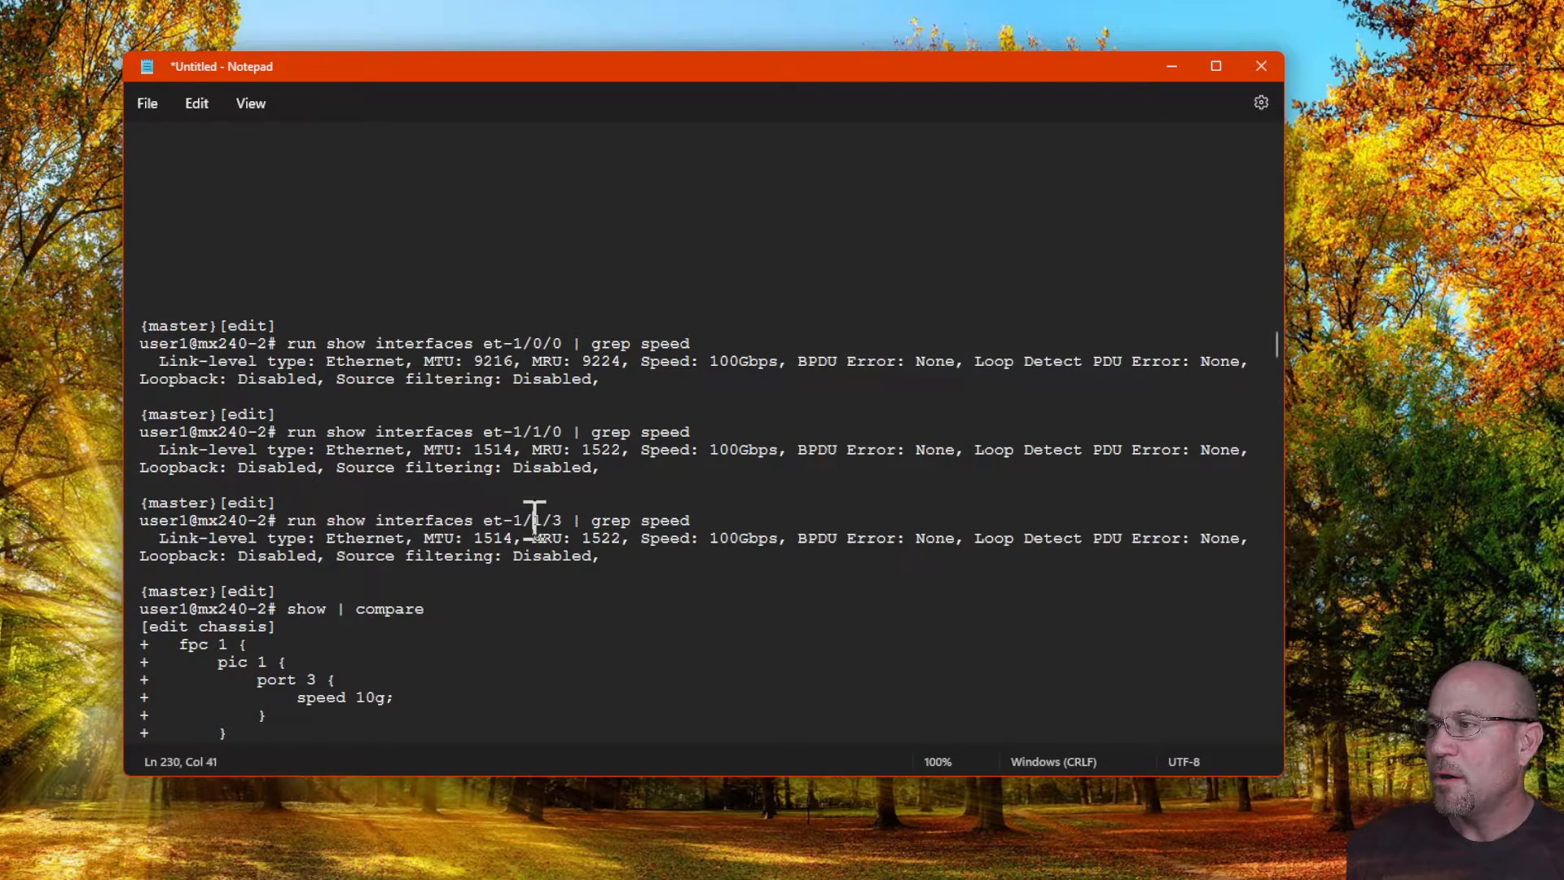
double_click(742, 537)
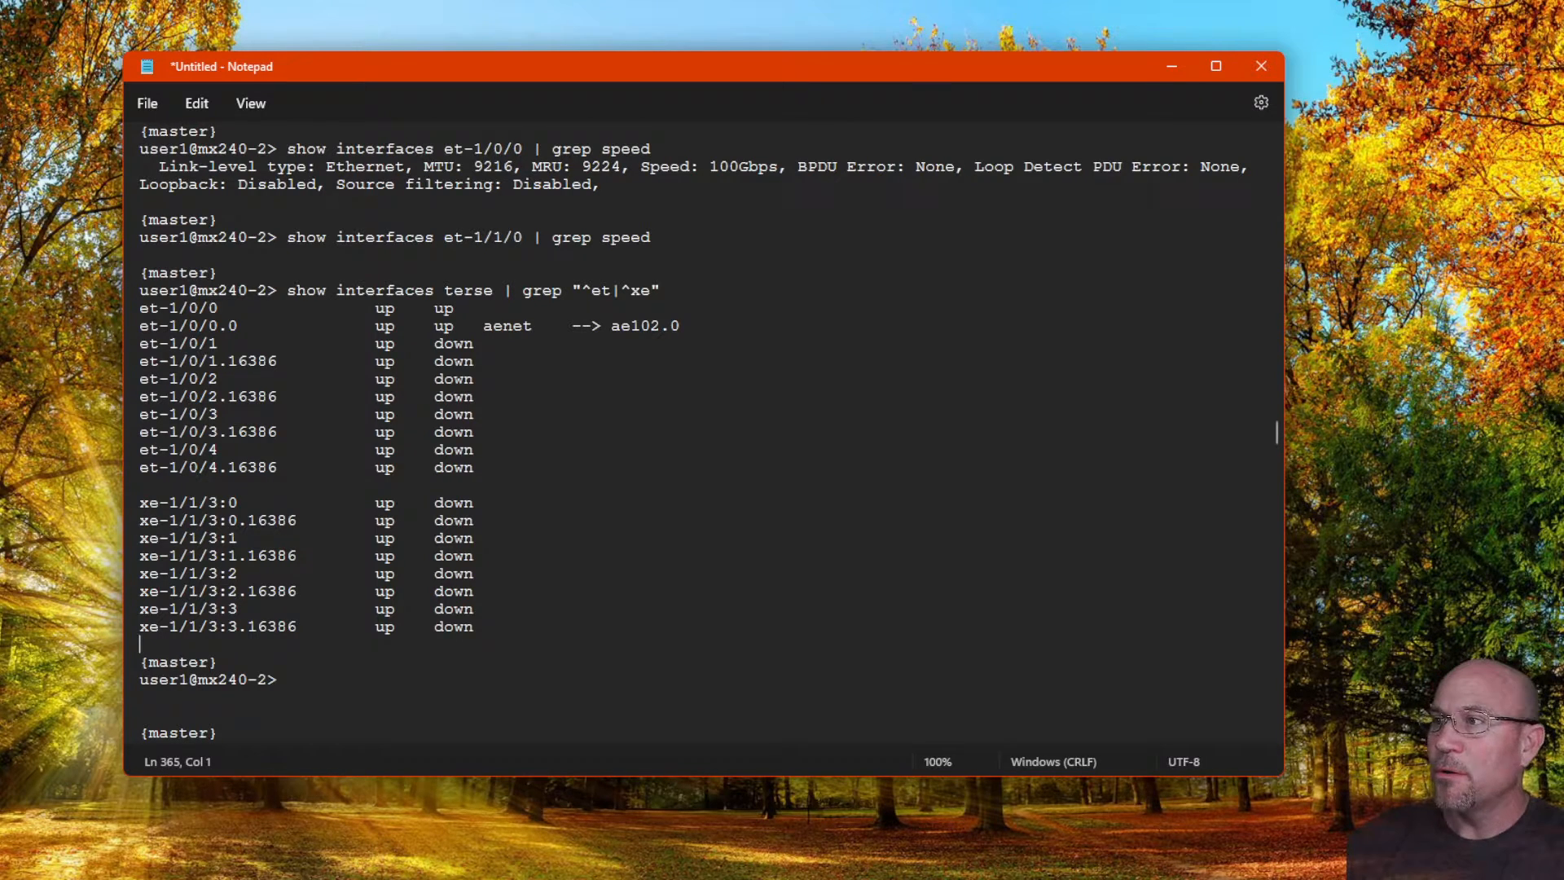
left_click_drag(139, 307, 303, 361)
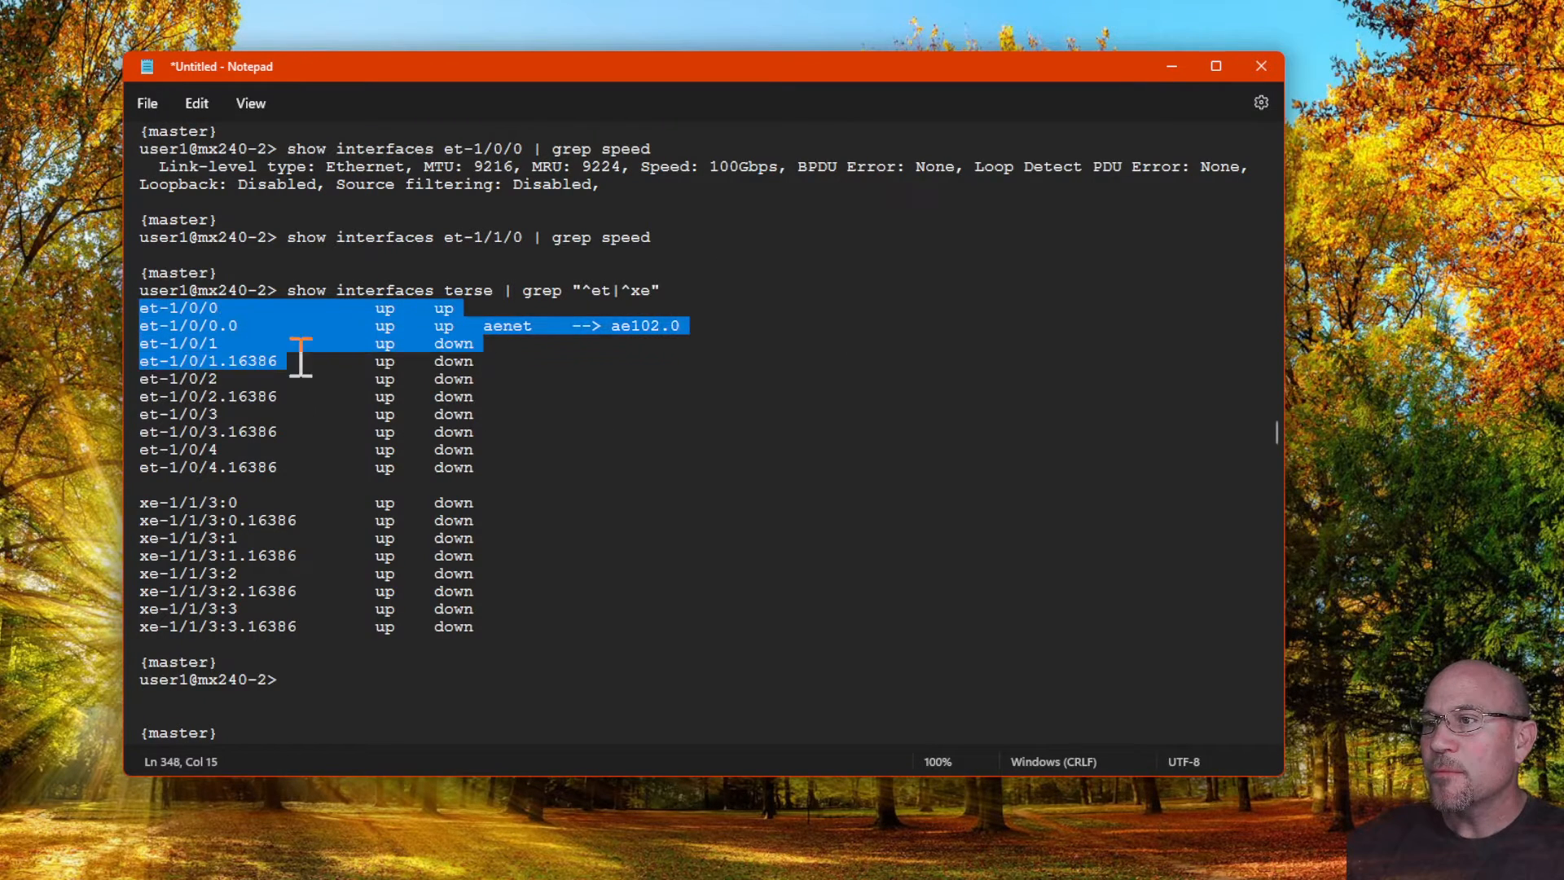
left_click_drag(299, 361, 526, 467)
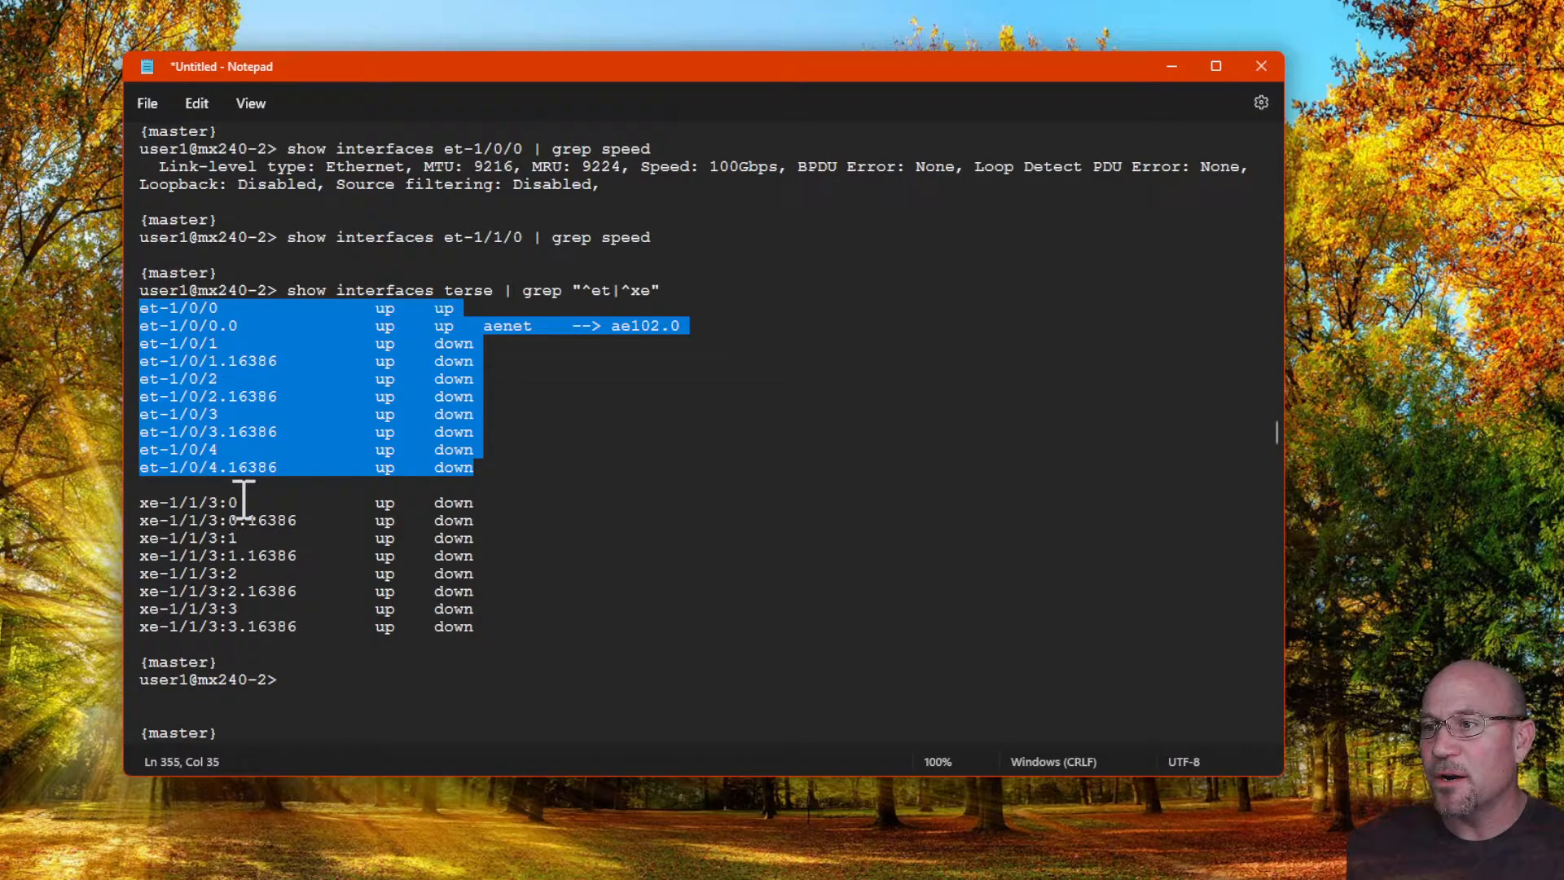
left_click(266, 520)
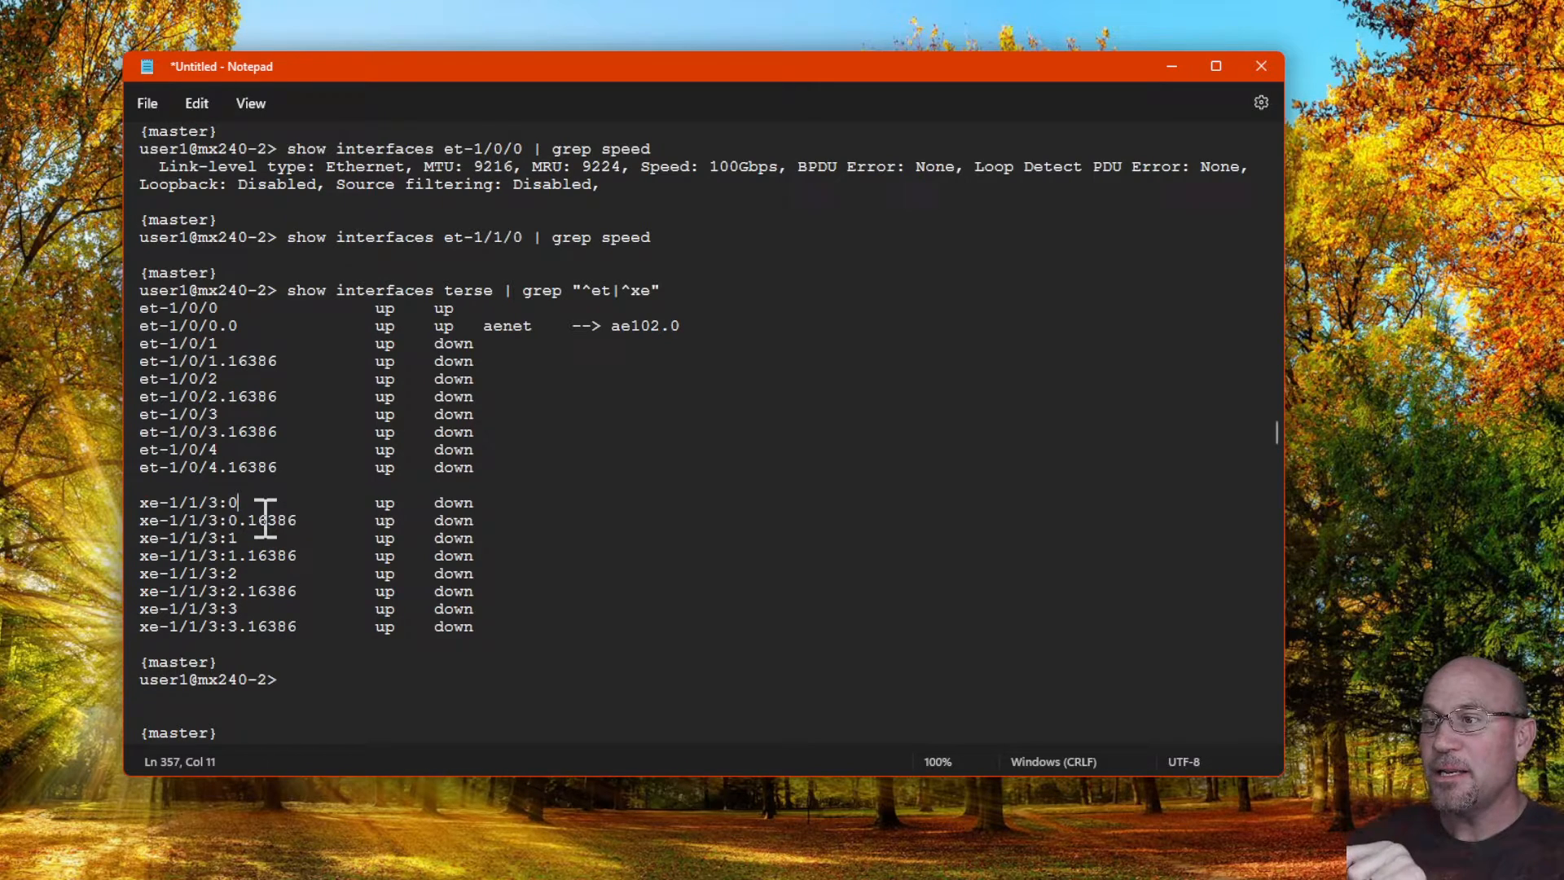
mouse_move(125, 524)
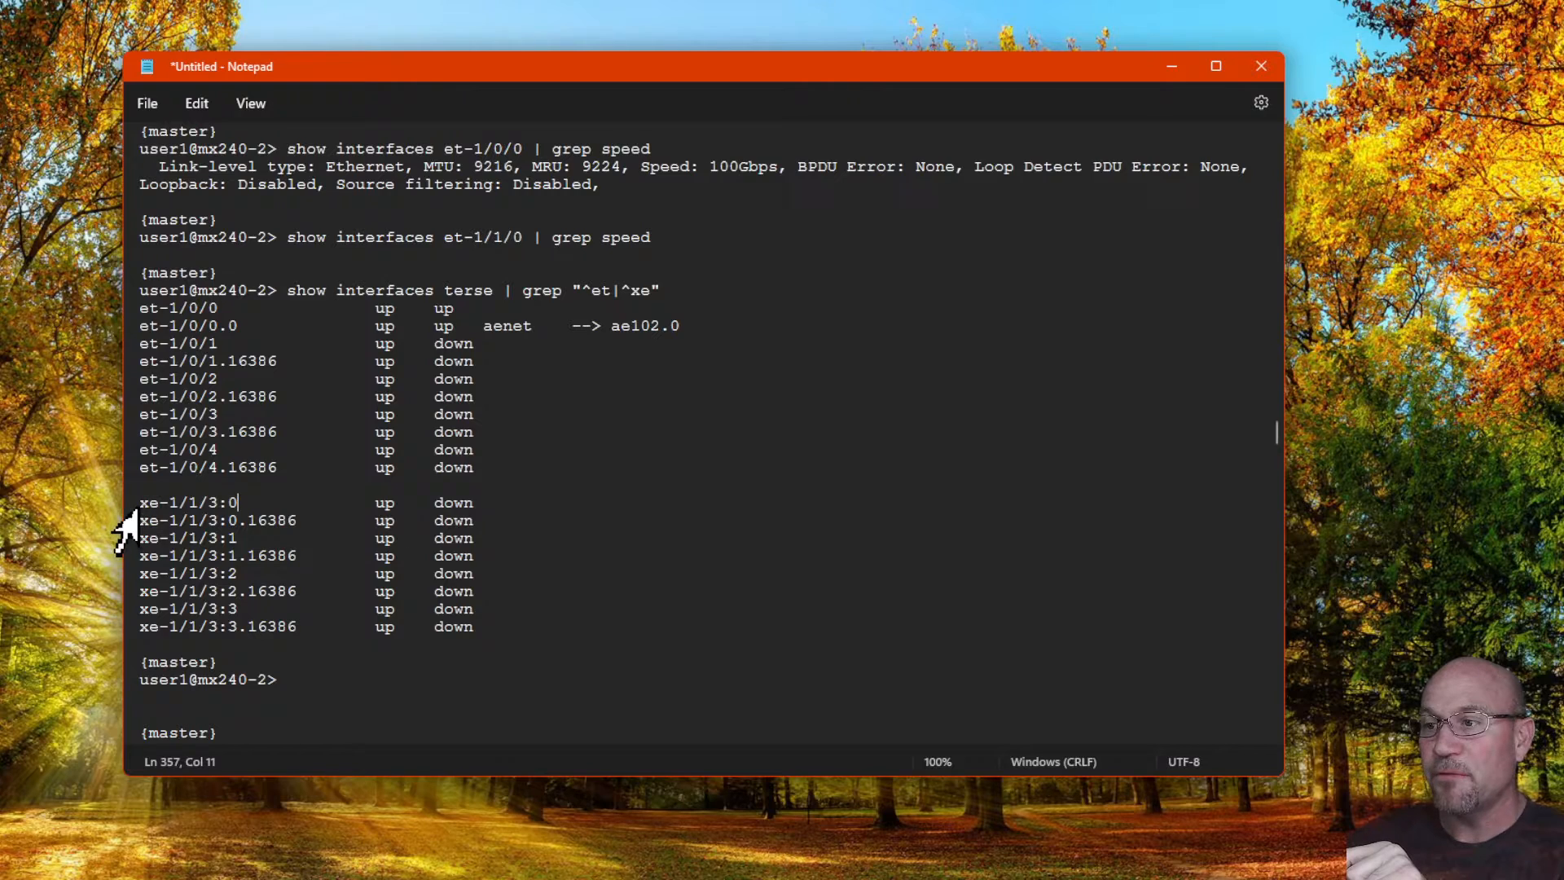
left_click_drag(139, 502, 546, 646)
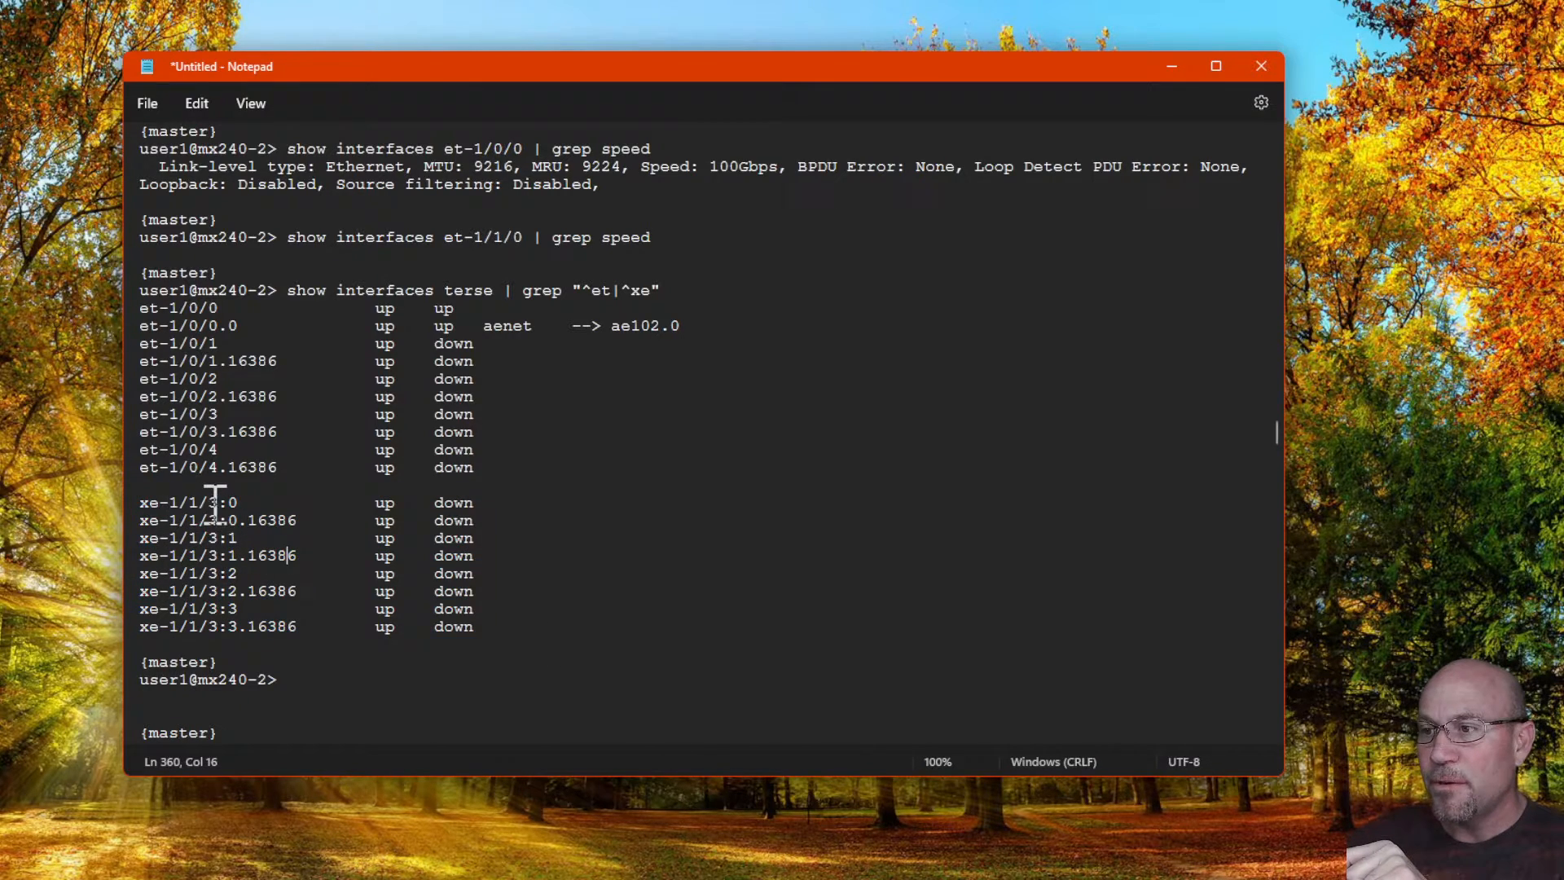
double_click(225, 502)
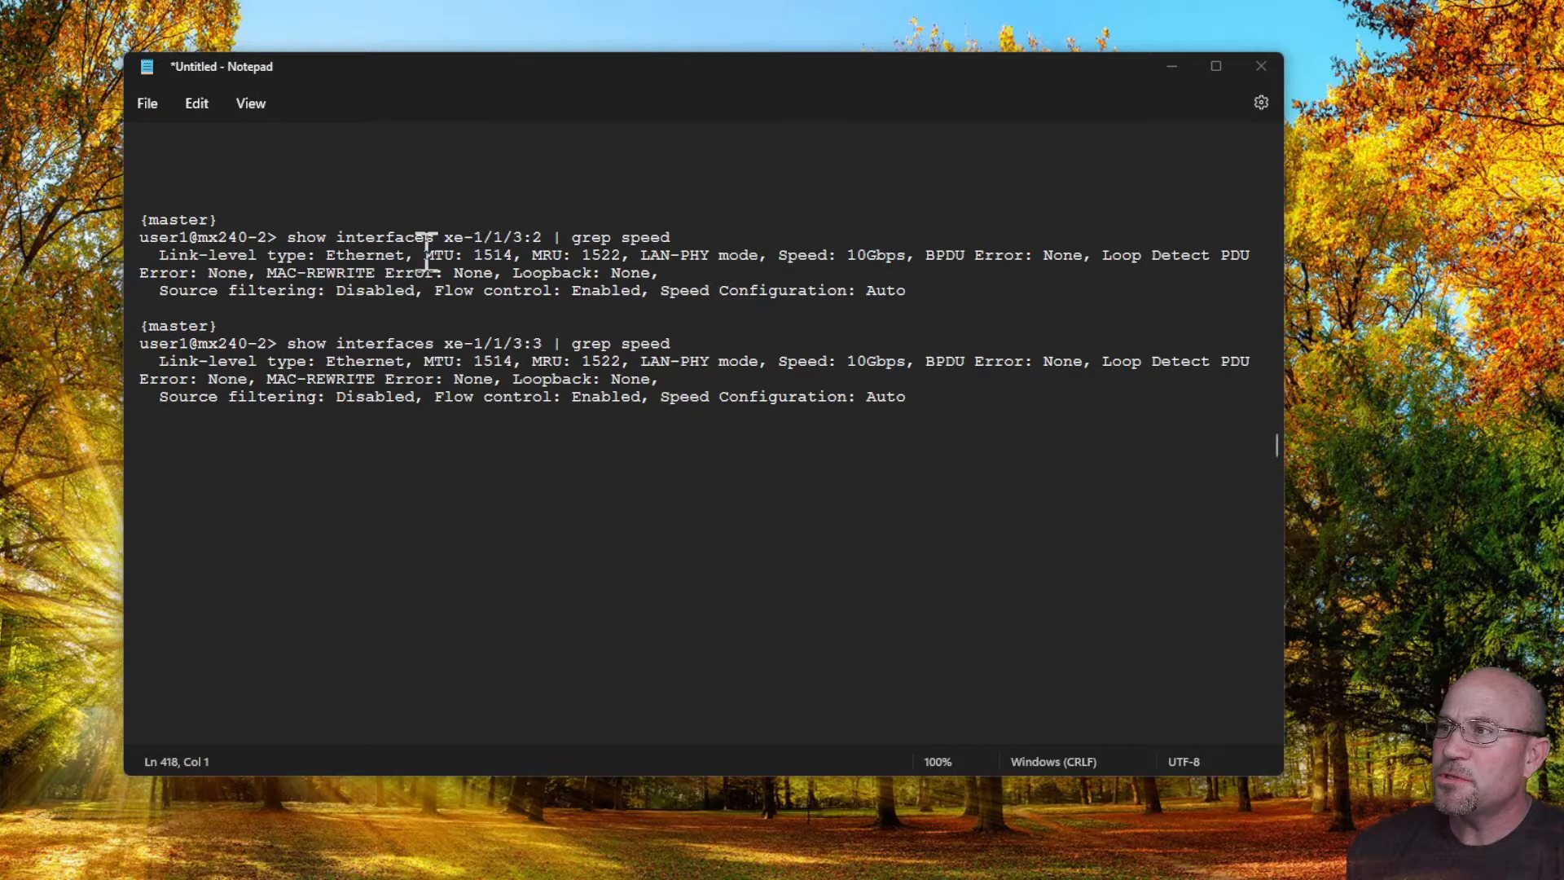
Step: Highlight the show interfaces xe-1/1/3:2 command and its reported speed
left_click_drag(286, 237, 459, 236)
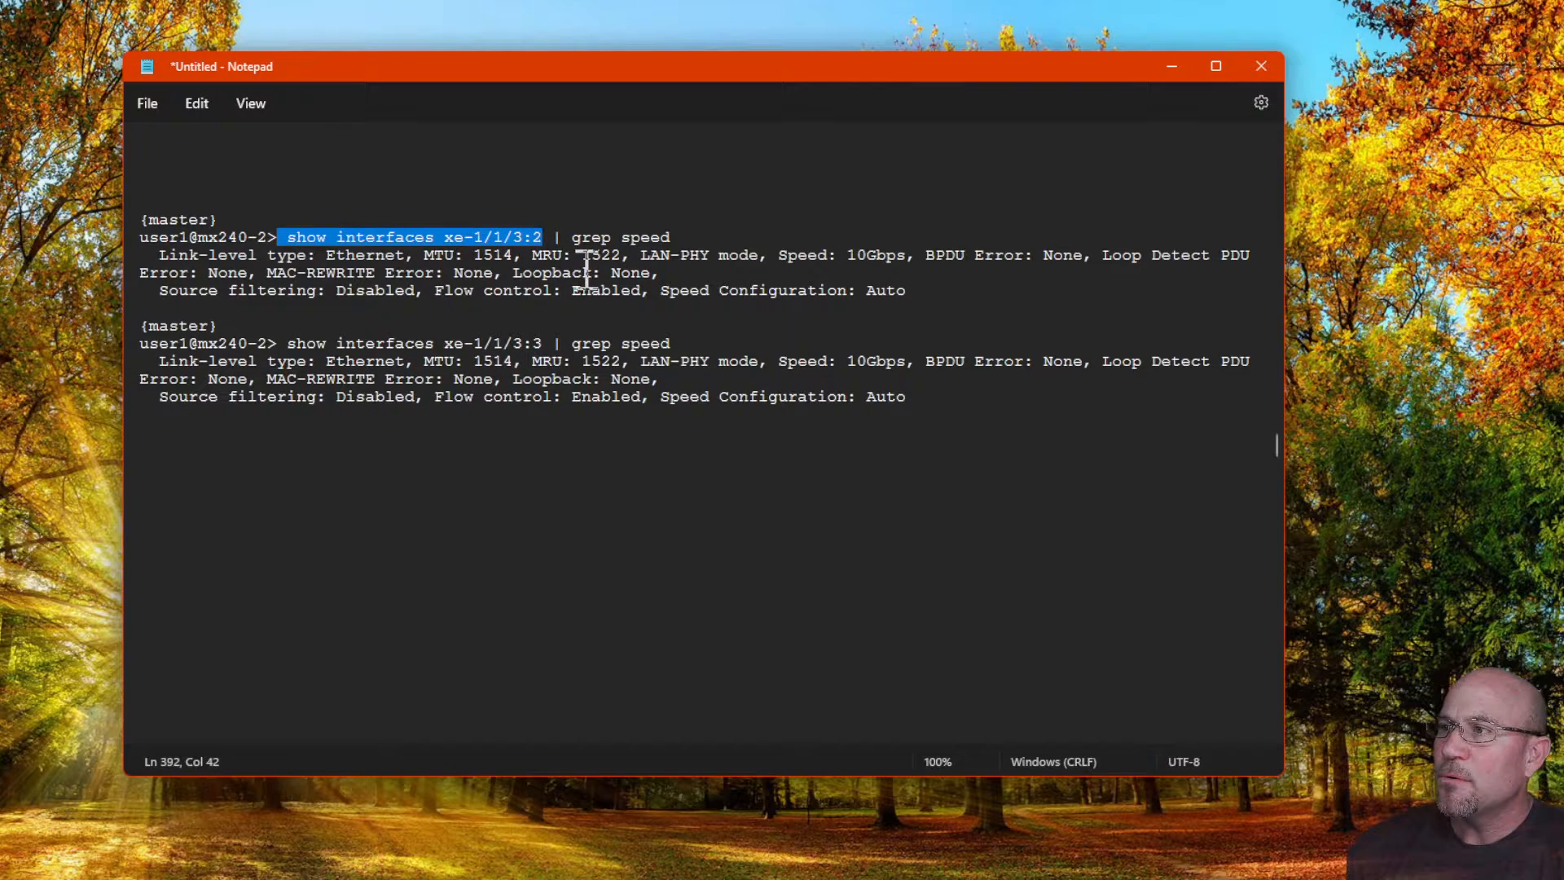
mouse_move(776, 267)
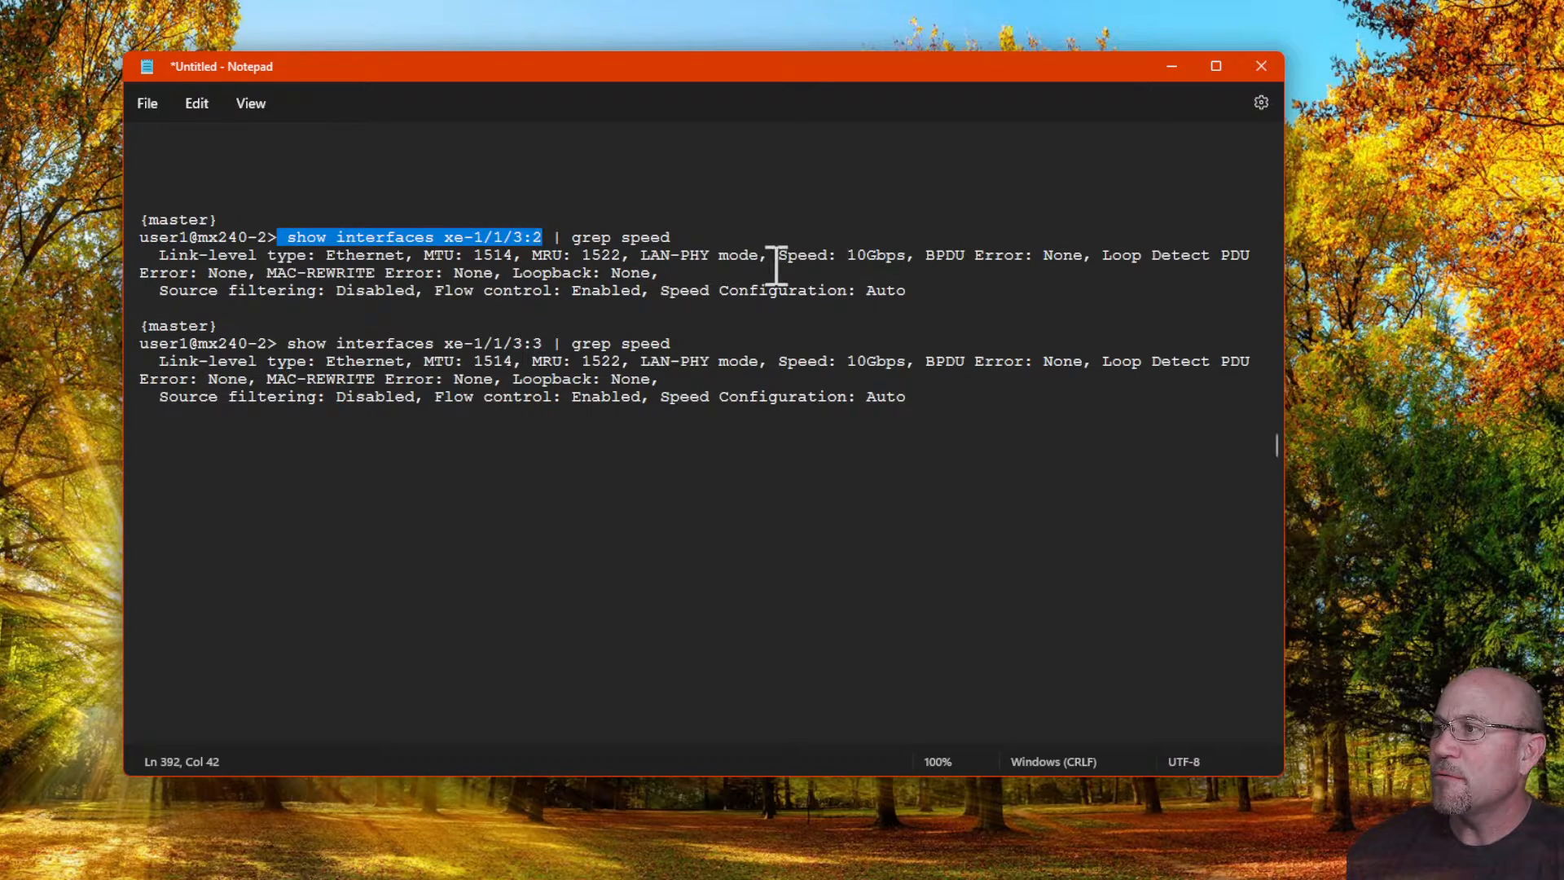
double_click(839, 254)
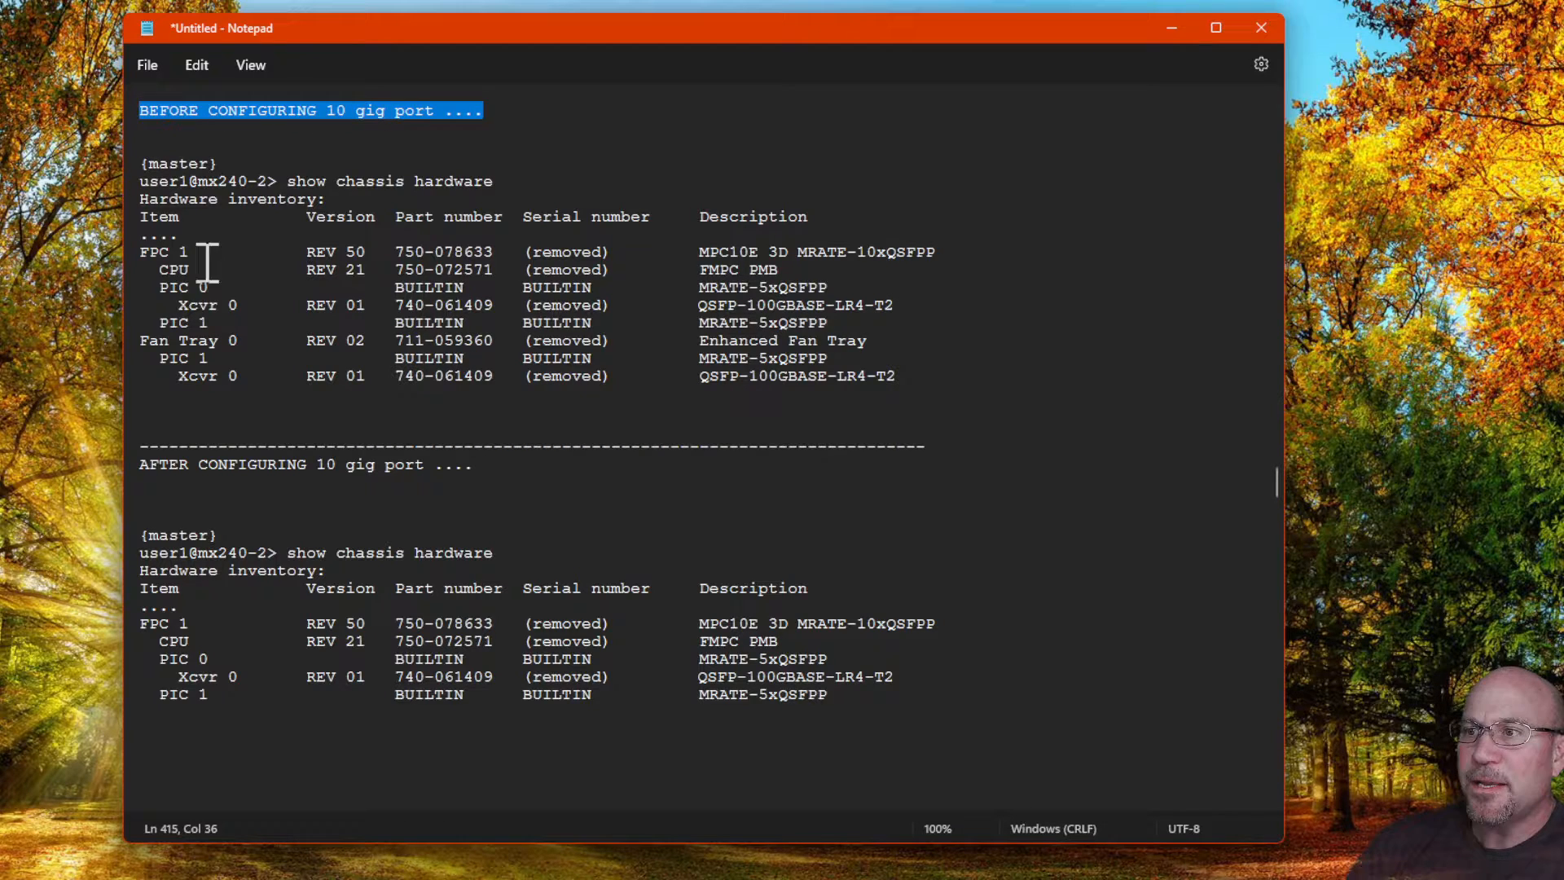
double_click(208, 377)
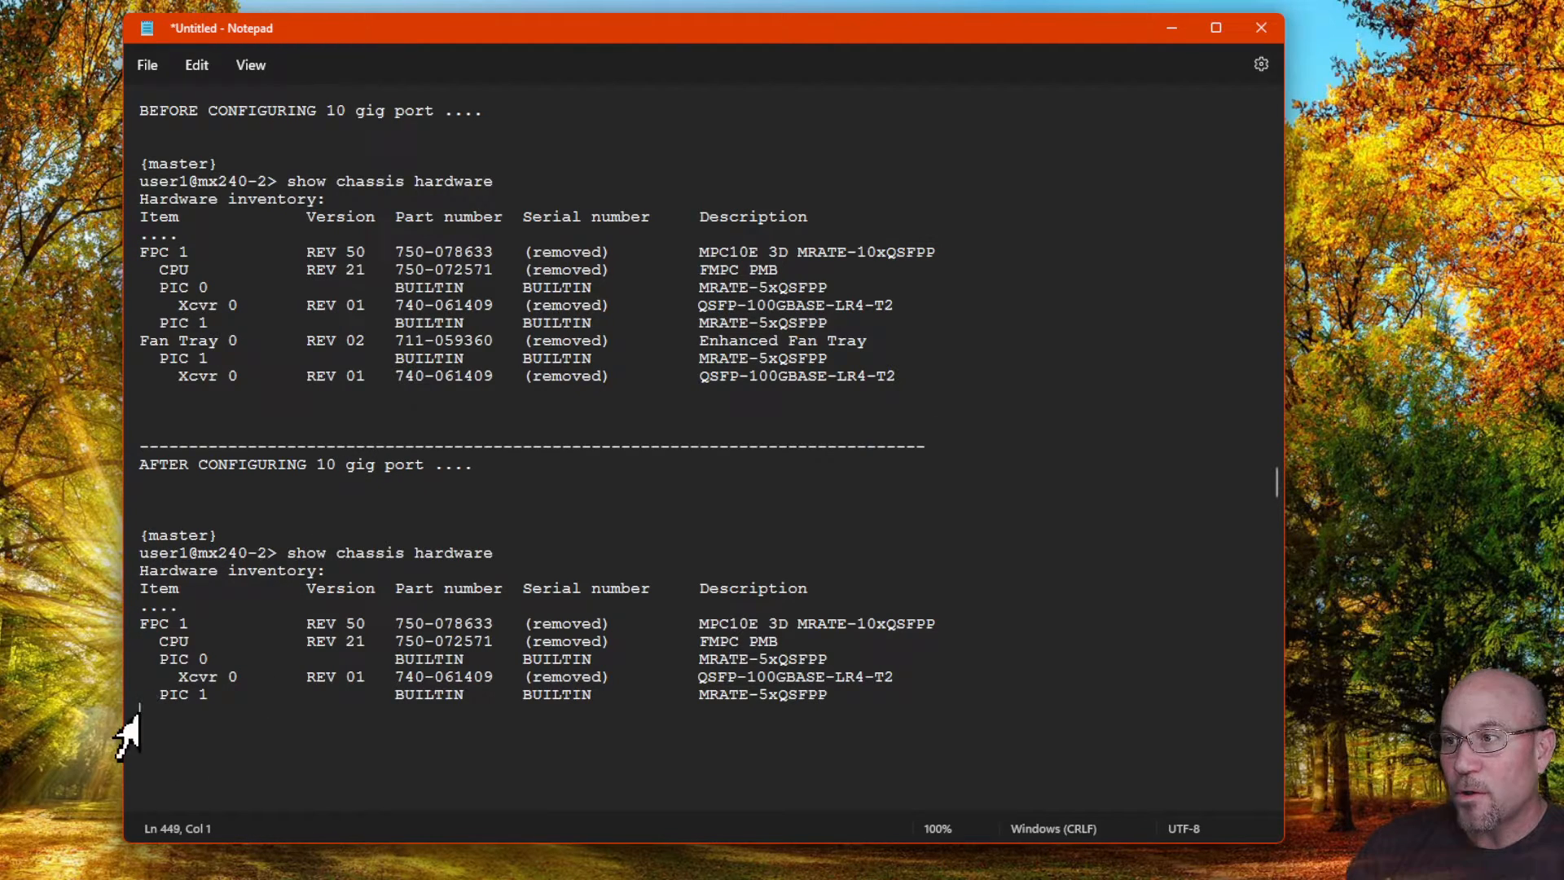
key("enter")
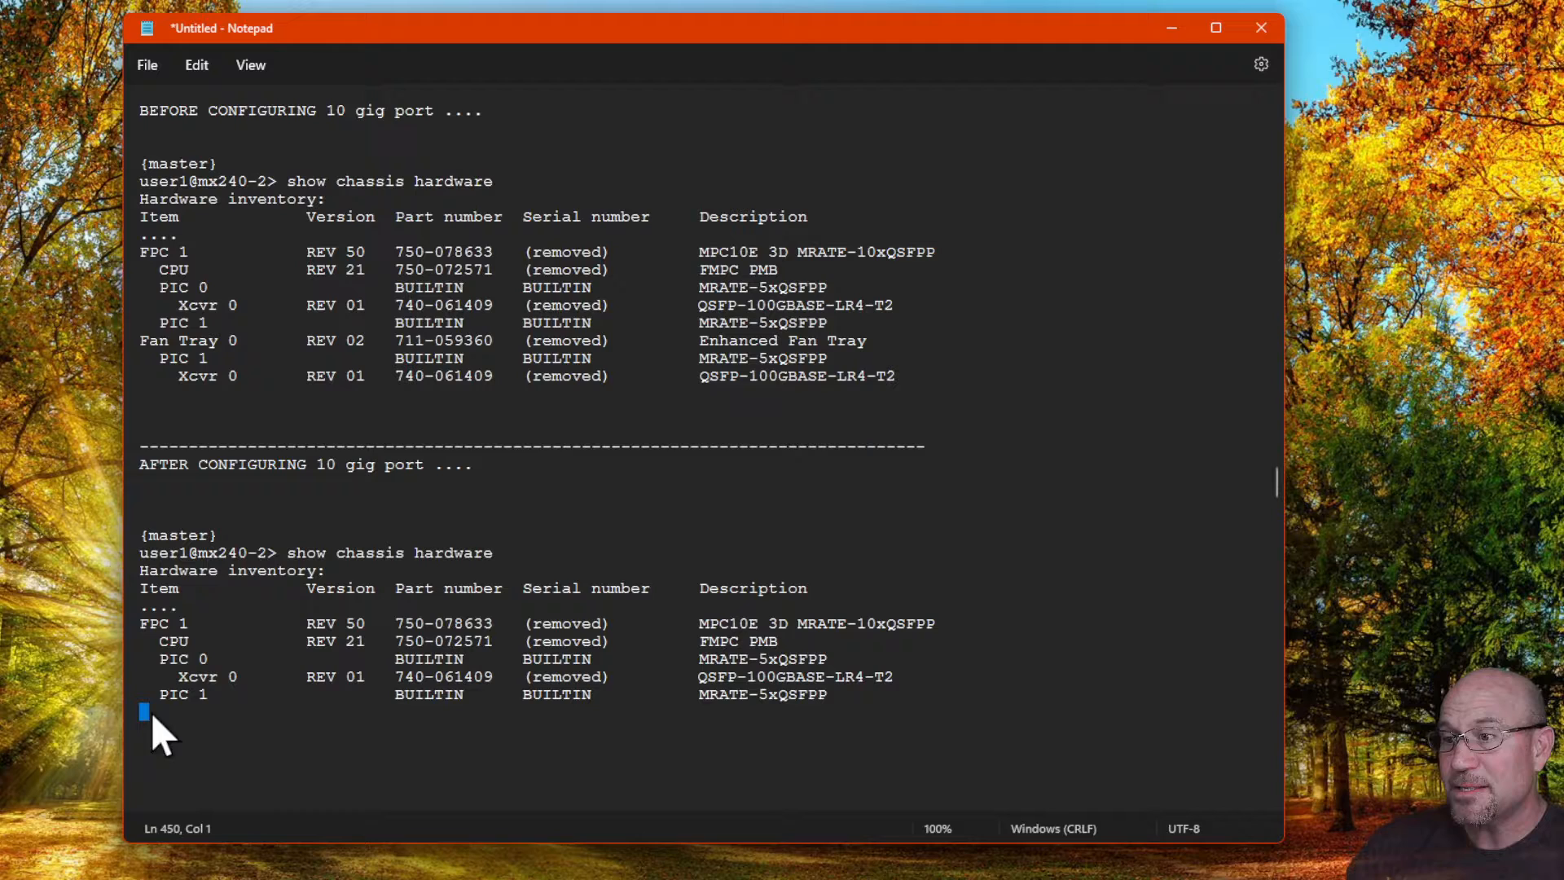
mouse_move(928, 394)
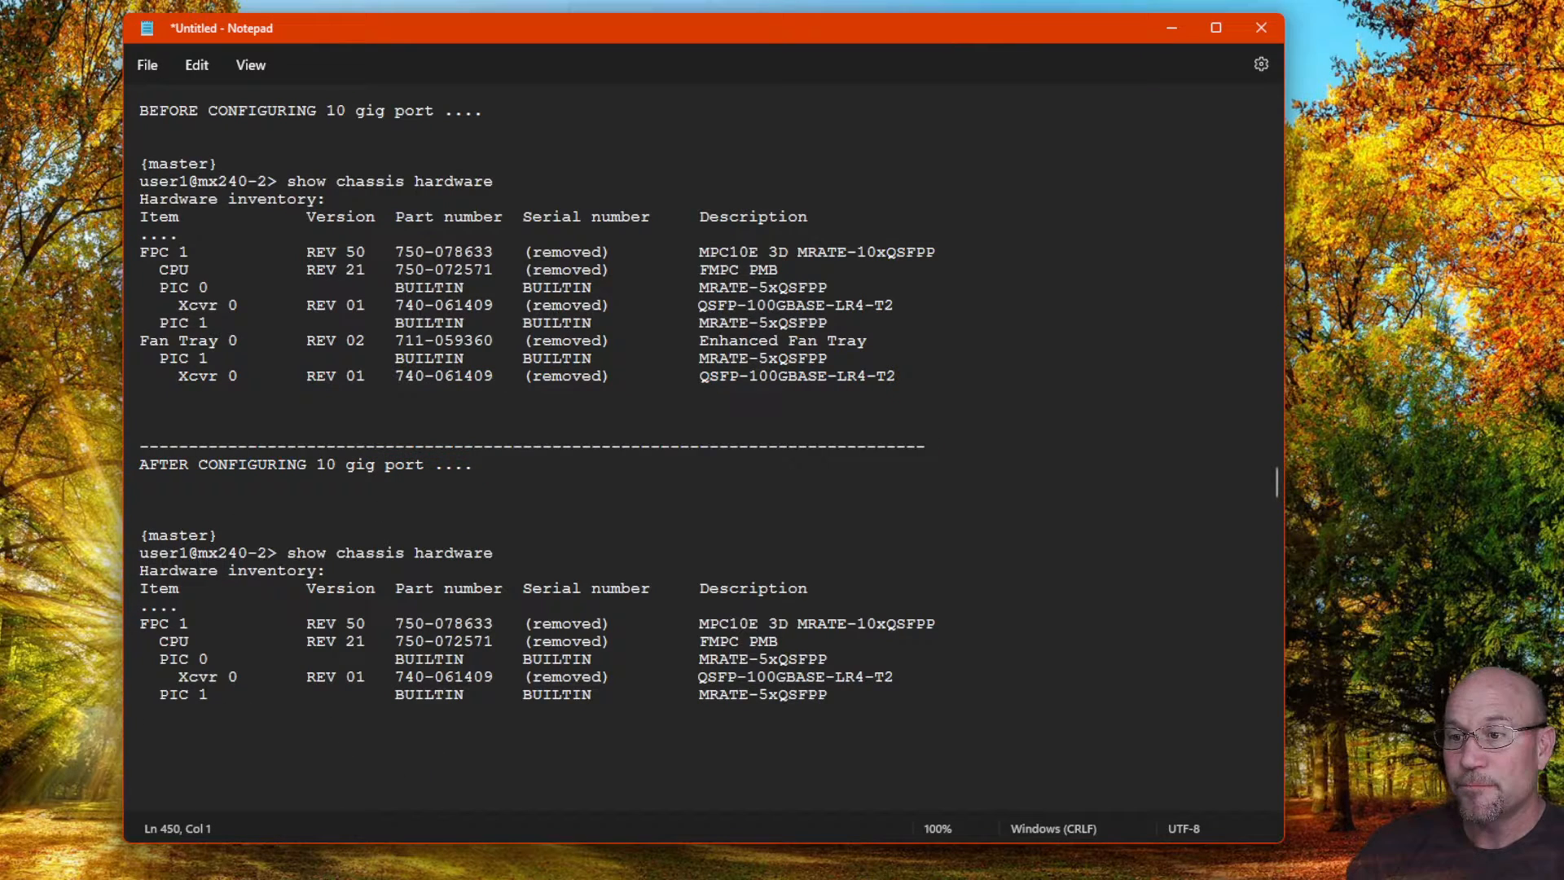
scroll("down", 3)
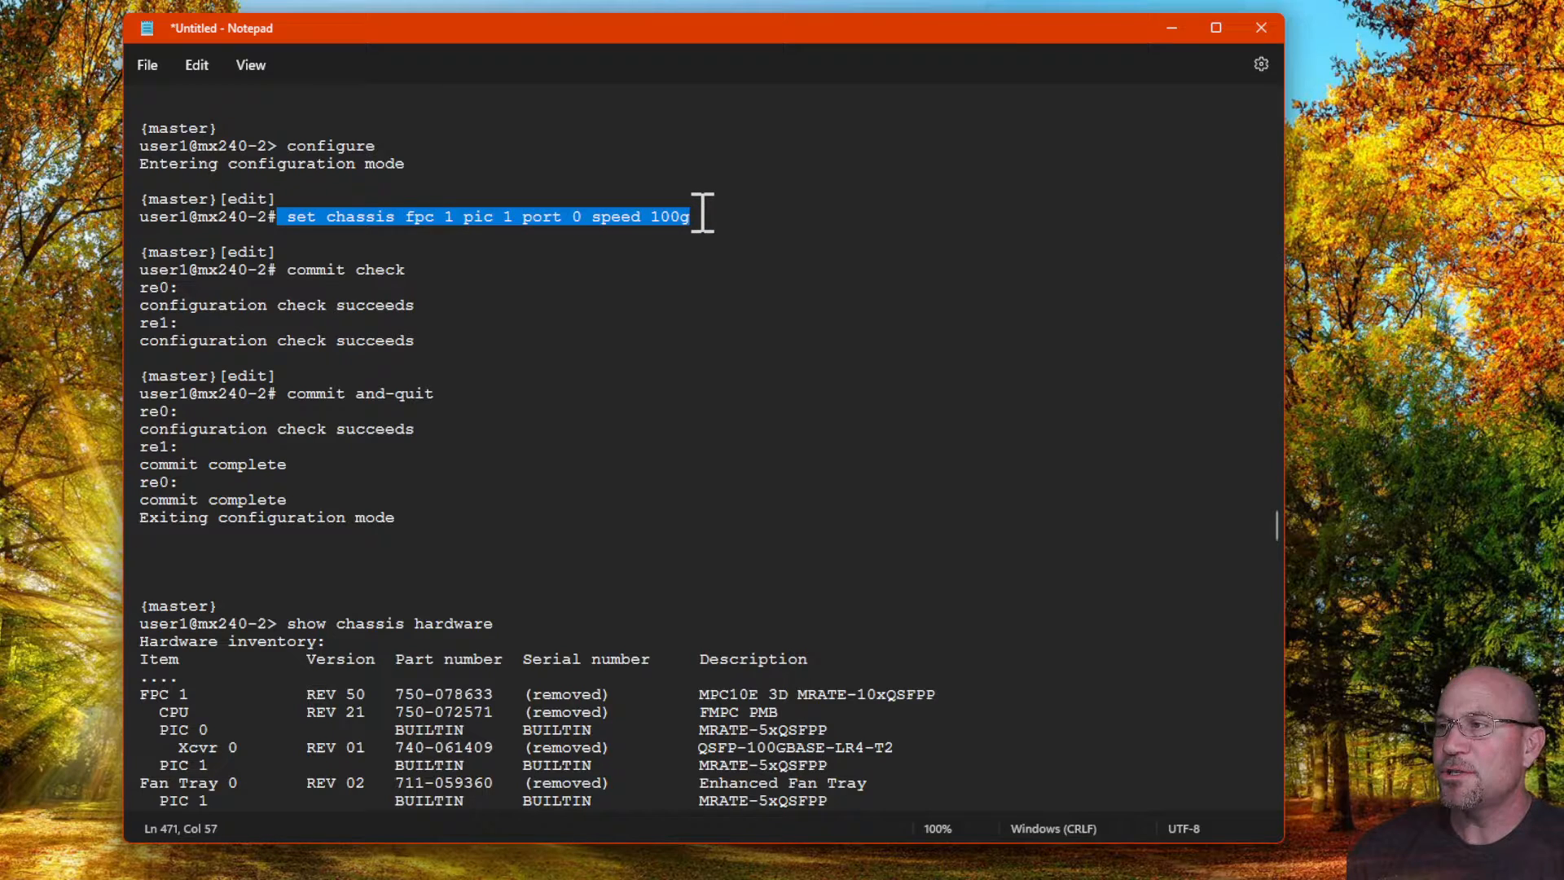
mouse_move(361, 594)
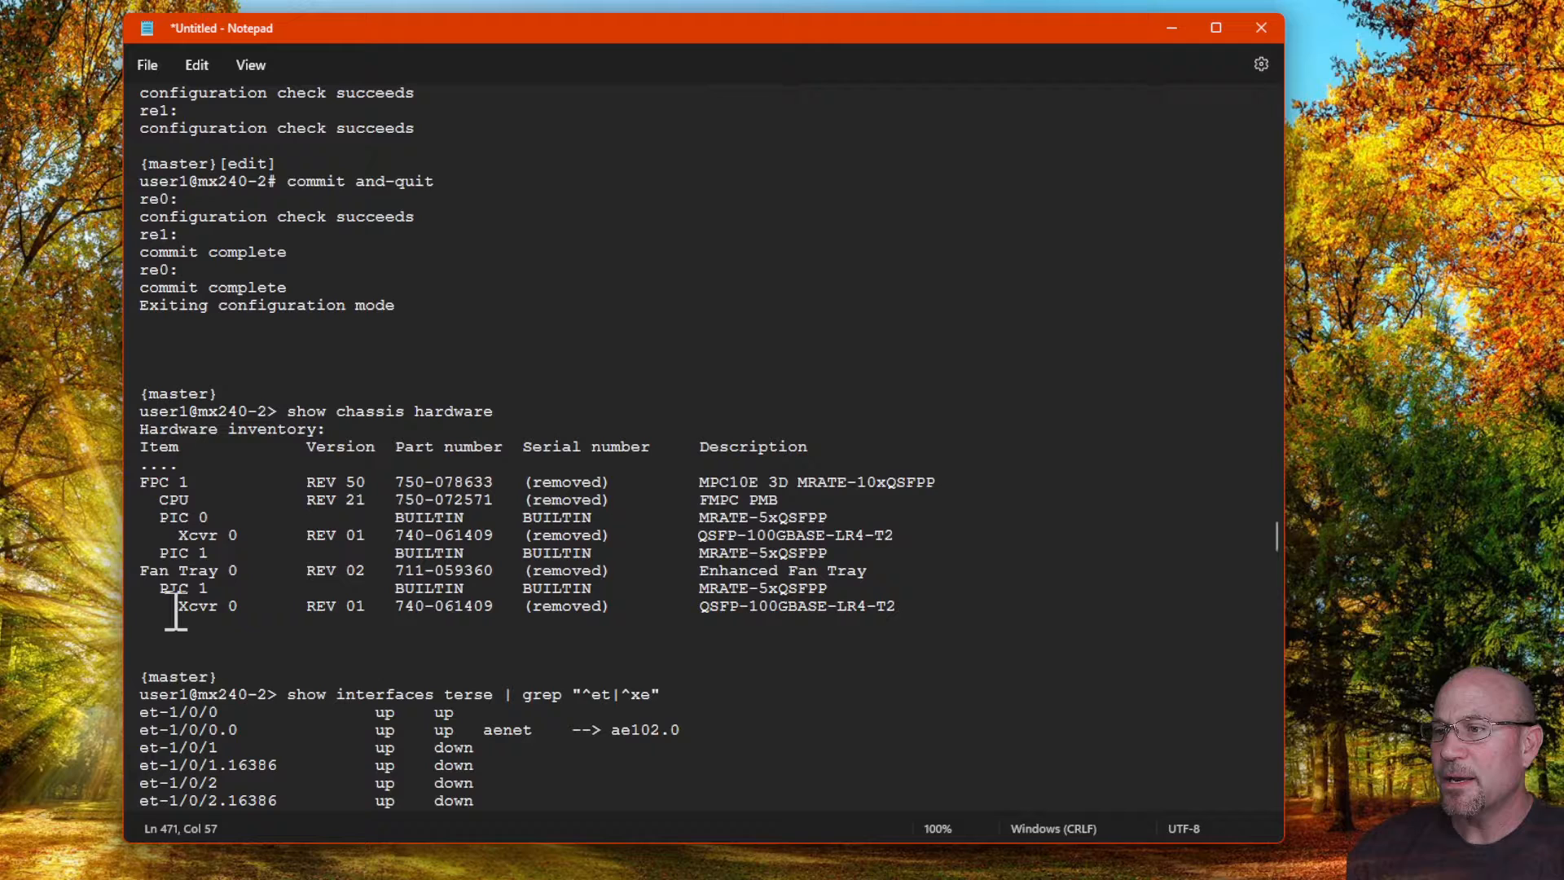
Step: Select the new Xcvr 0 row under PIC 1 and the xe-1/1/3 channel entries
left_click_drag(174, 605, 374, 605)
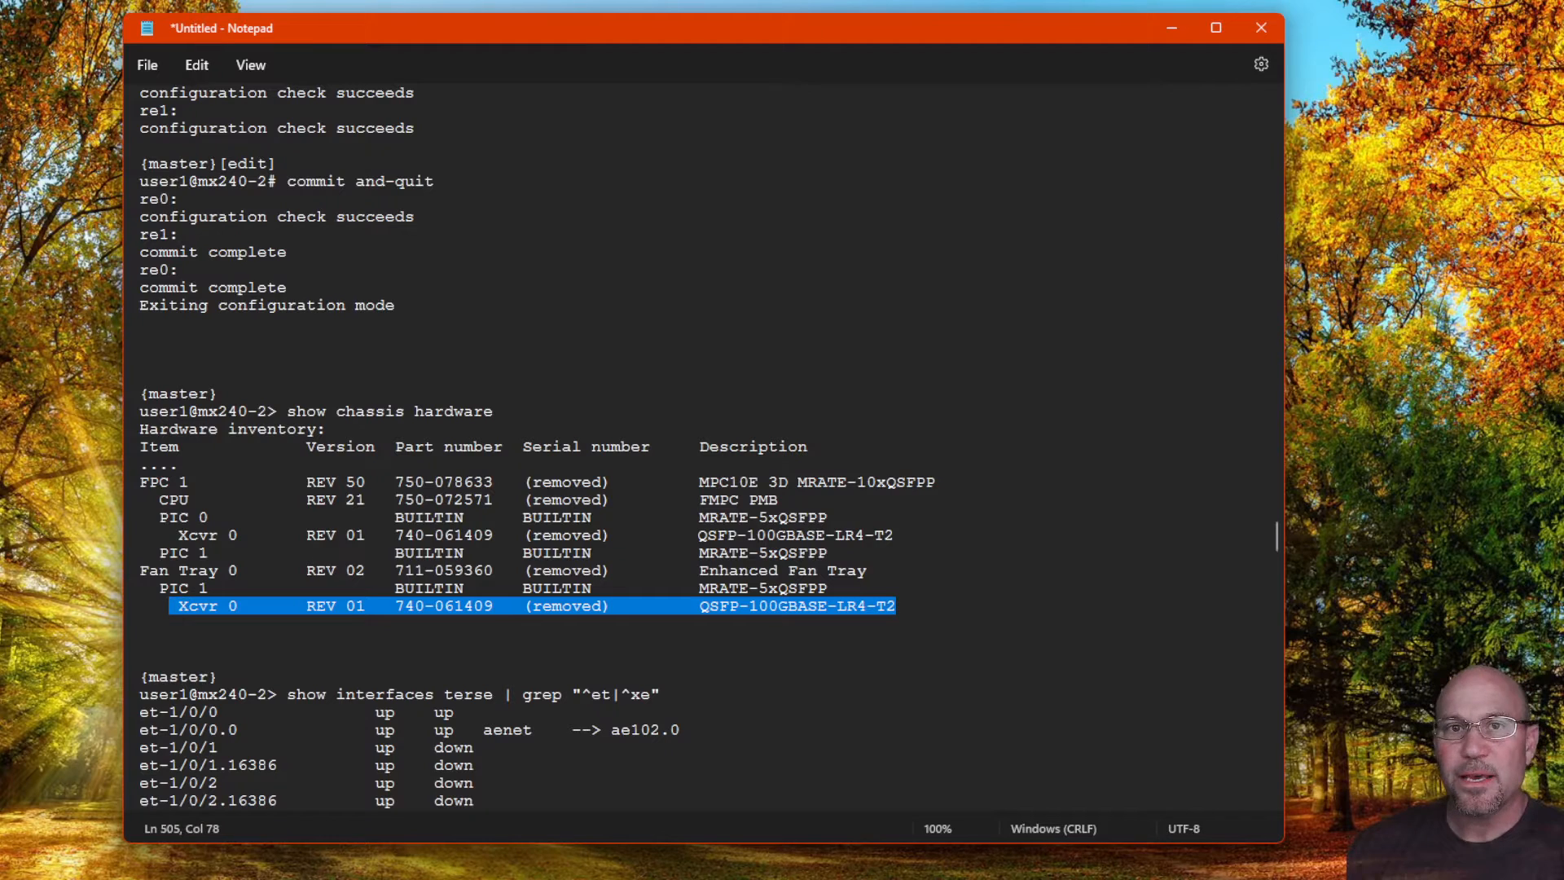
scroll("down", 3)
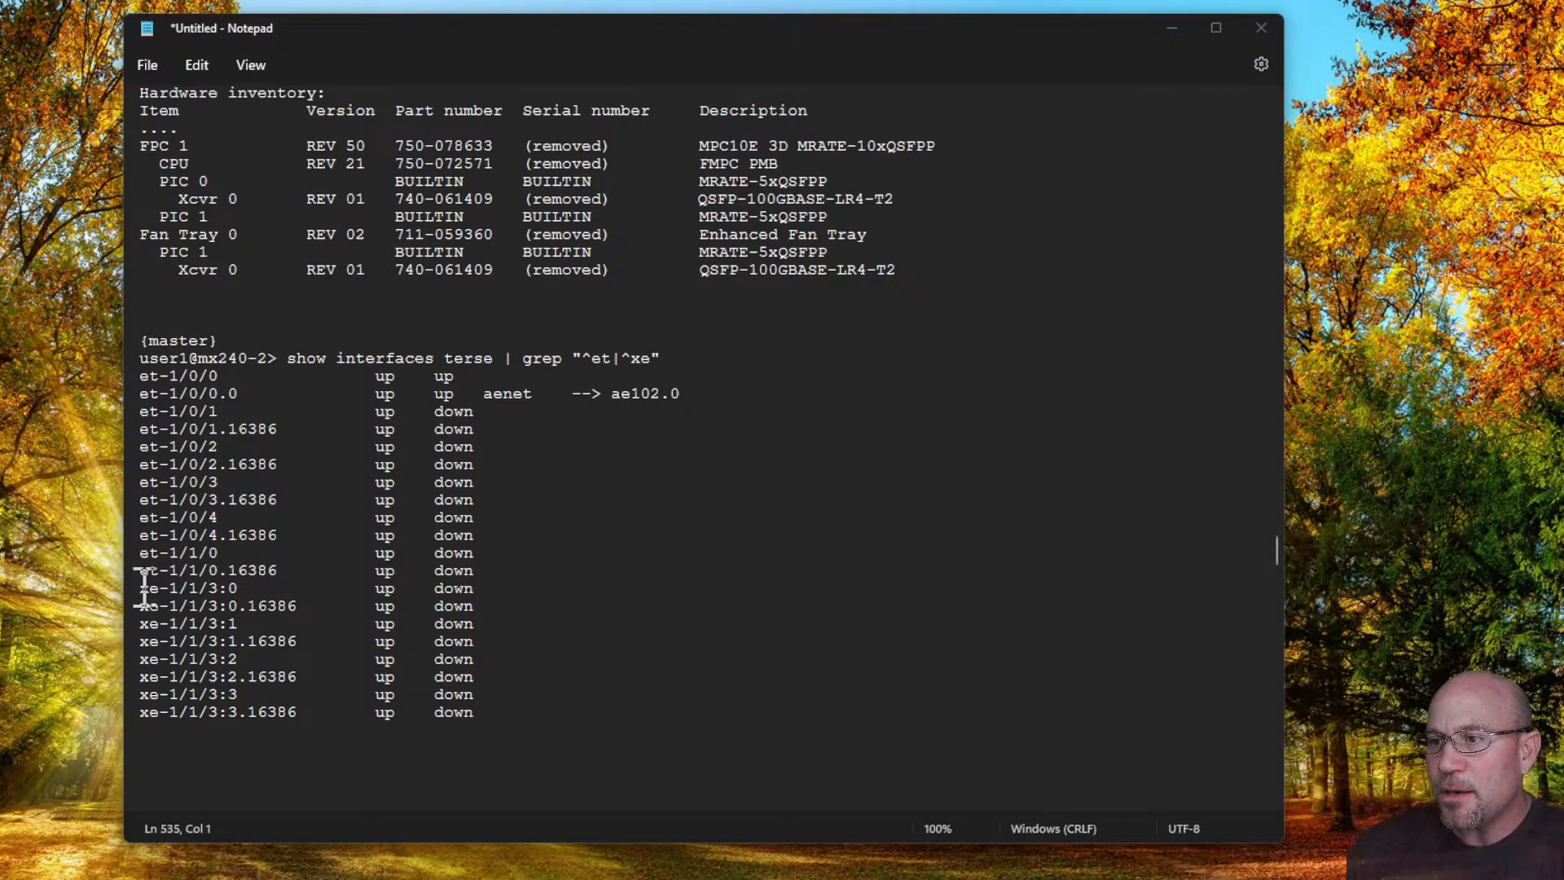
left_click_drag(140, 587, 474, 712)
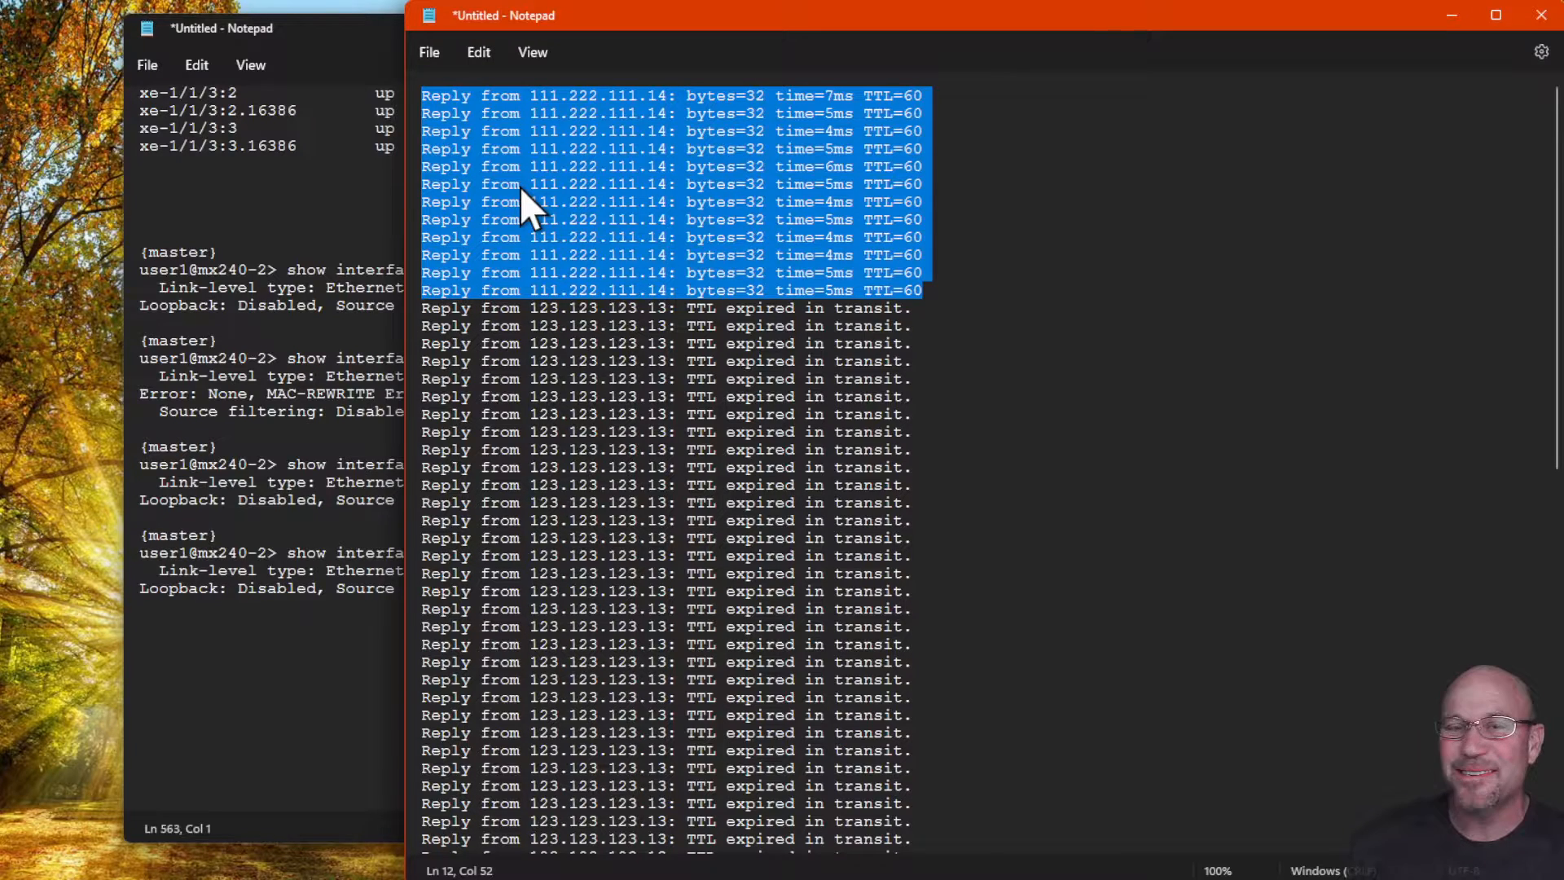
mouse_move(599, 160)
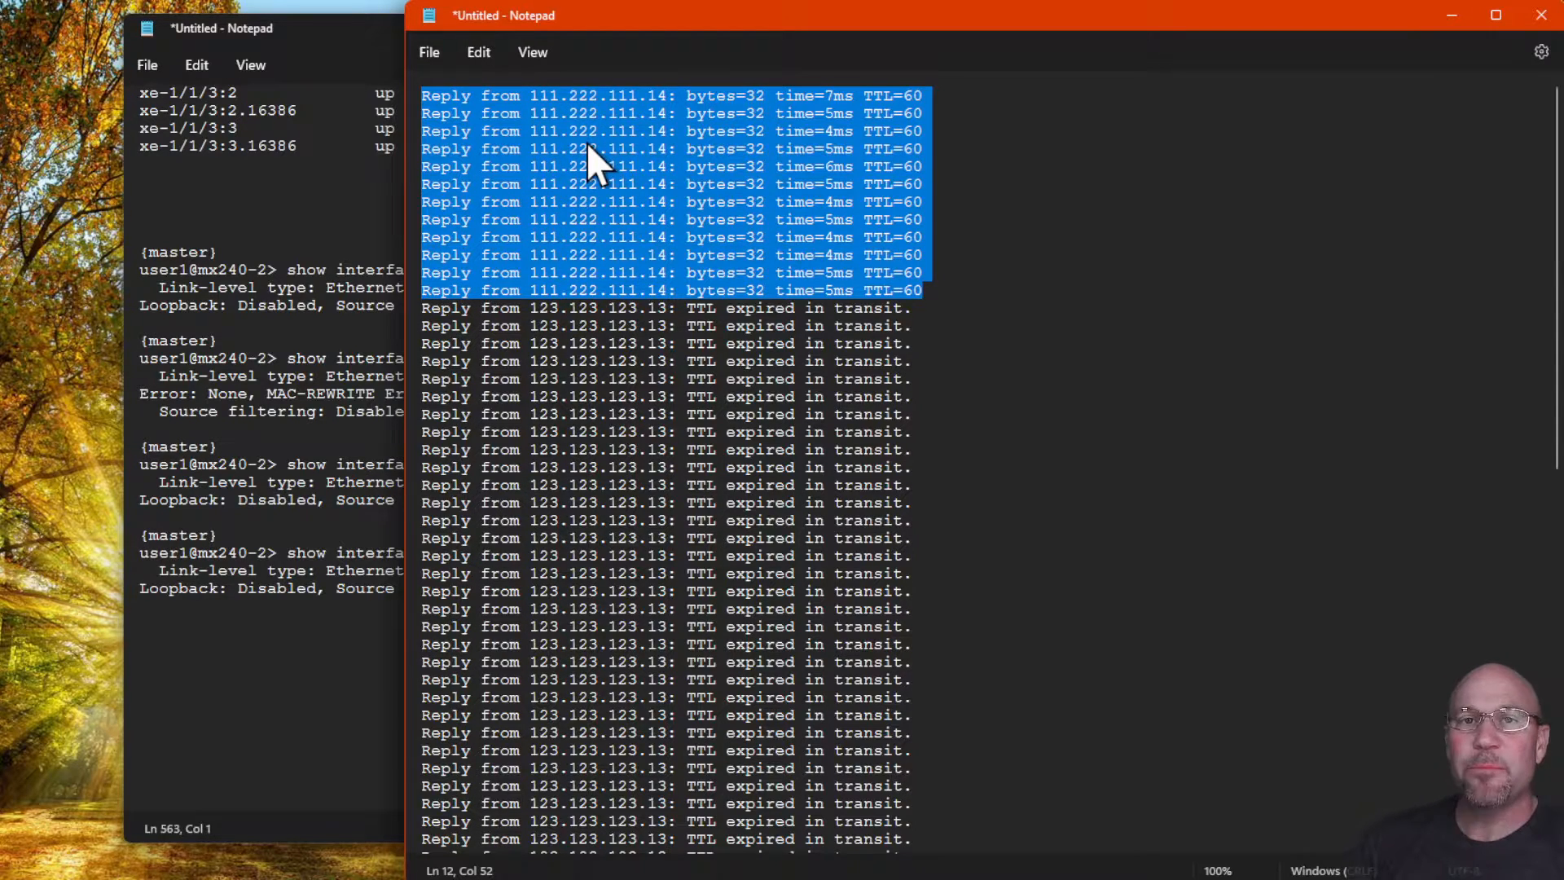
left_click(946, 307)
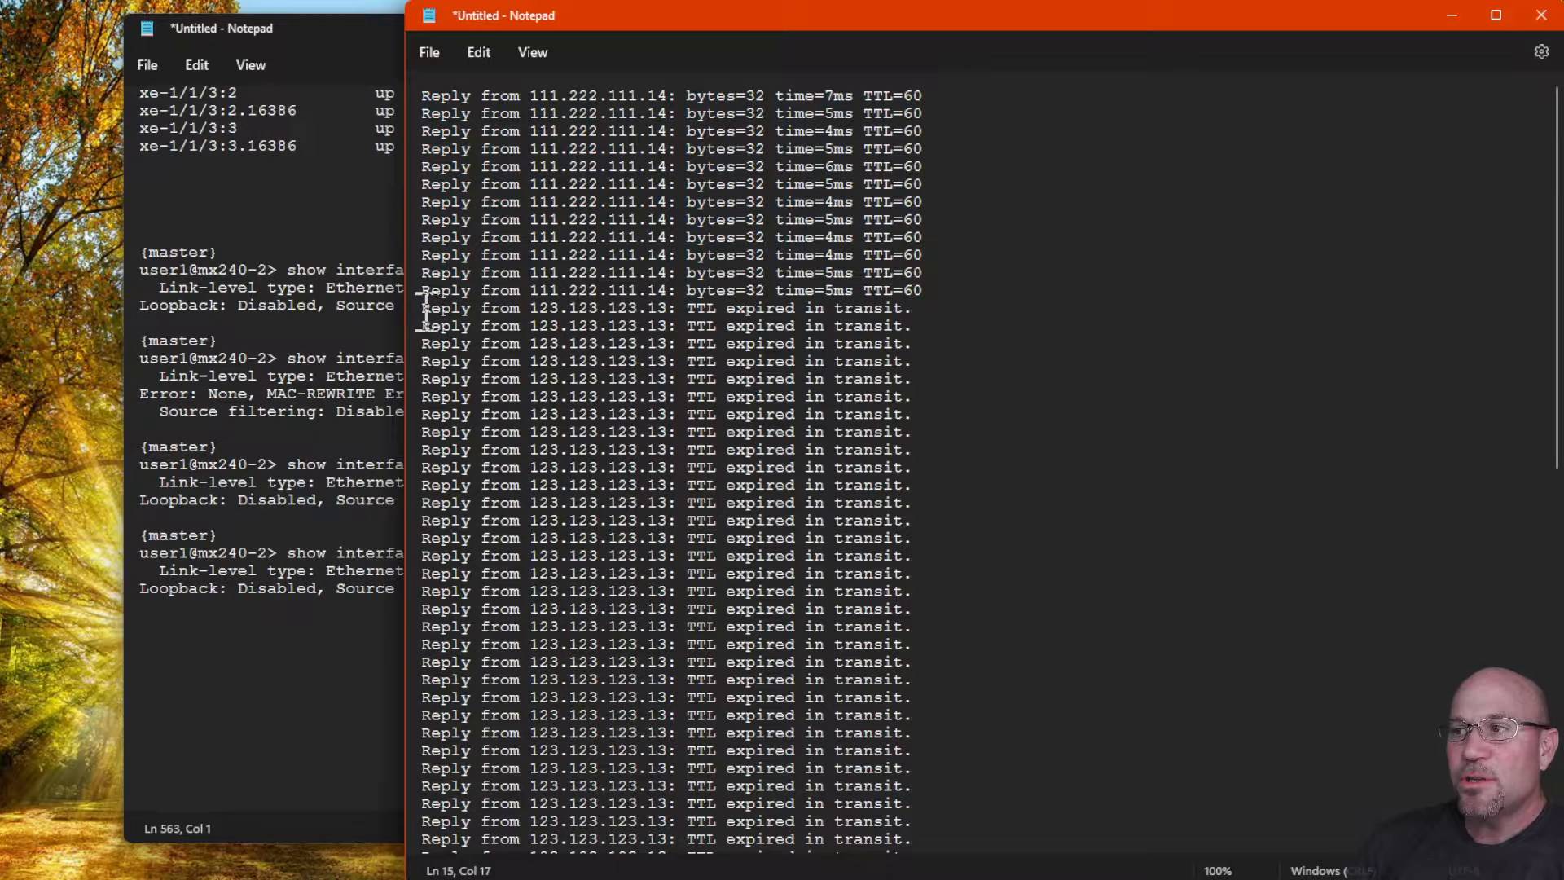
left_click_drag(422, 307, 912, 733)
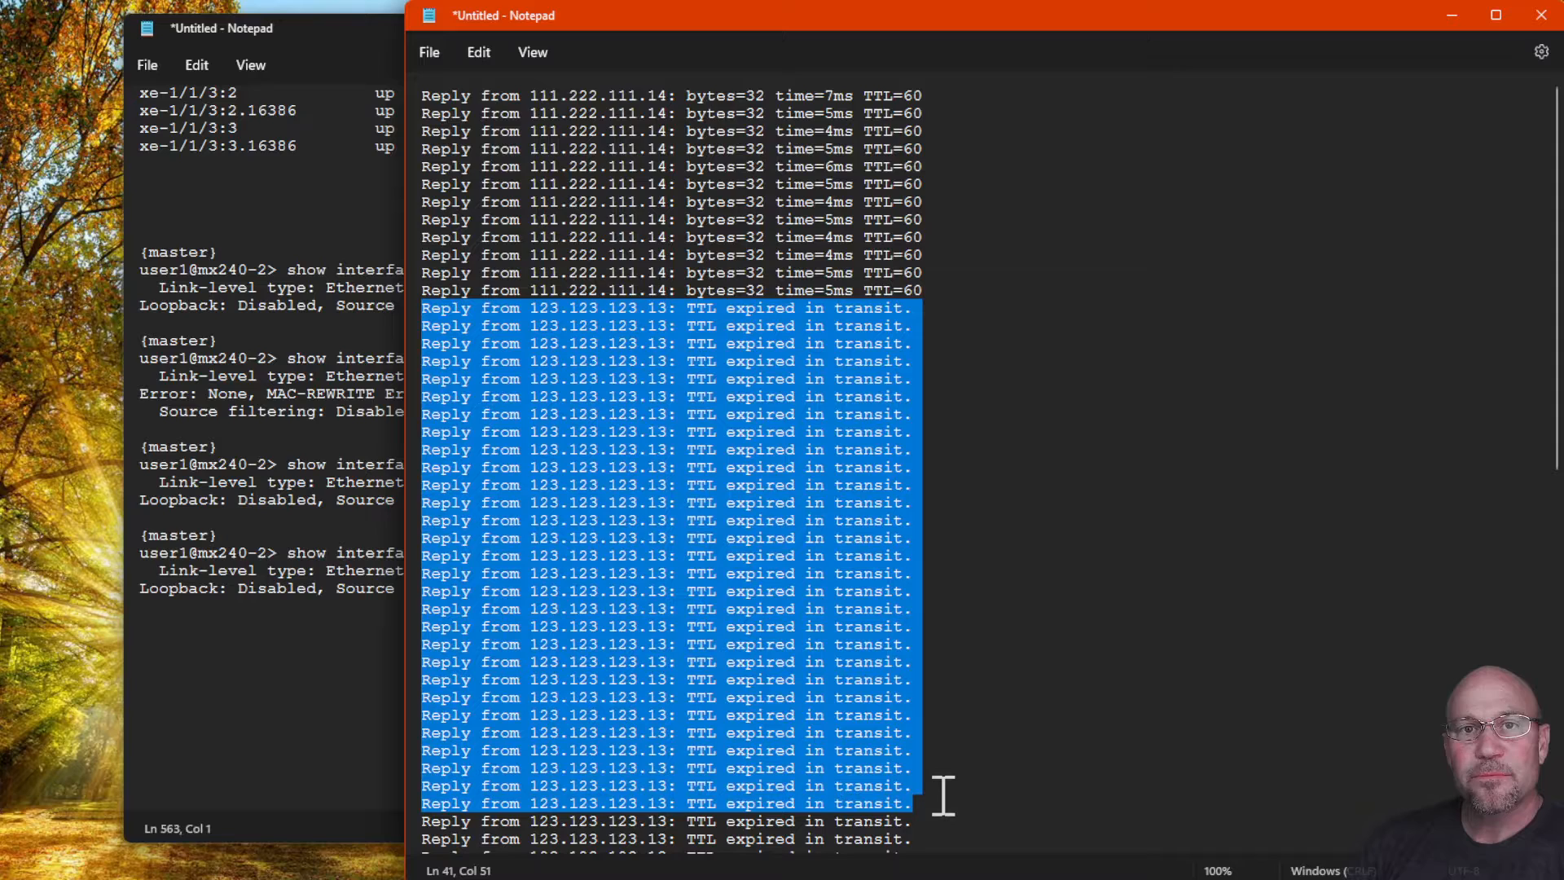
scroll("down", 3)
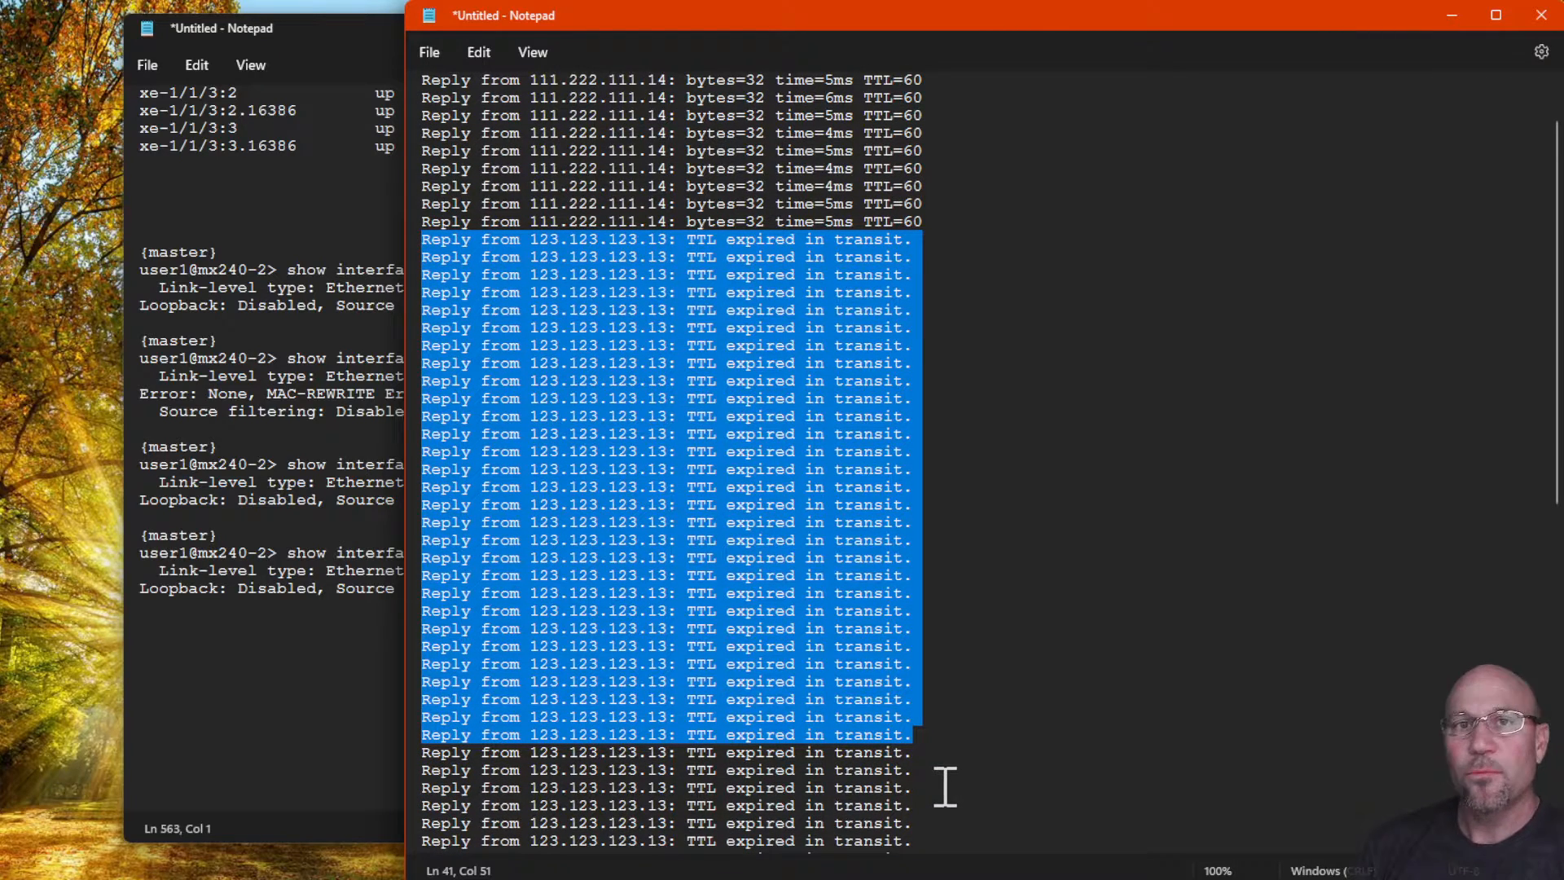
mouse_move(1037, 753)
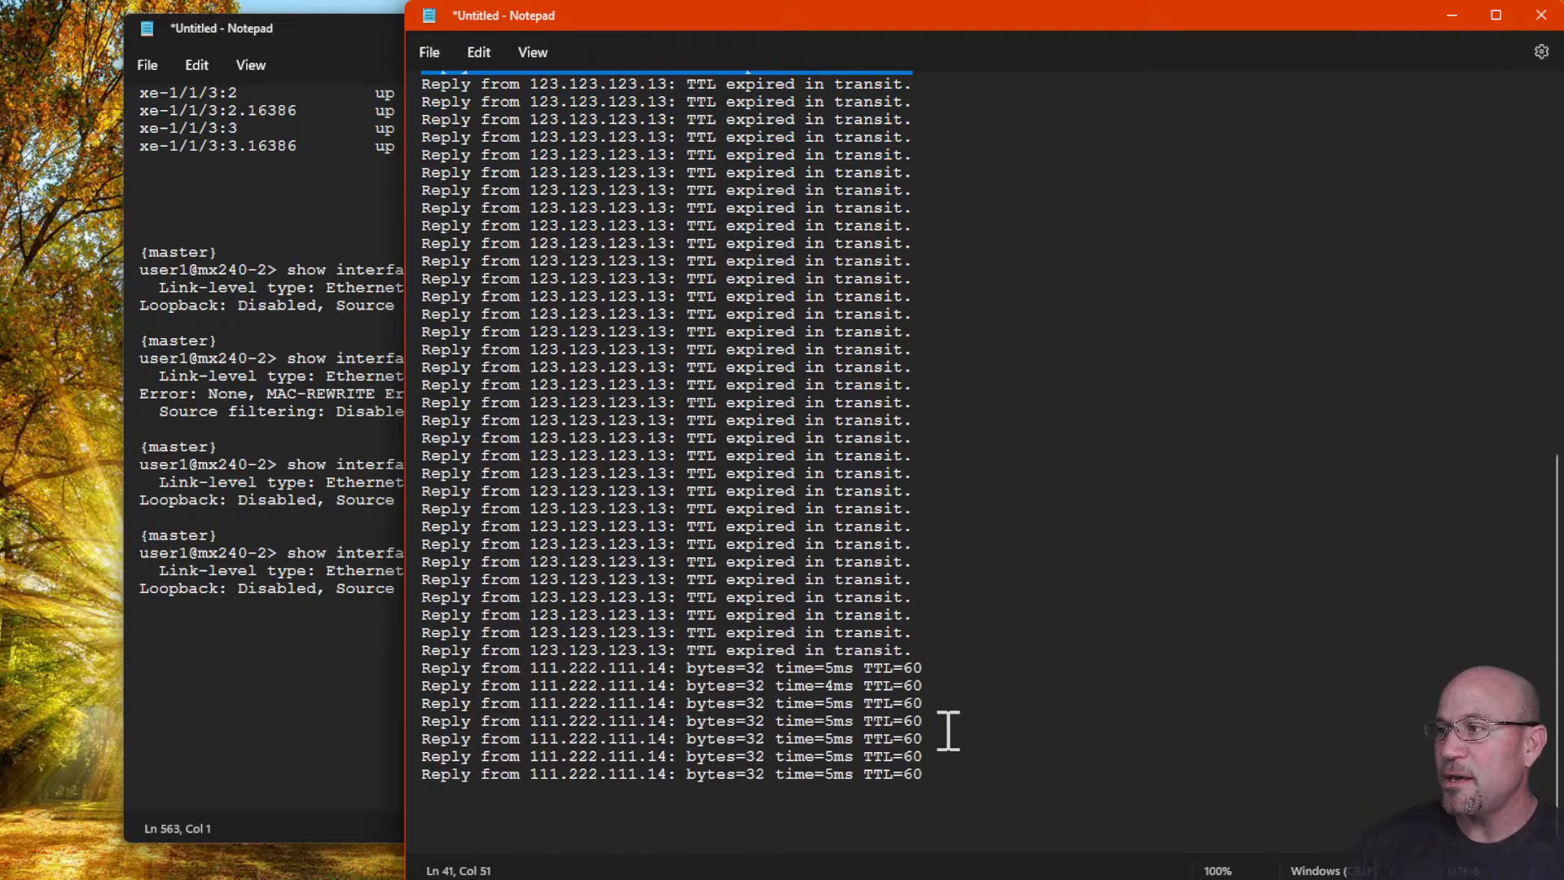
left_click_drag(628, 703, 923, 774)
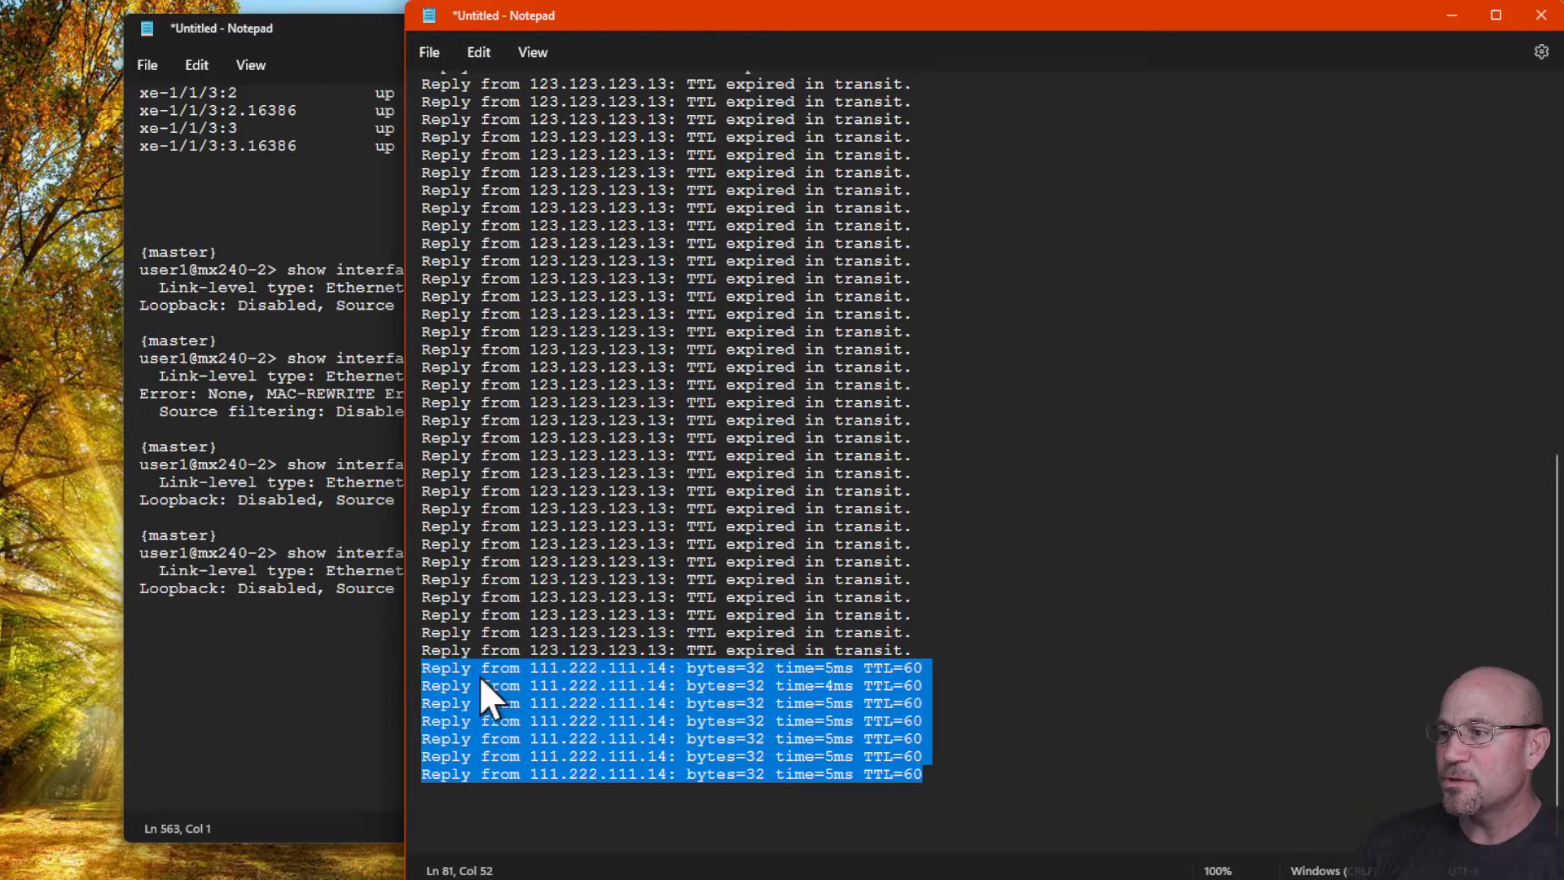
mouse_move(459, 693)
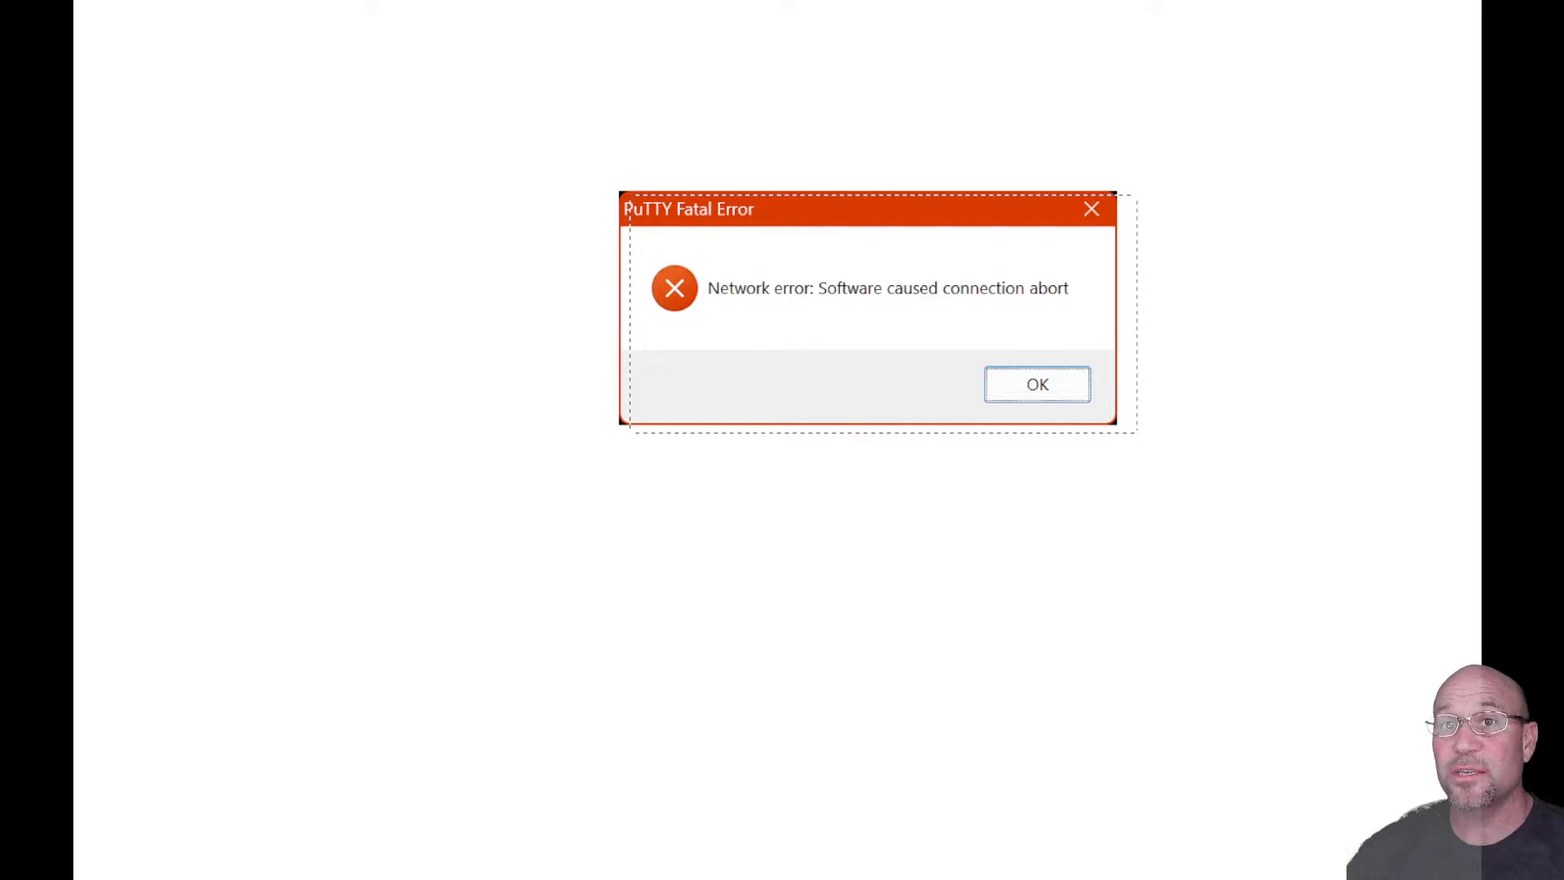
Step: Dismiss the PuTTY connection-abort error dialog
left_click(1036, 386)
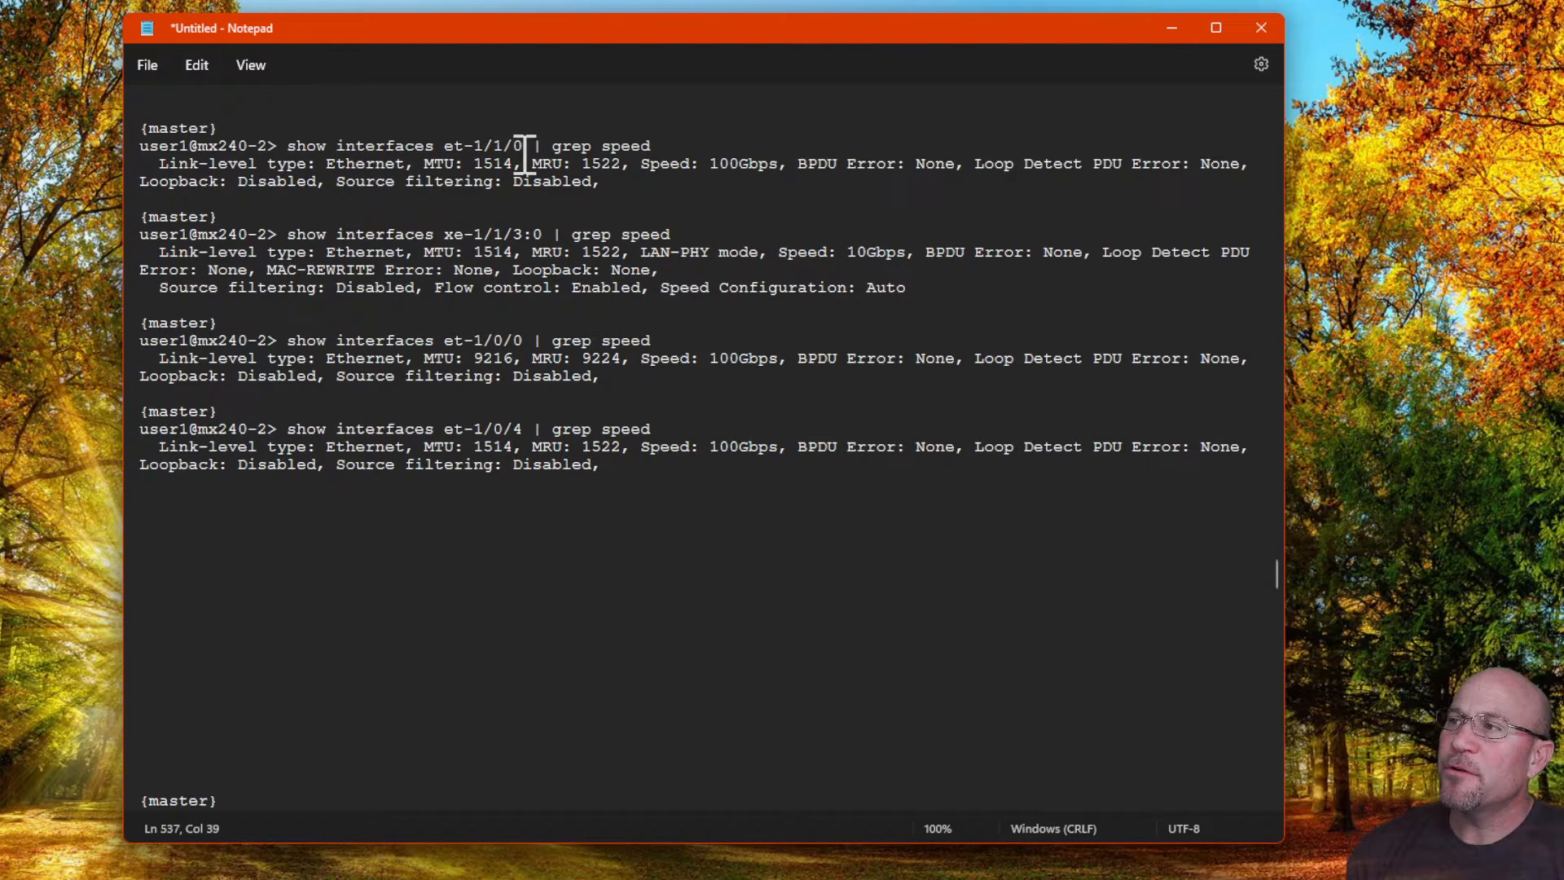
double_click(728, 164)
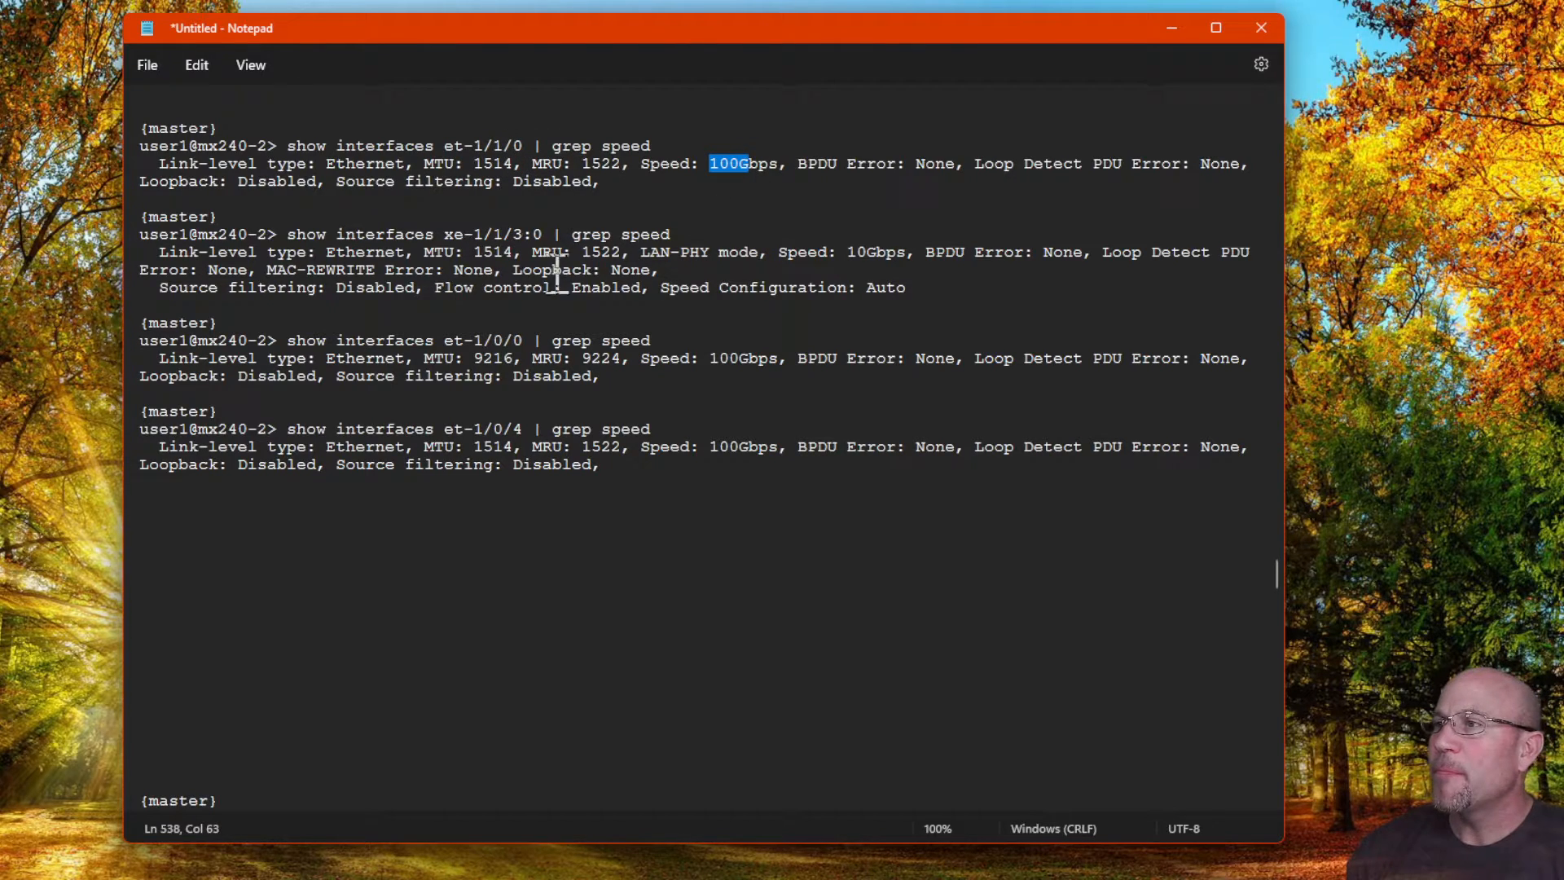
double_click(506, 233)
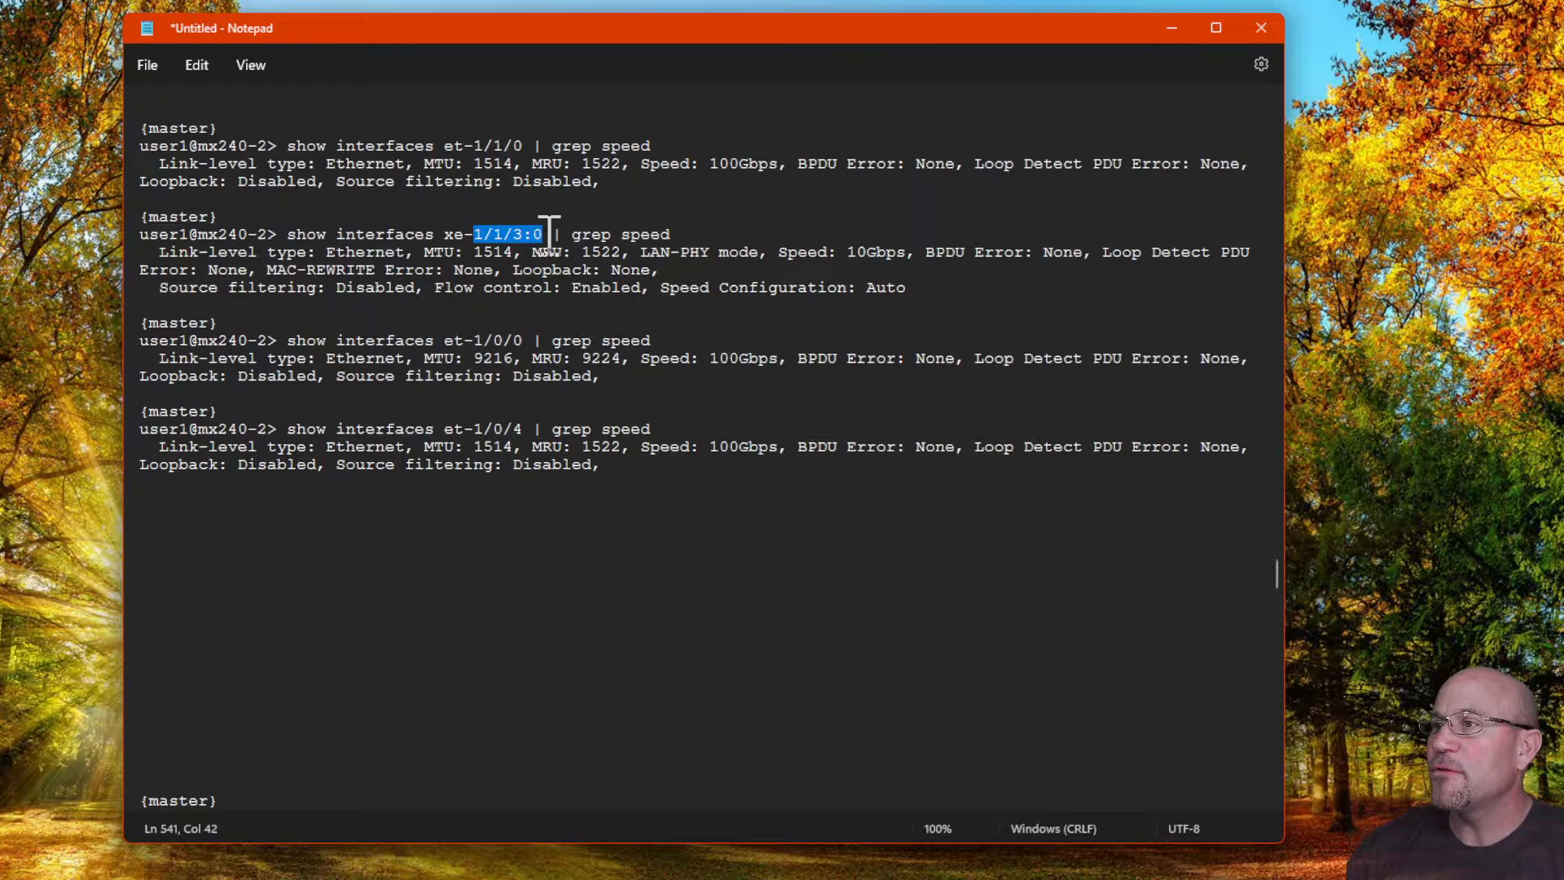
double_click(871, 252)
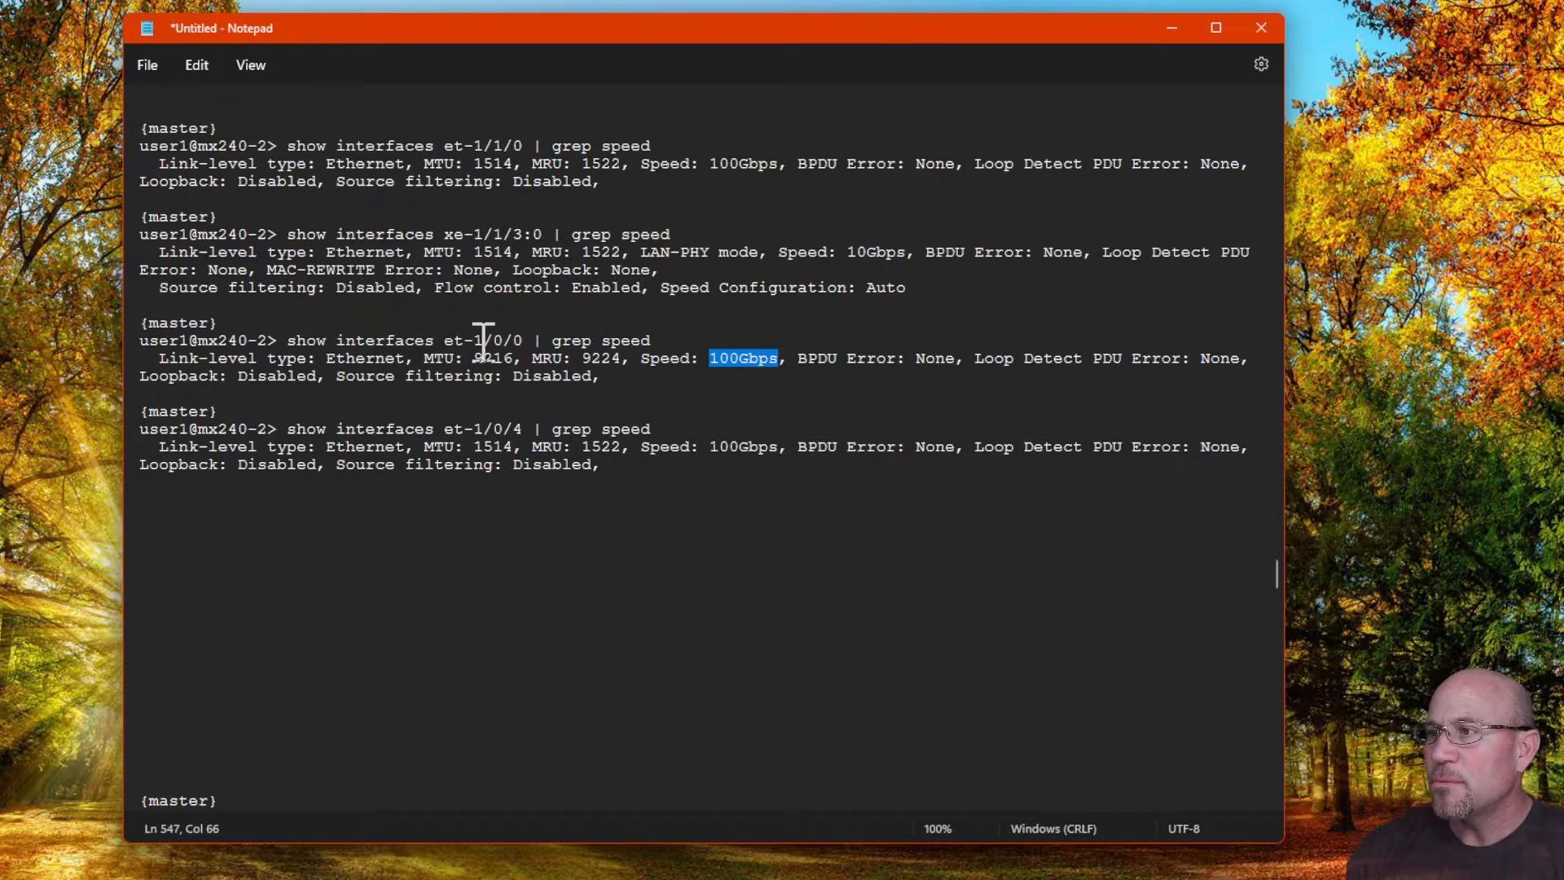
left_click(663, 374)
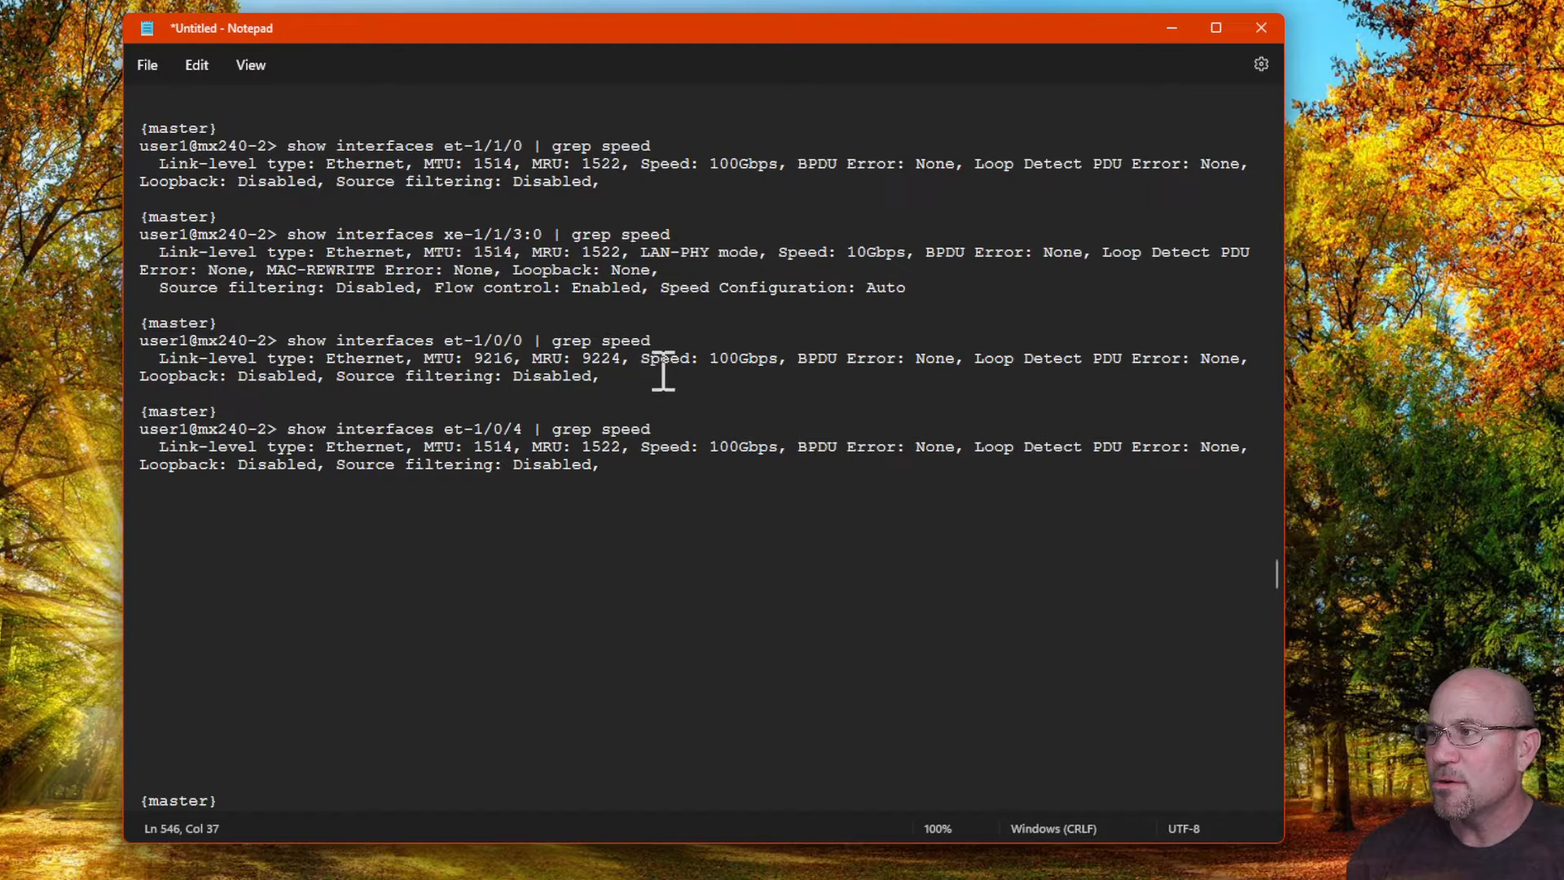
double_click(484, 428)
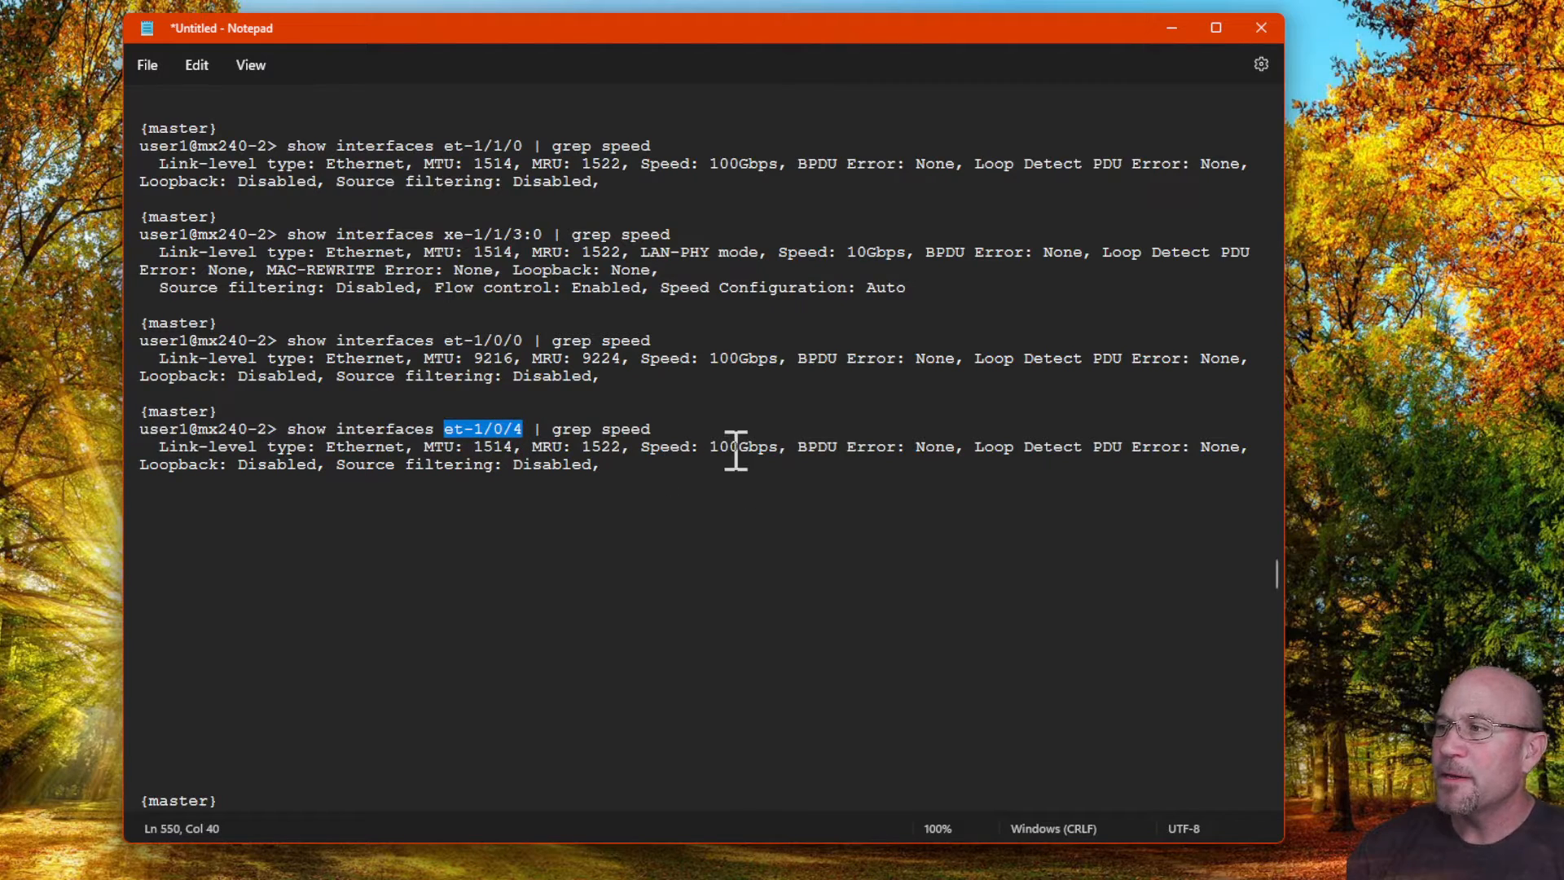
double_click(742, 446)
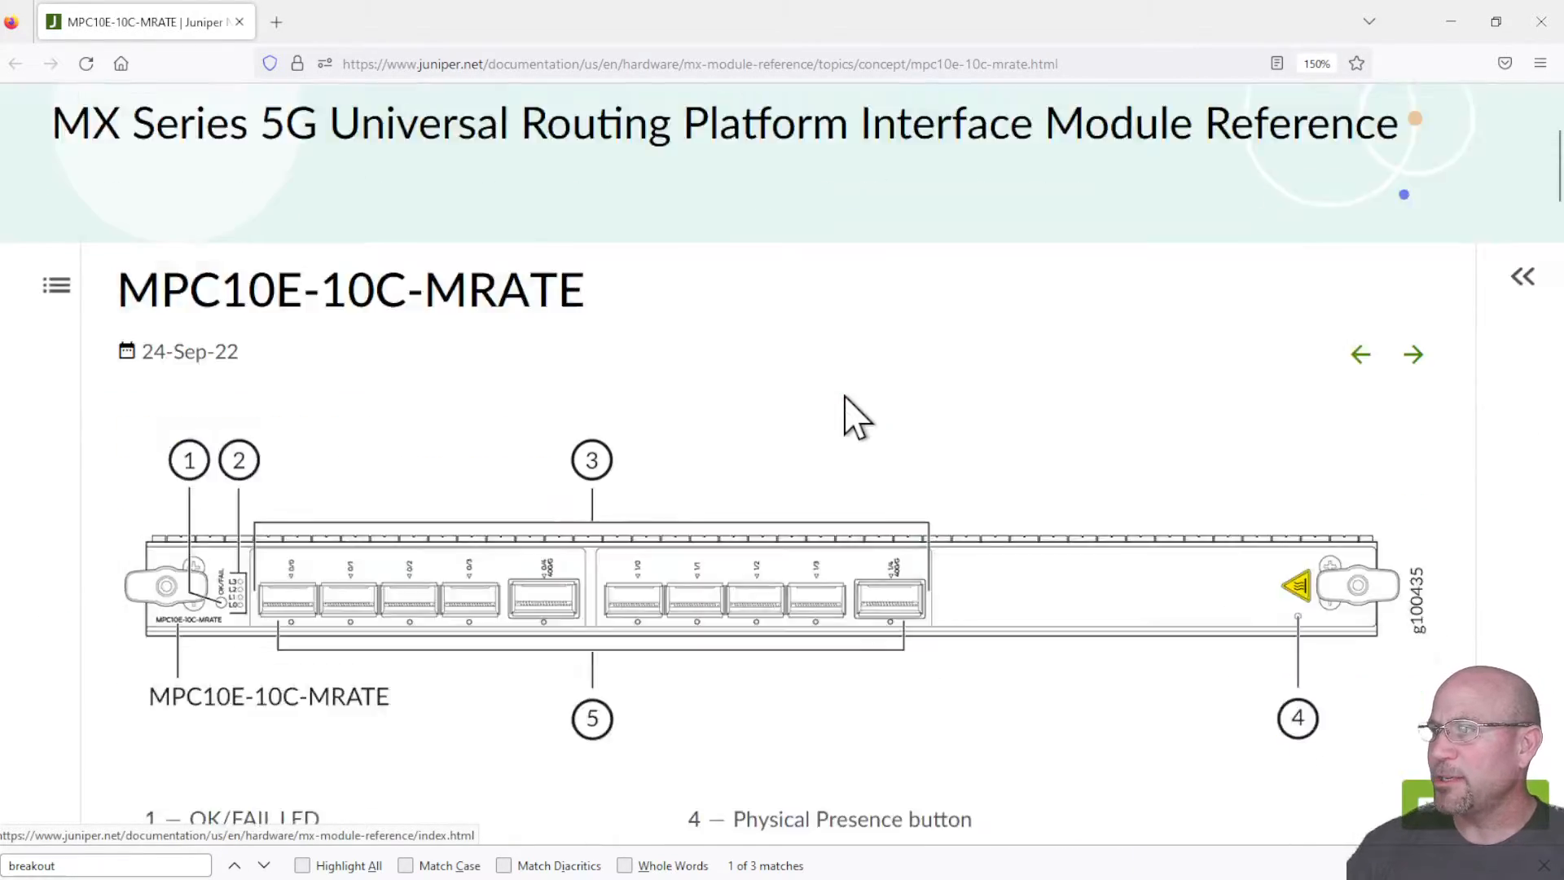
Step: Scroll the MPC10E-10C-MRATE page down to the port diagram legend
scroll("down", 3)
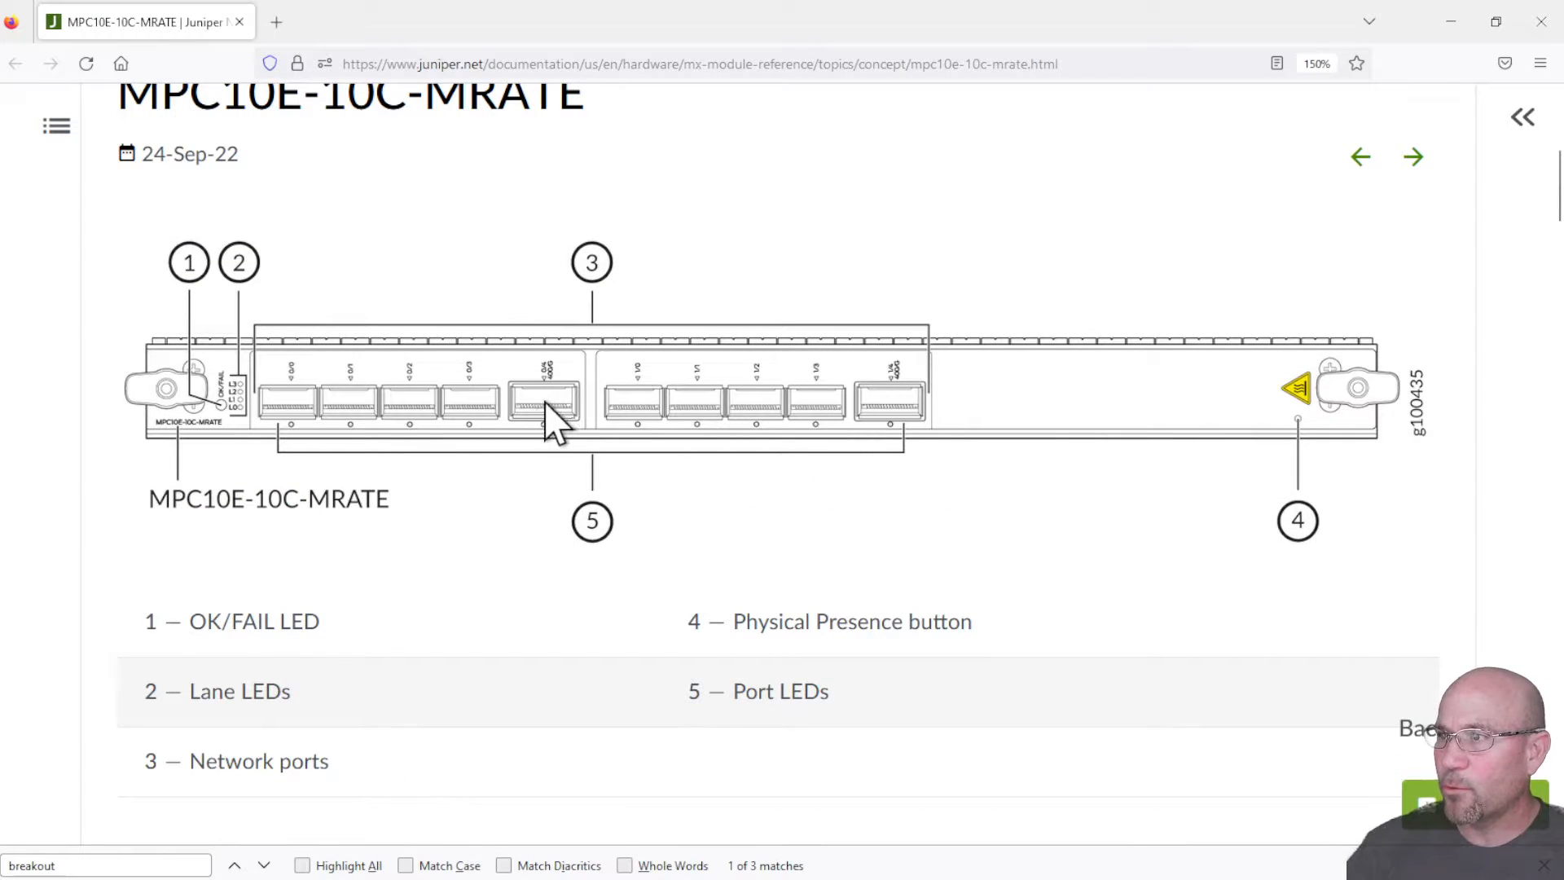
mouse_move(538, 424)
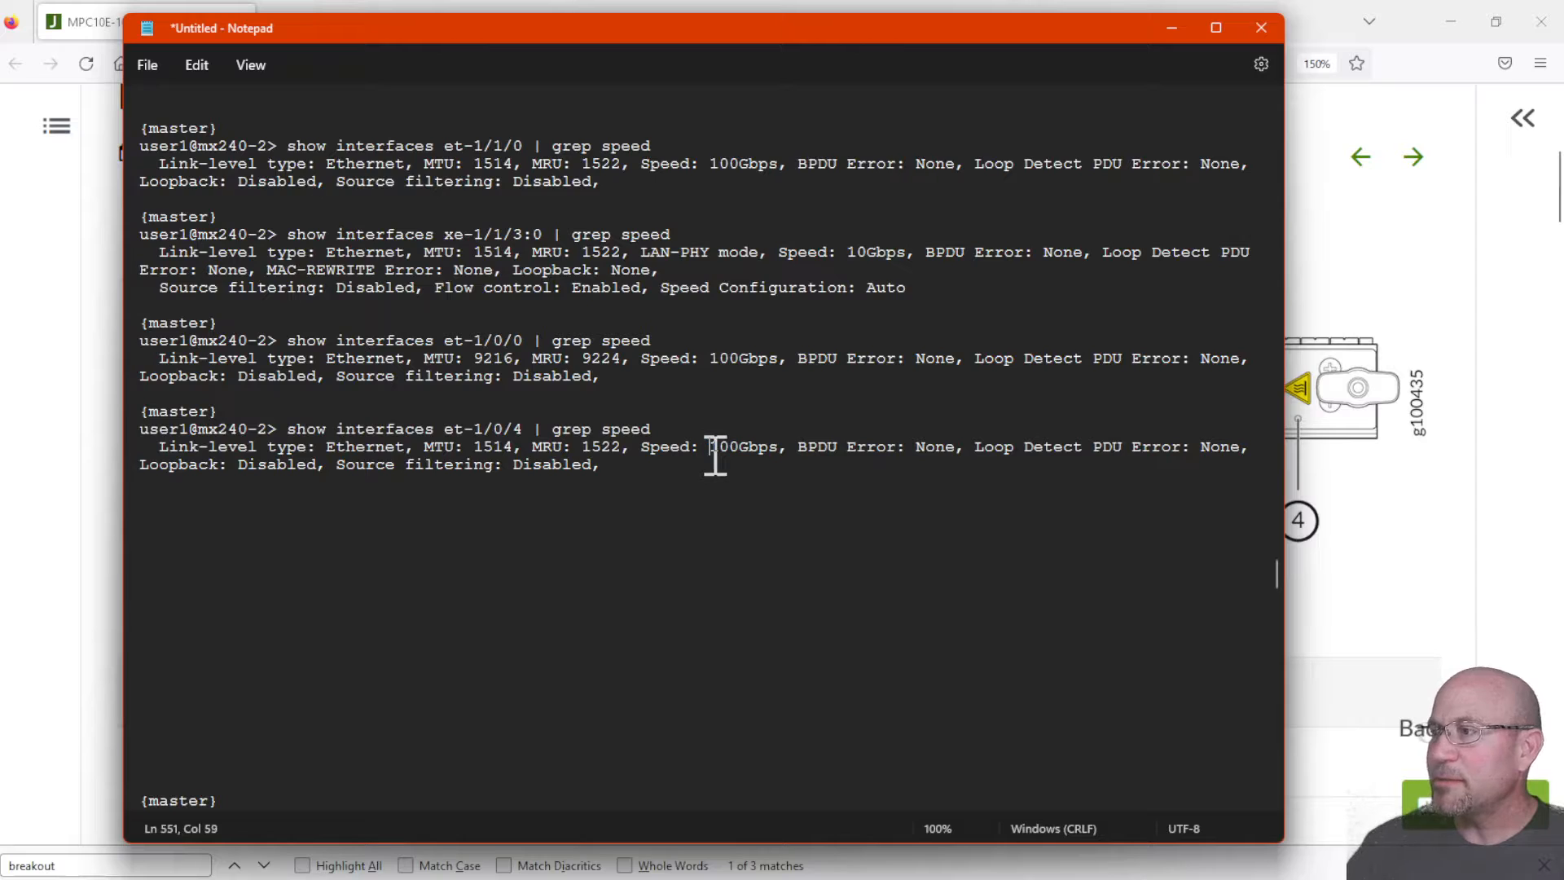
double_click(742, 446)
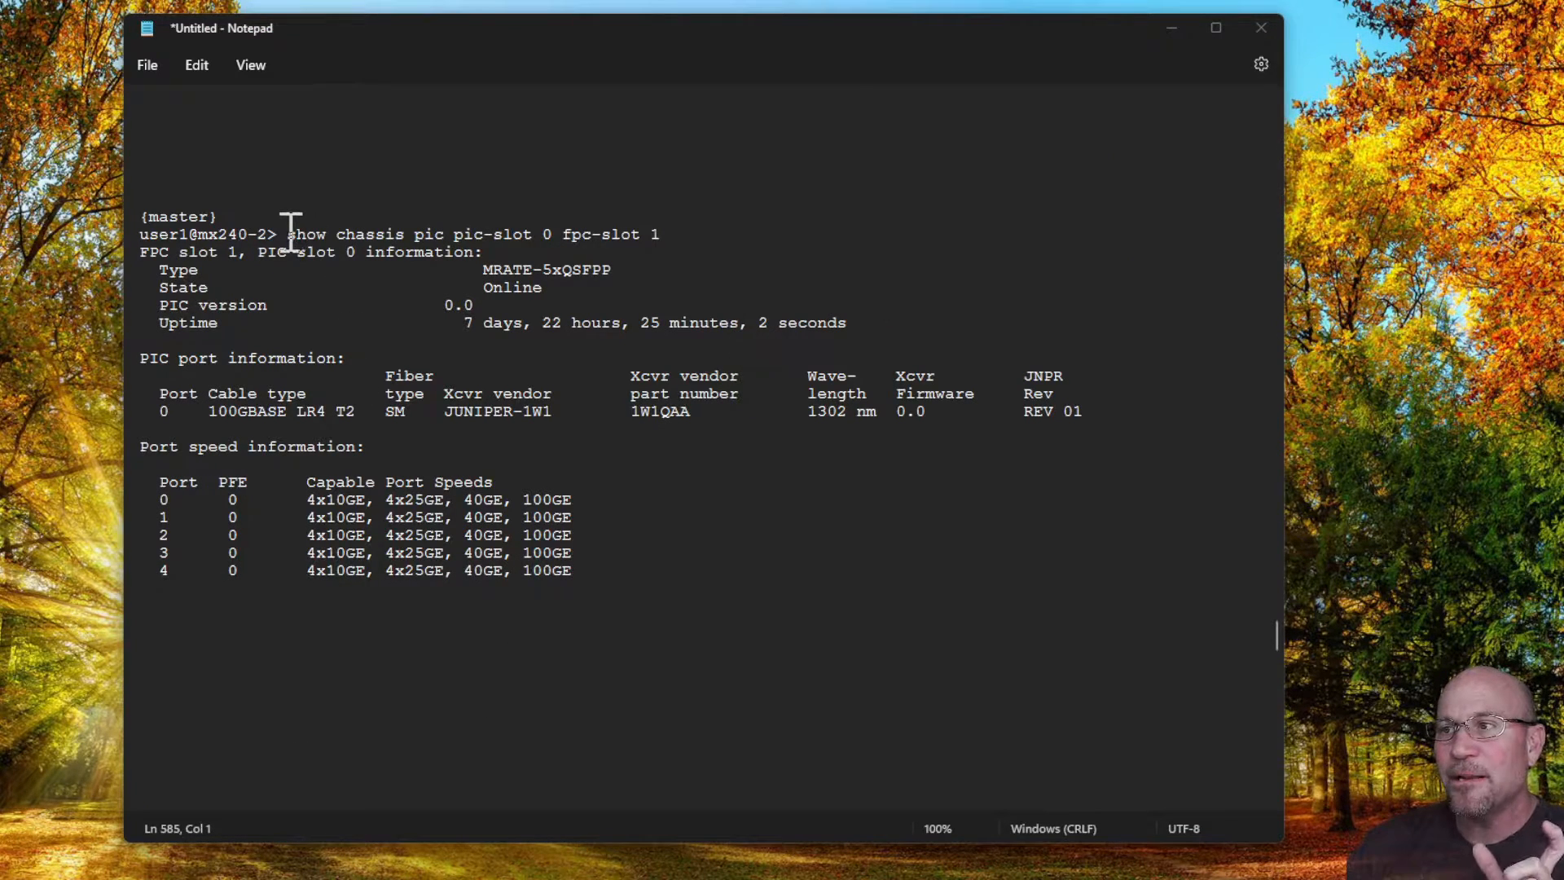
left_click_drag(286, 234, 533, 234)
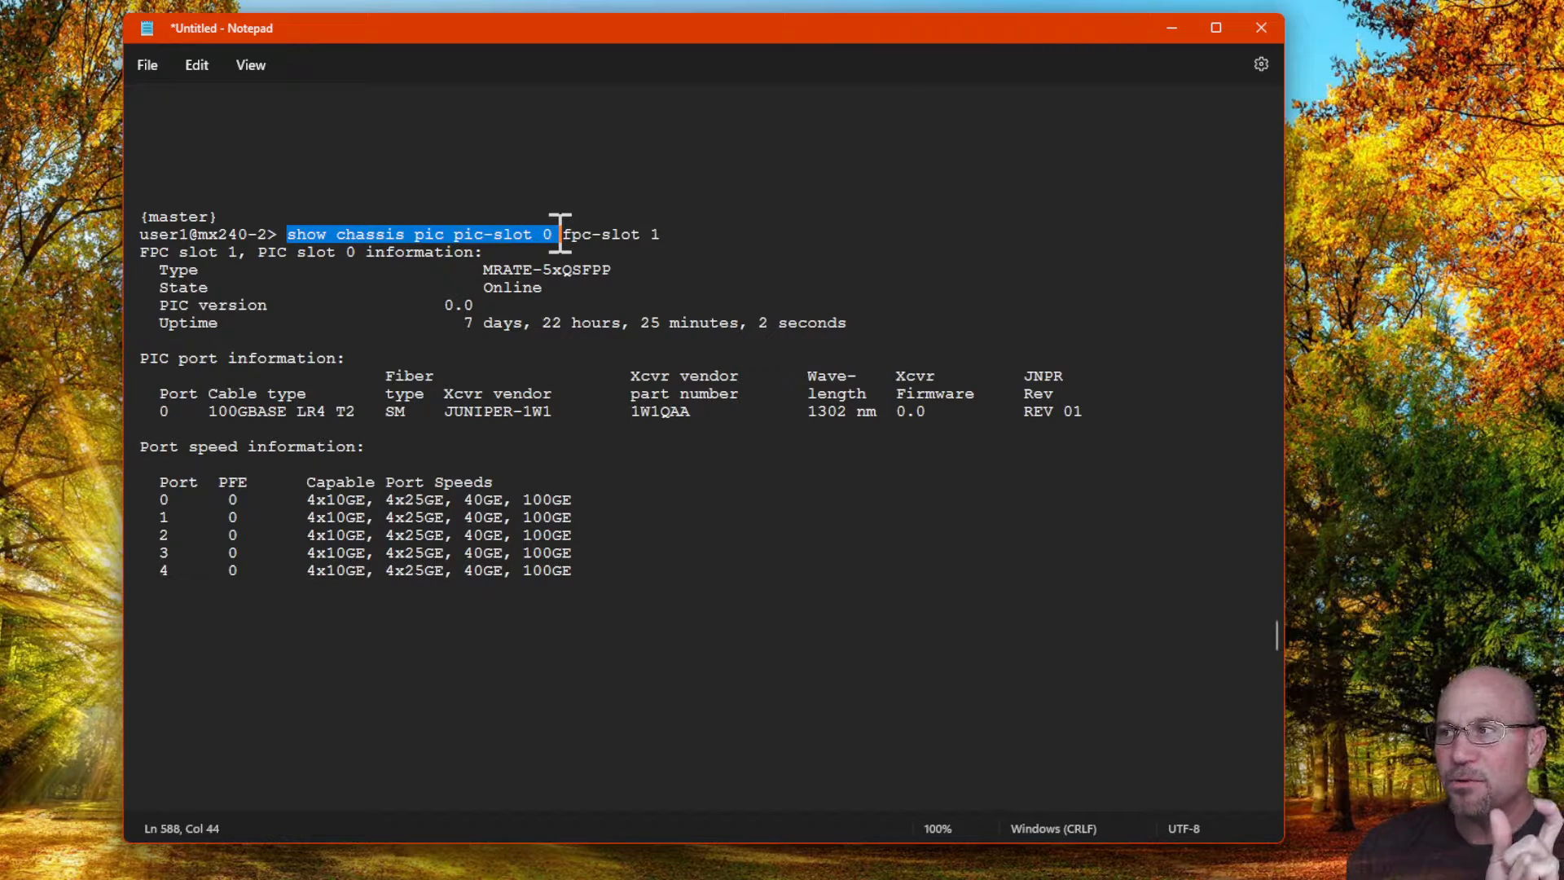
left_click_drag(552, 234, 658, 233)
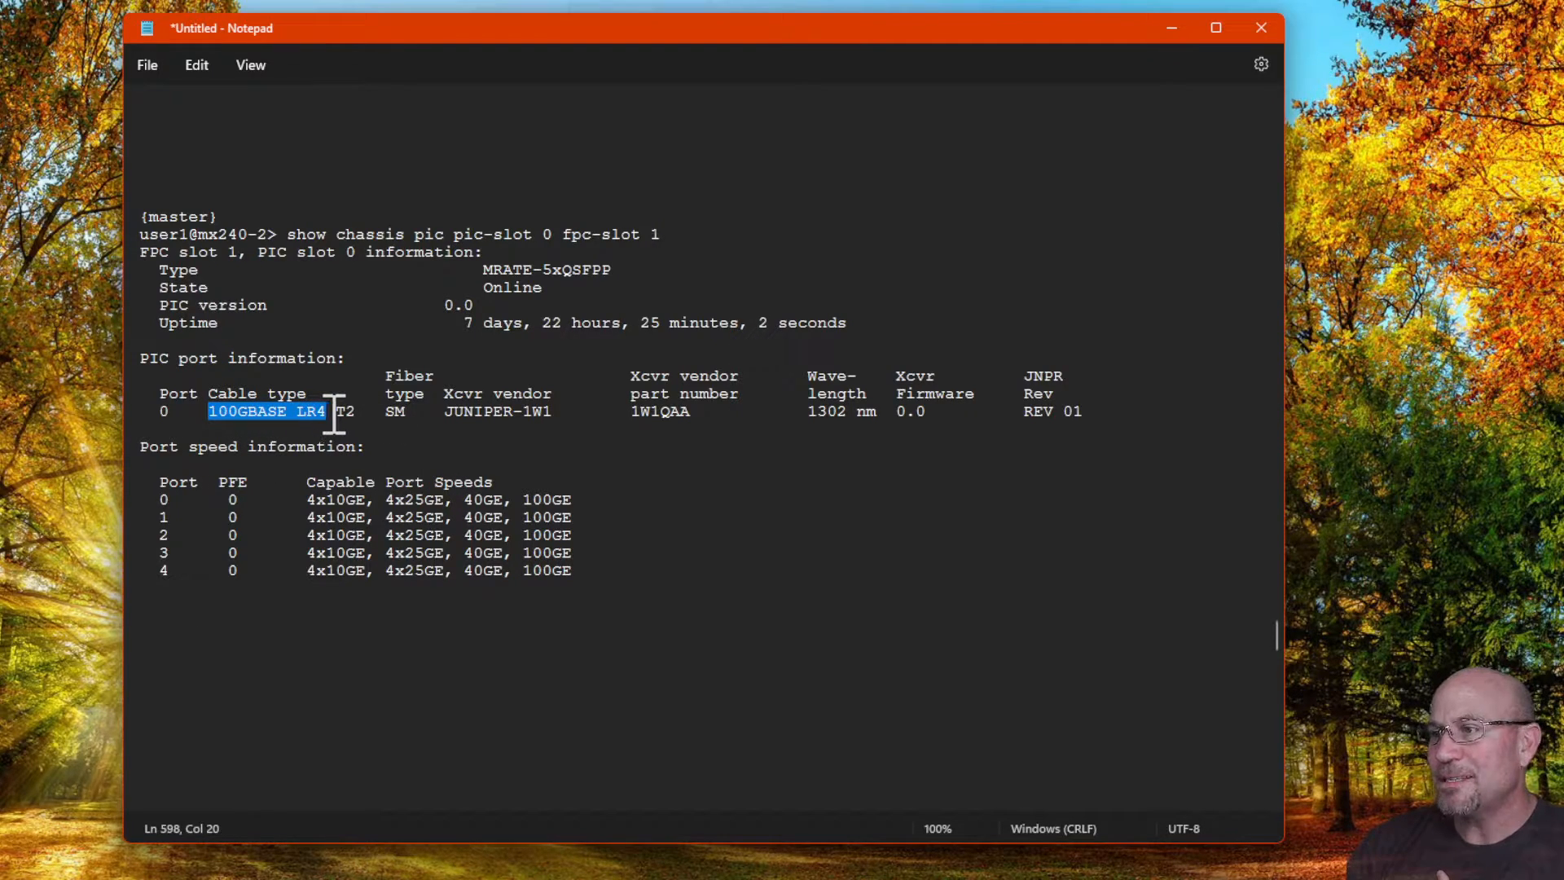
left_click(146, 481)
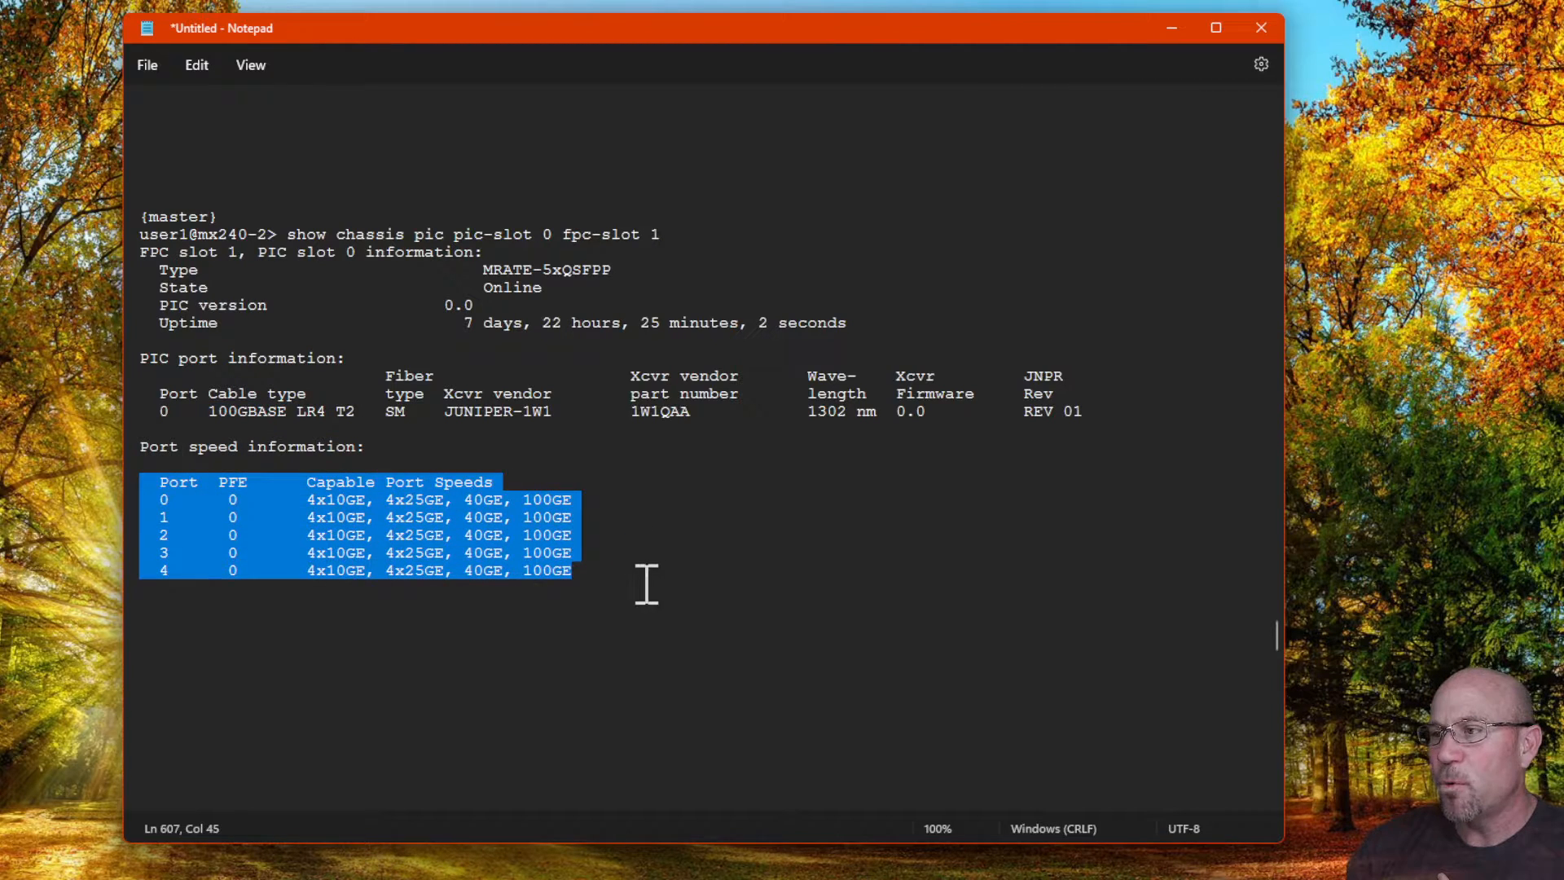
left_click(638, 503)
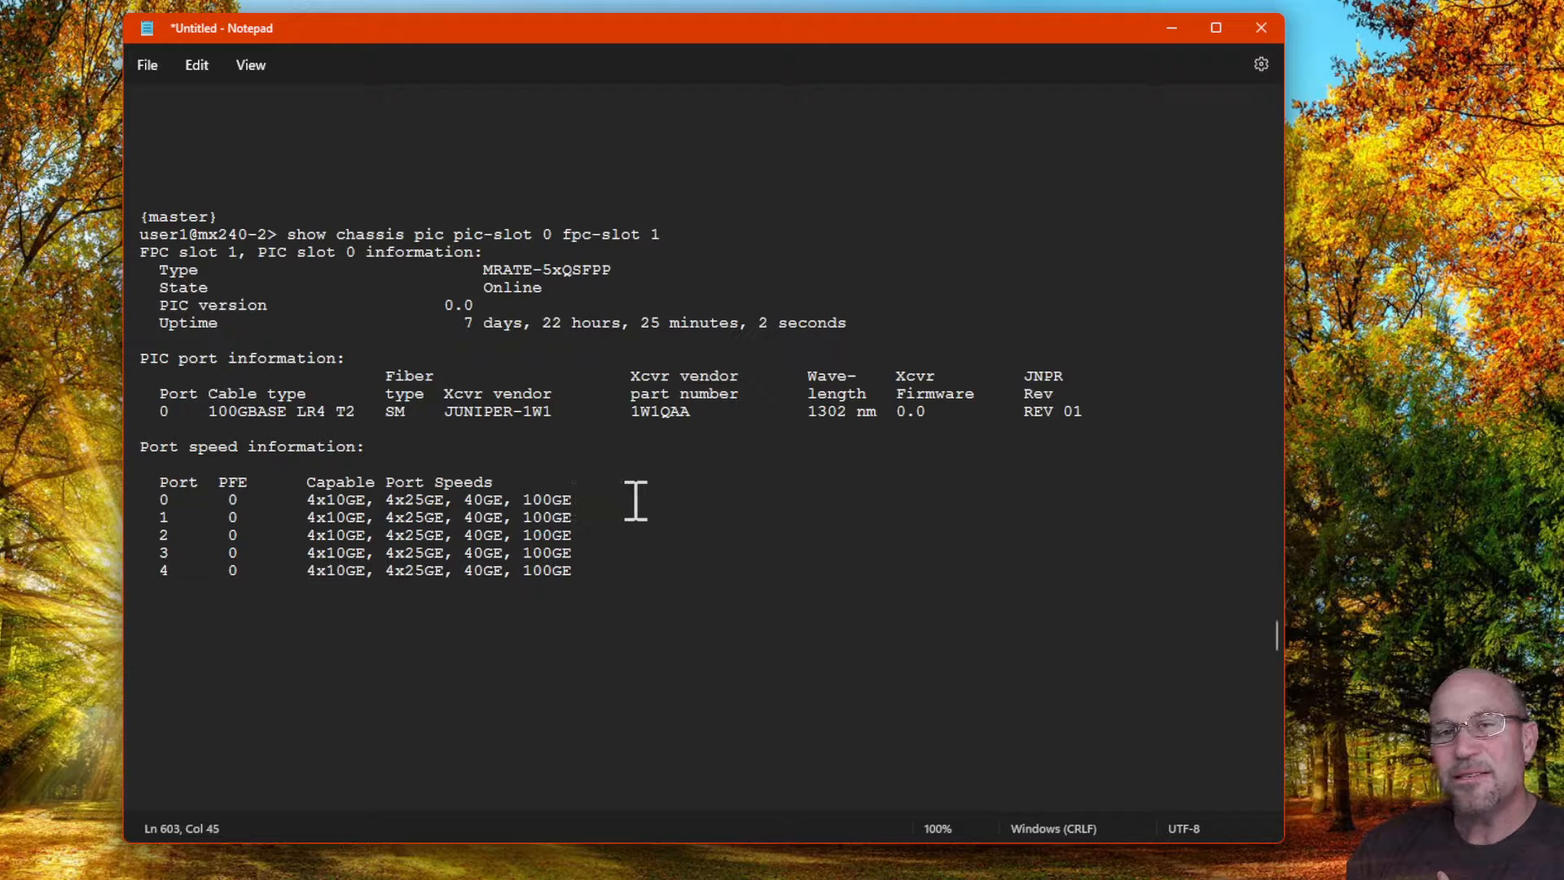
mouse_move(583, 516)
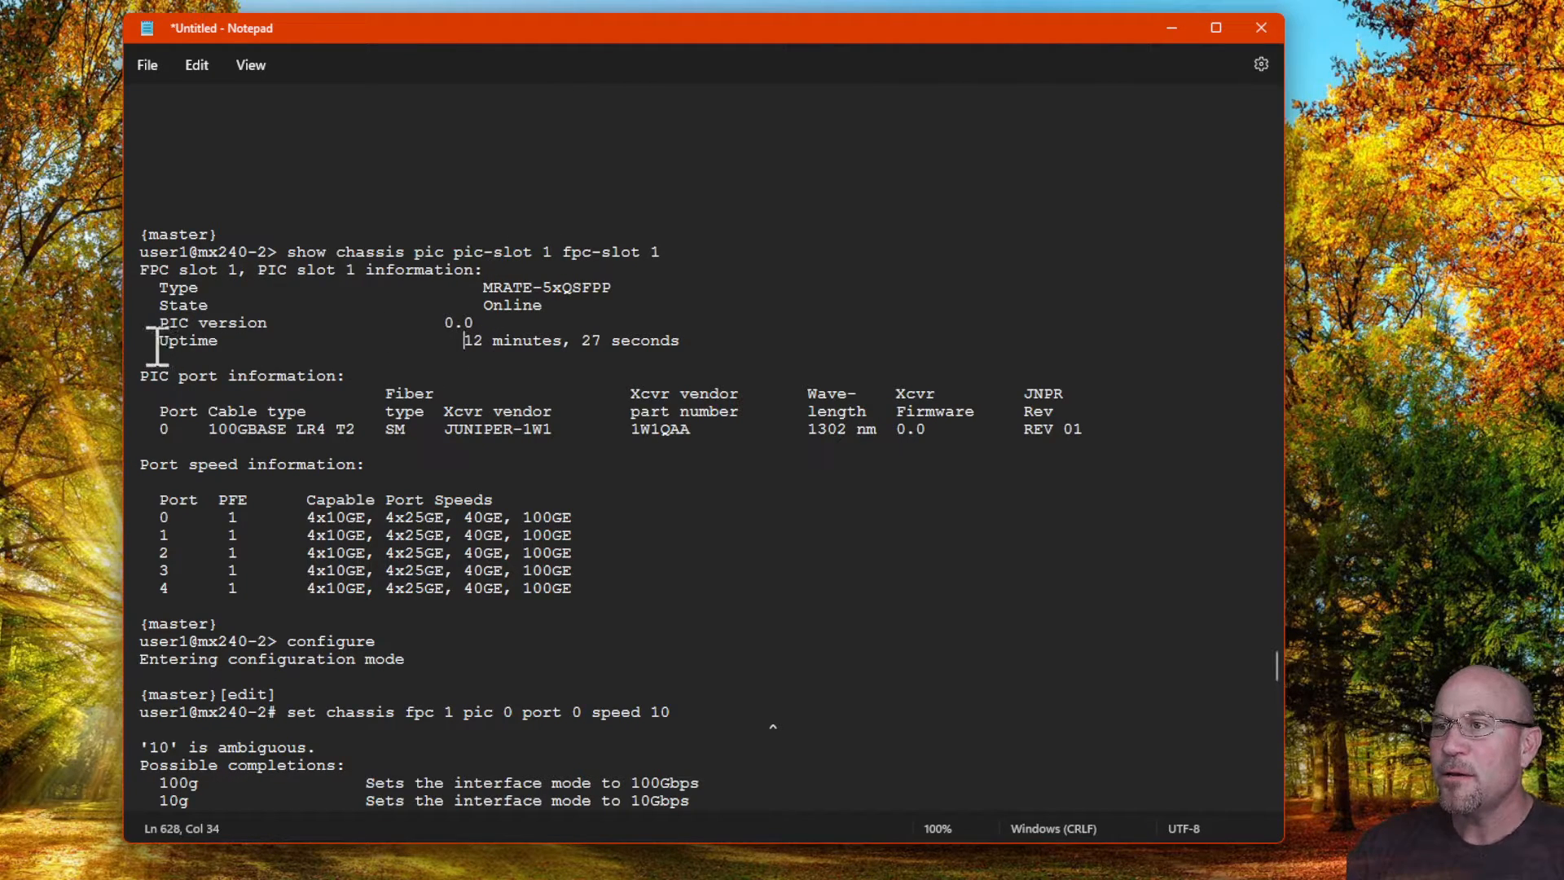
Step: Highlight the PIC 1 uptime value and move into the chassis configuration output
left_click_drag(155, 340, 689, 341)
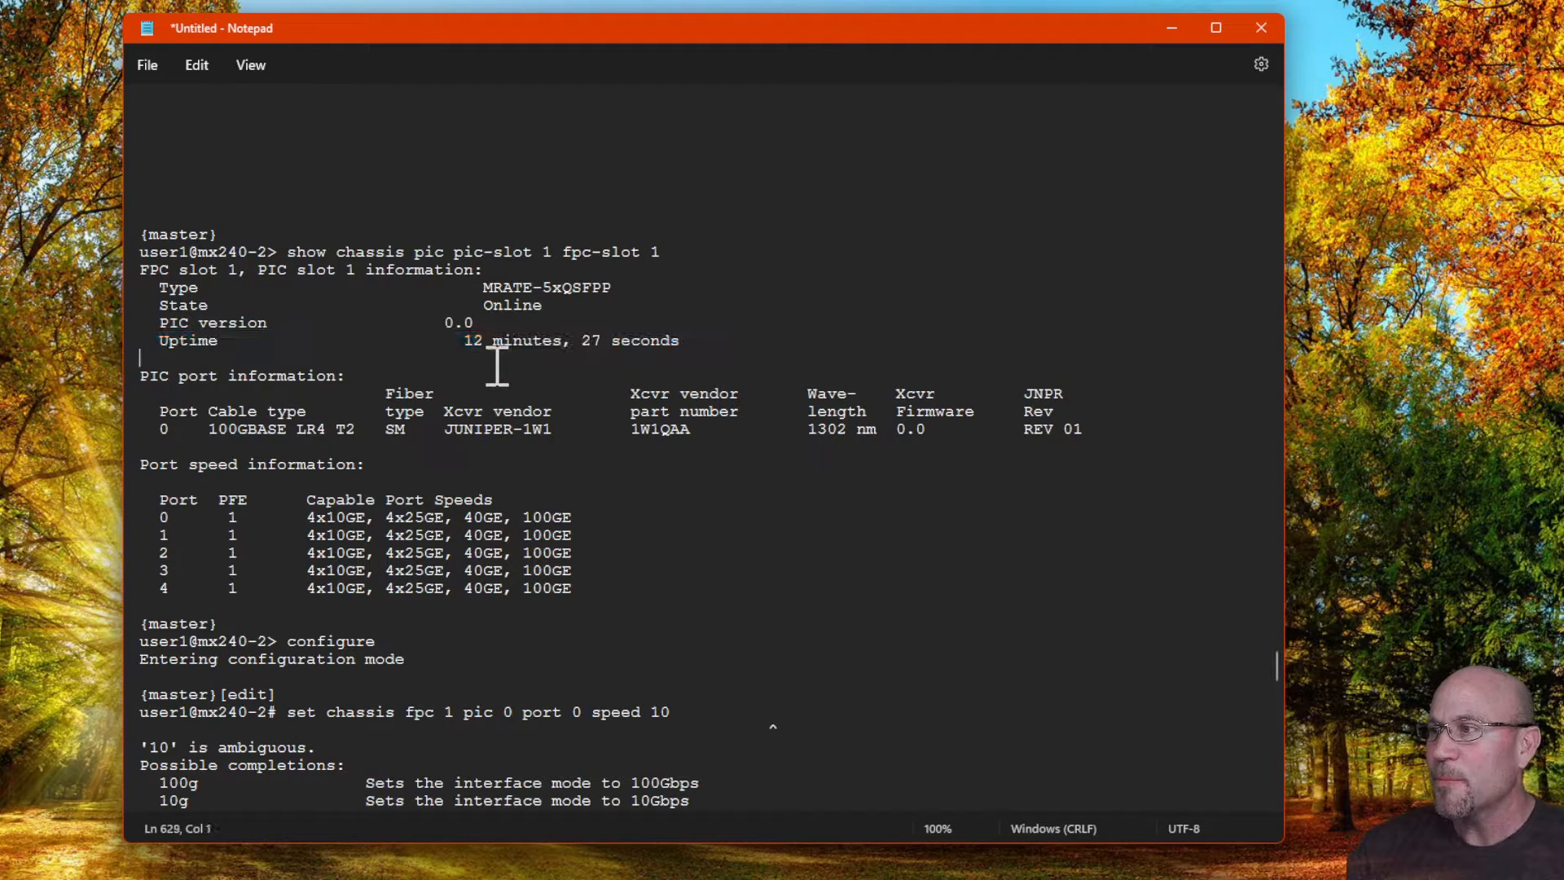
double_click(509, 341)
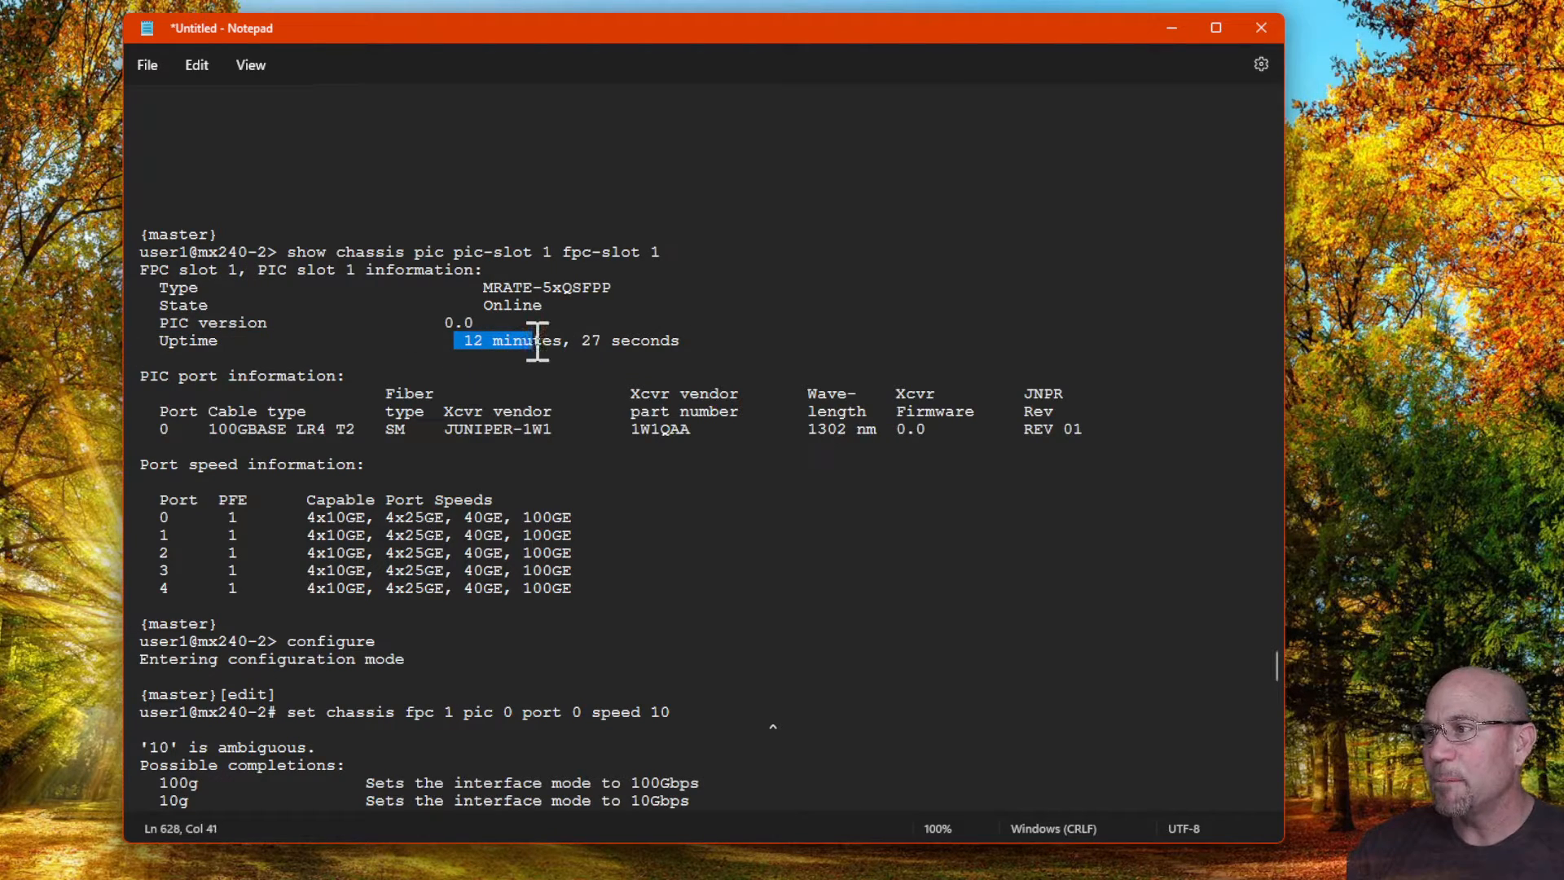
mouse_move(417, 489)
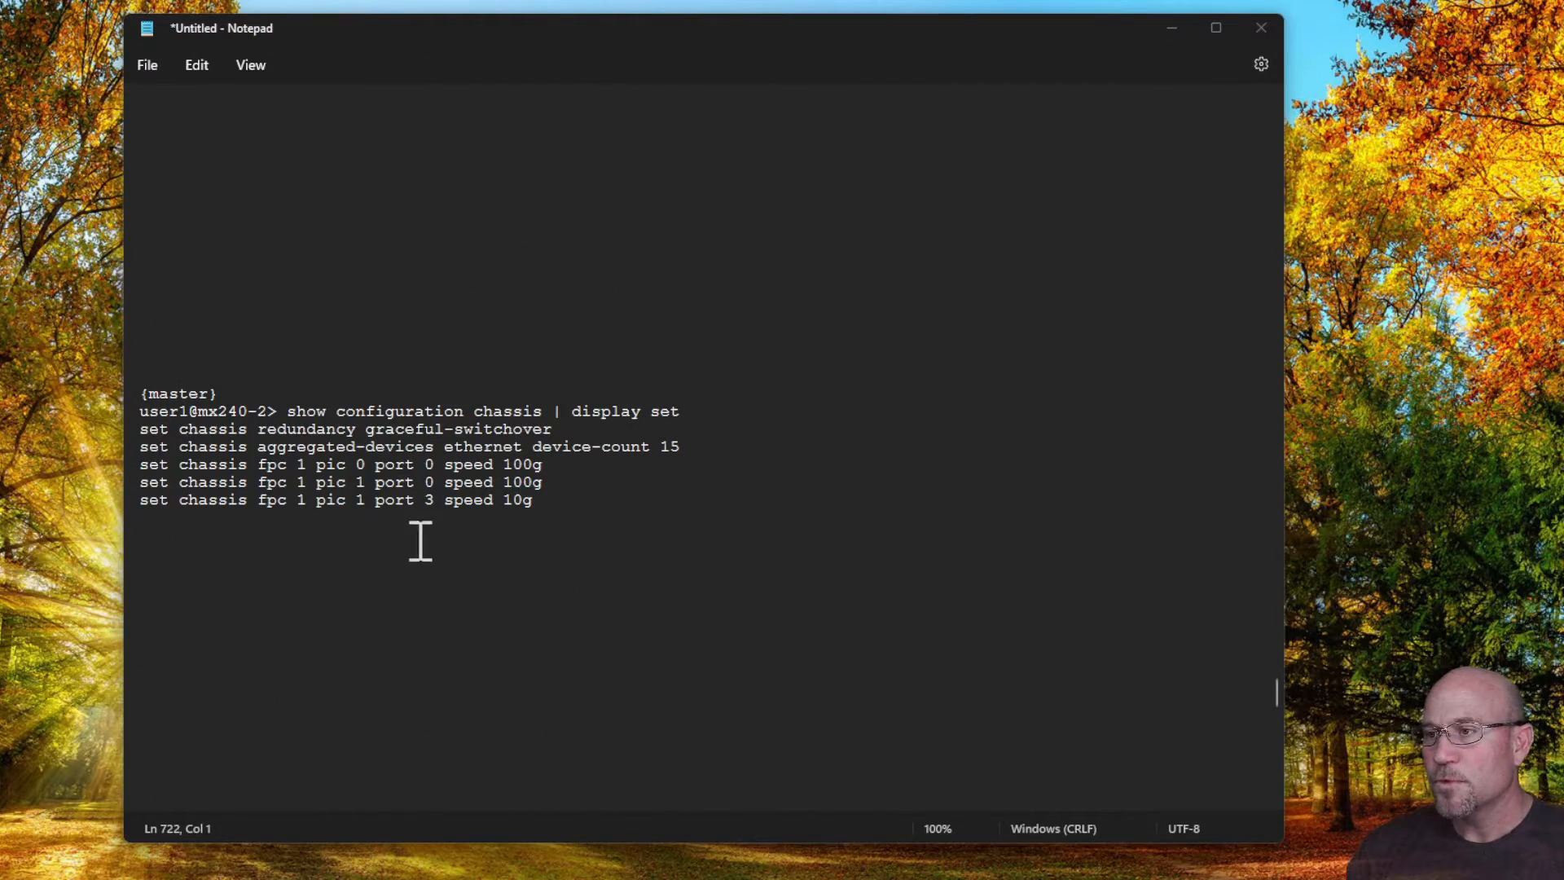
left_click(657, 474)
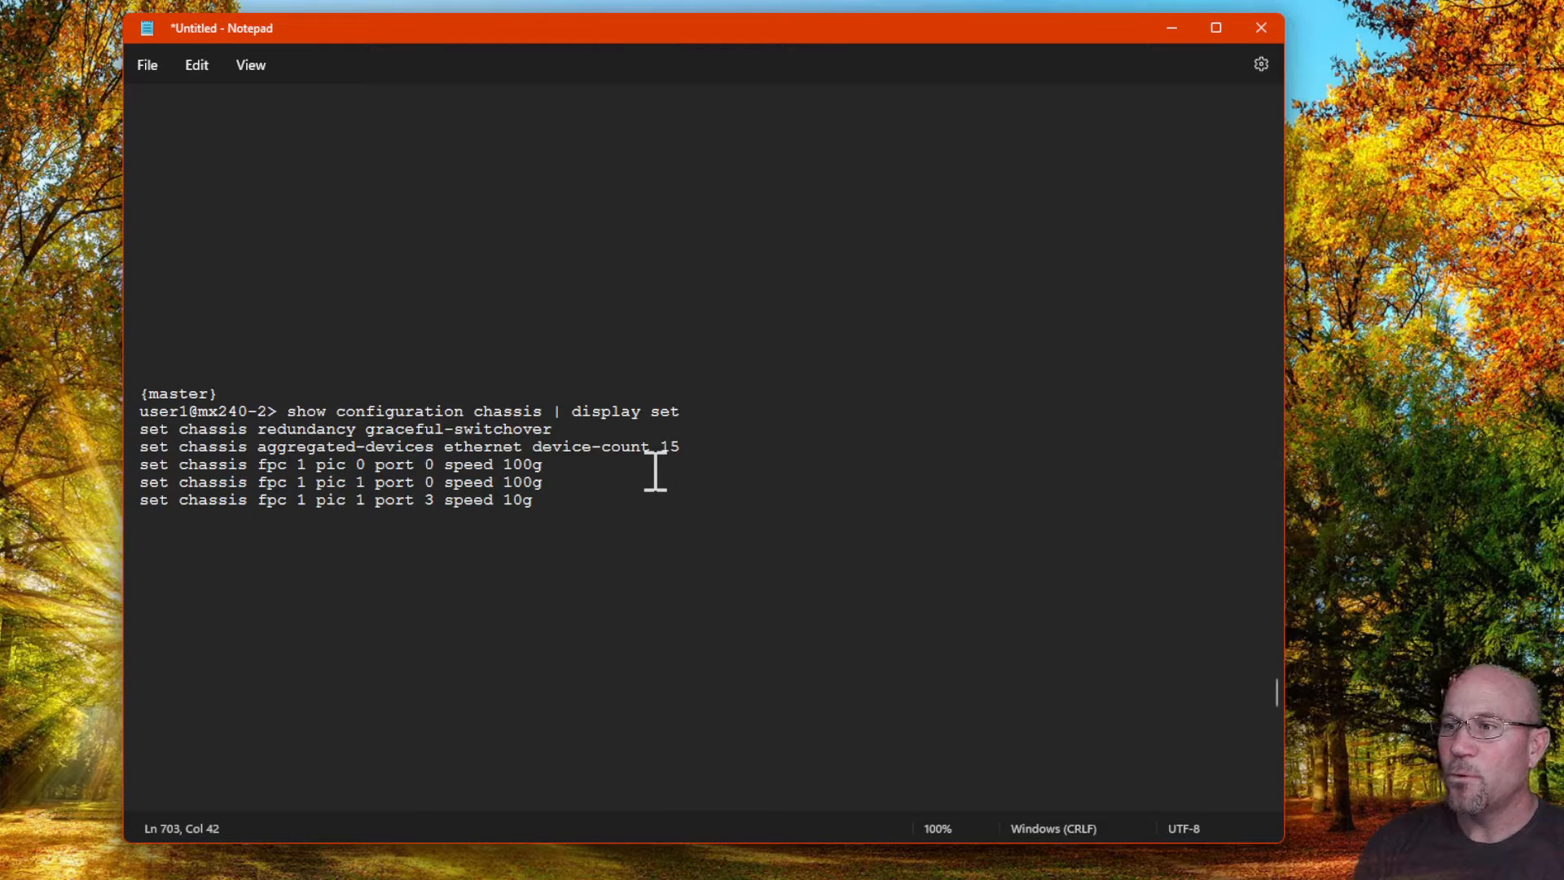
key("enter")
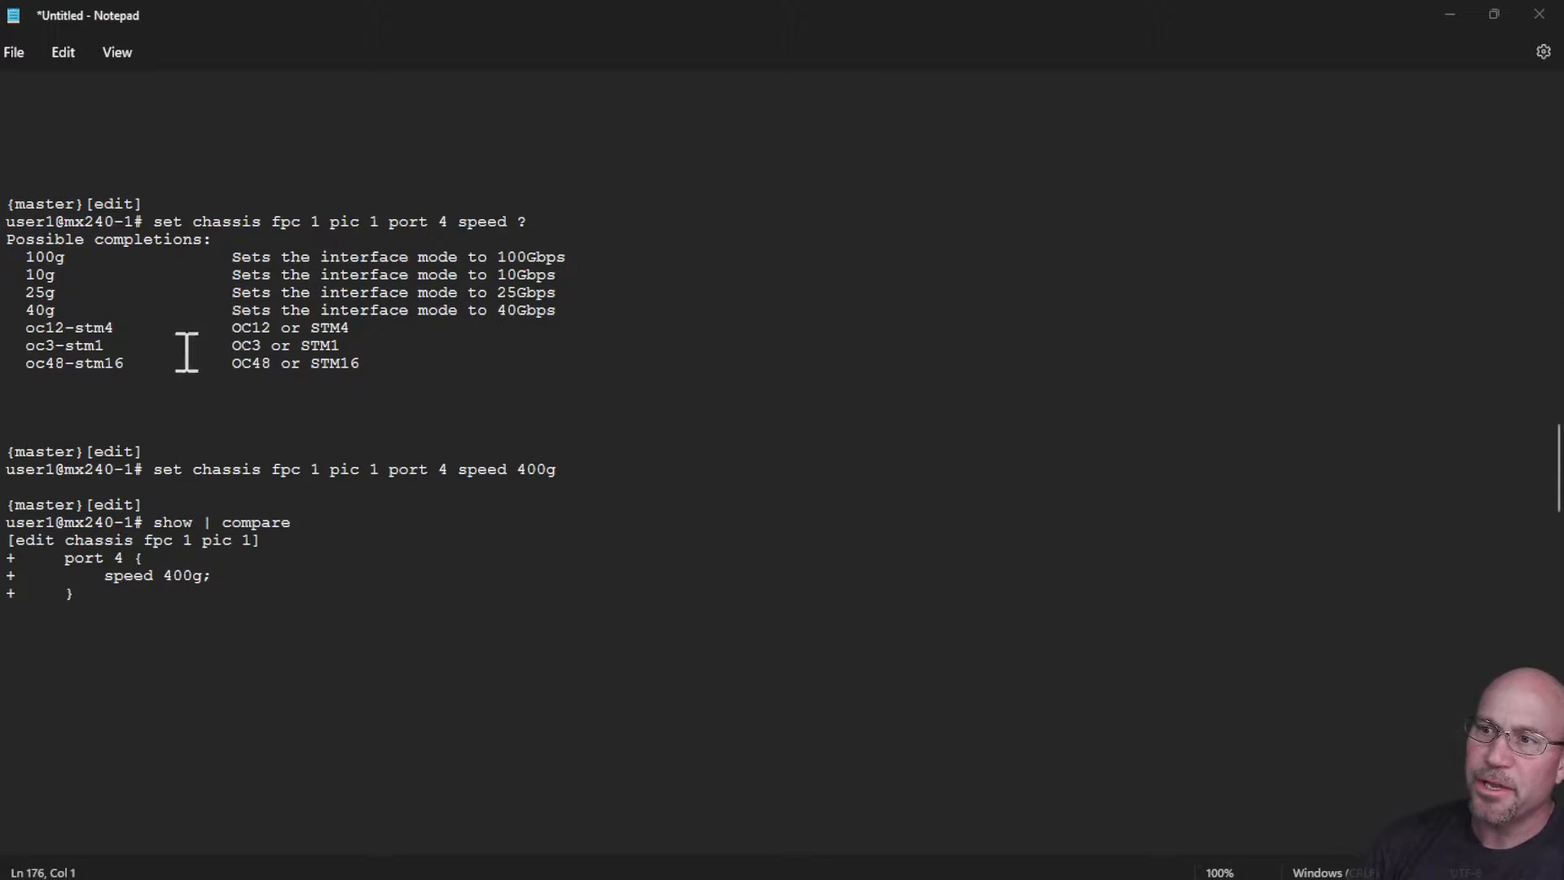
mouse_move(138, 427)
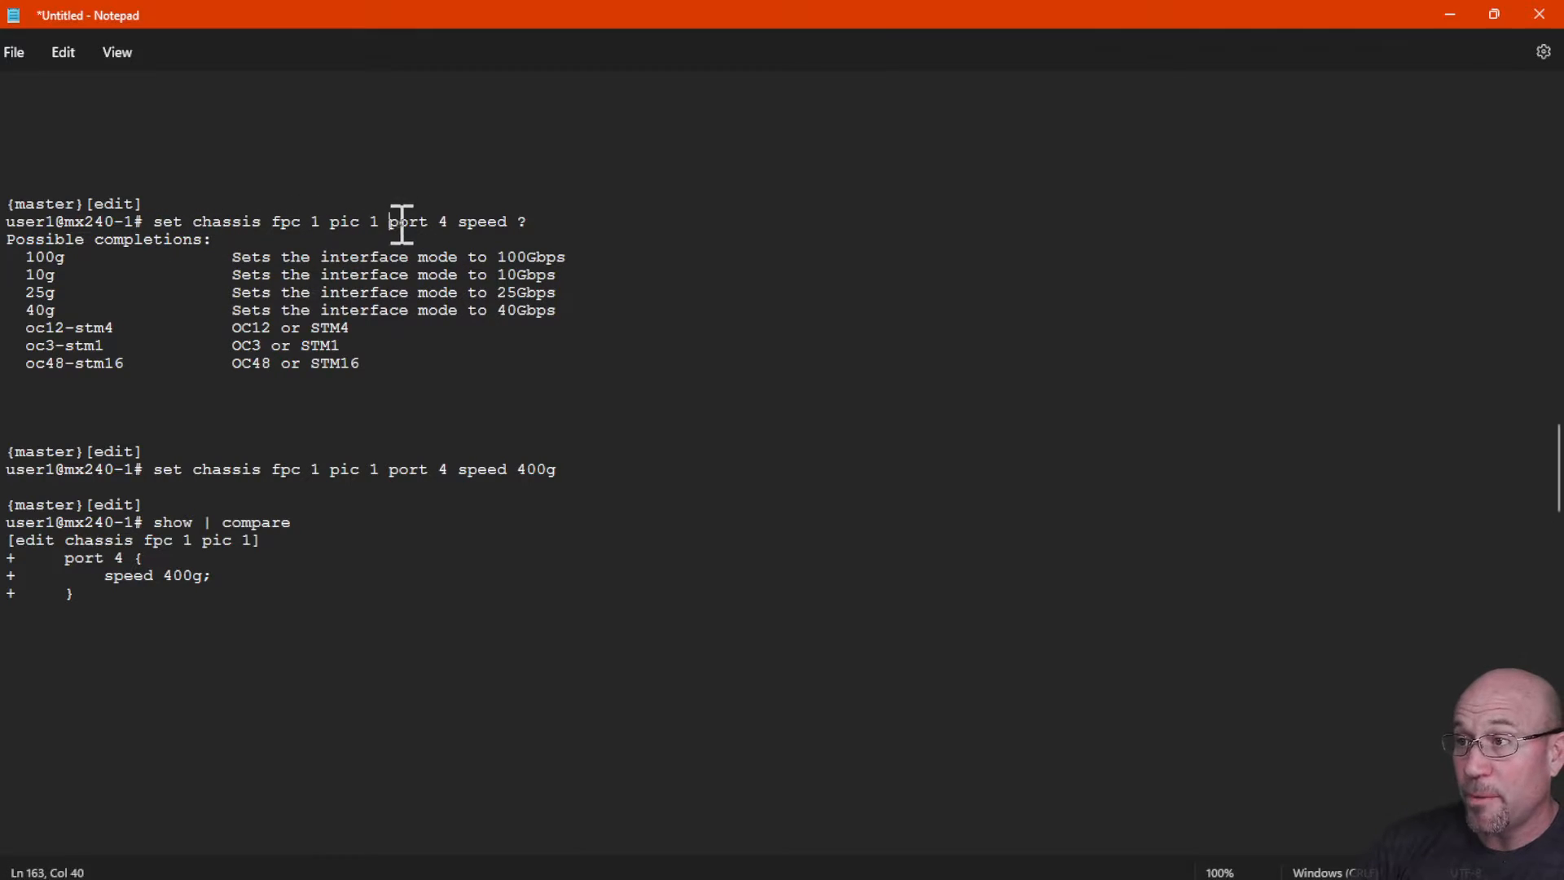
Step: Highlight the port 4 completions, the hidden 400g value, and the diff adding port 4 speed
double_click(406, 222)
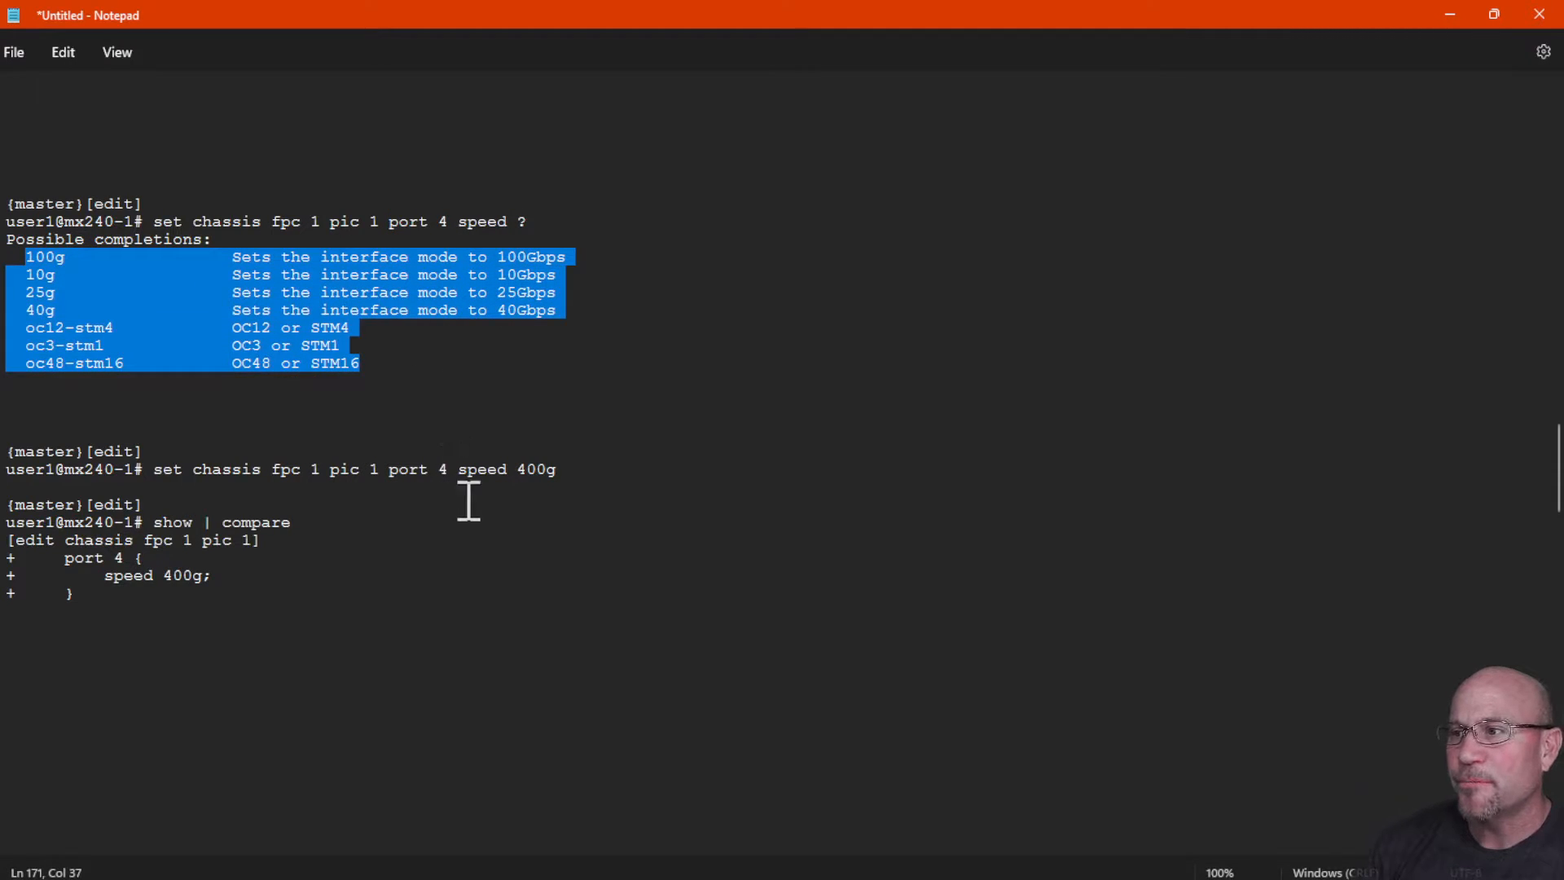
mouse_move(503, 481)
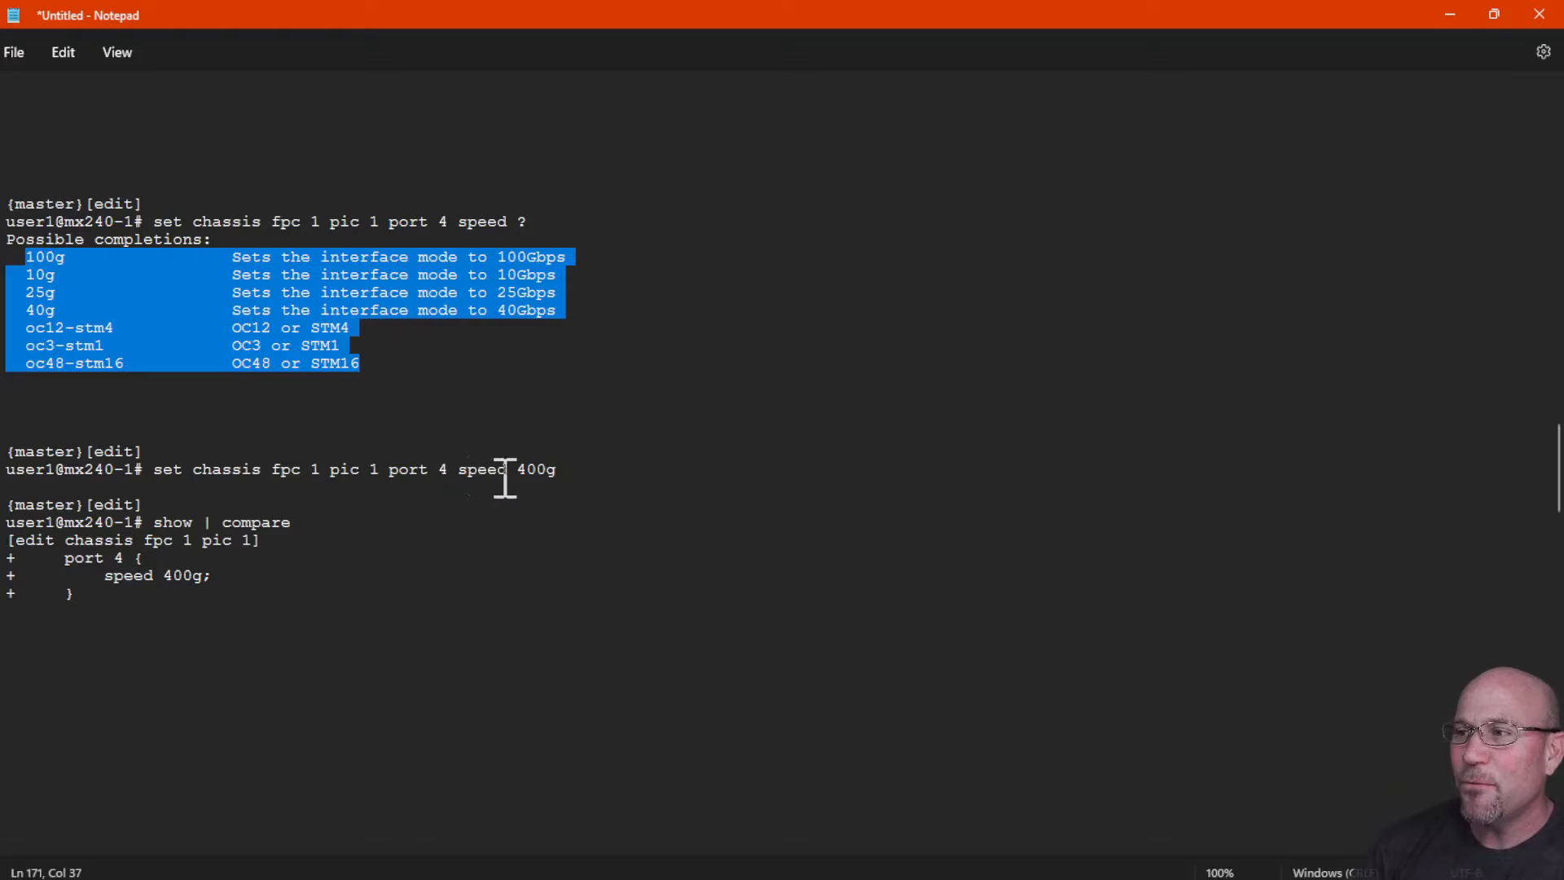
double_click(534, 469)
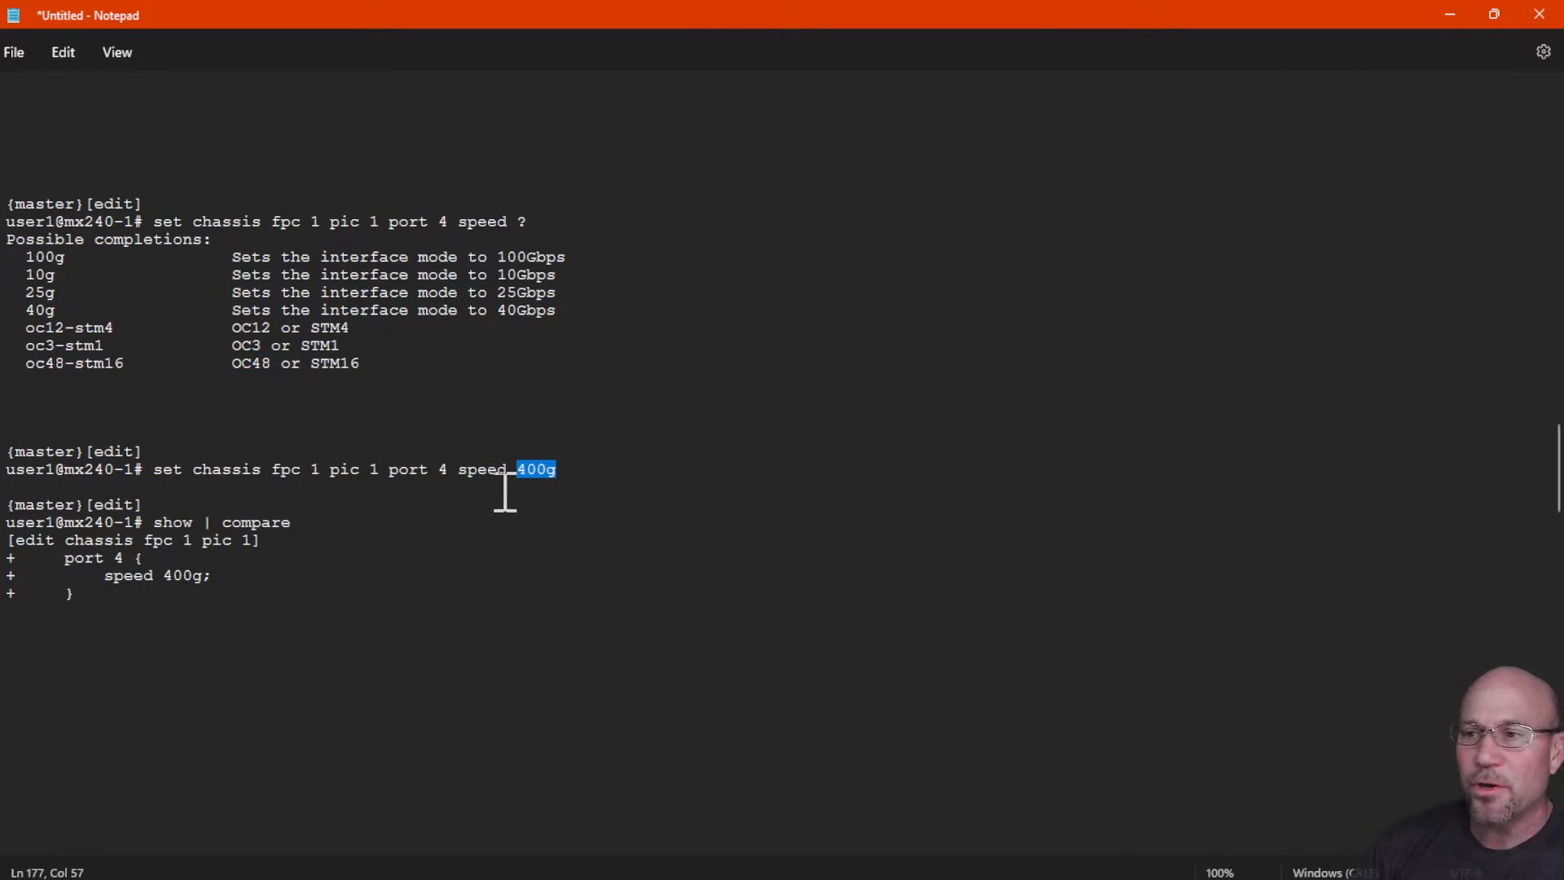
mouse_move(182, 594)
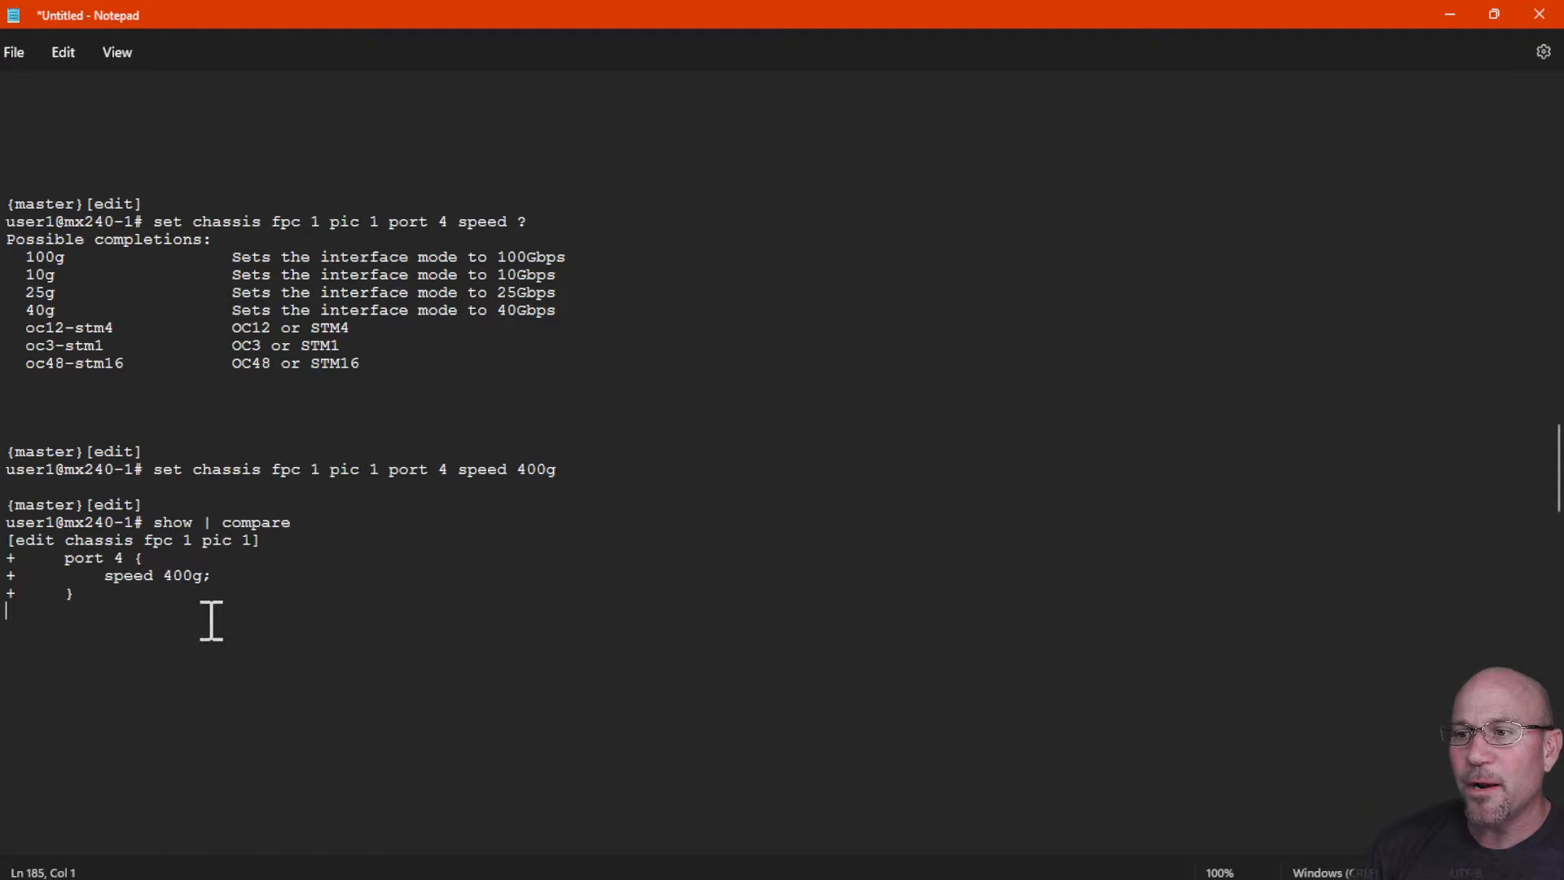
left_click_drag(7, 503, 72, 593)
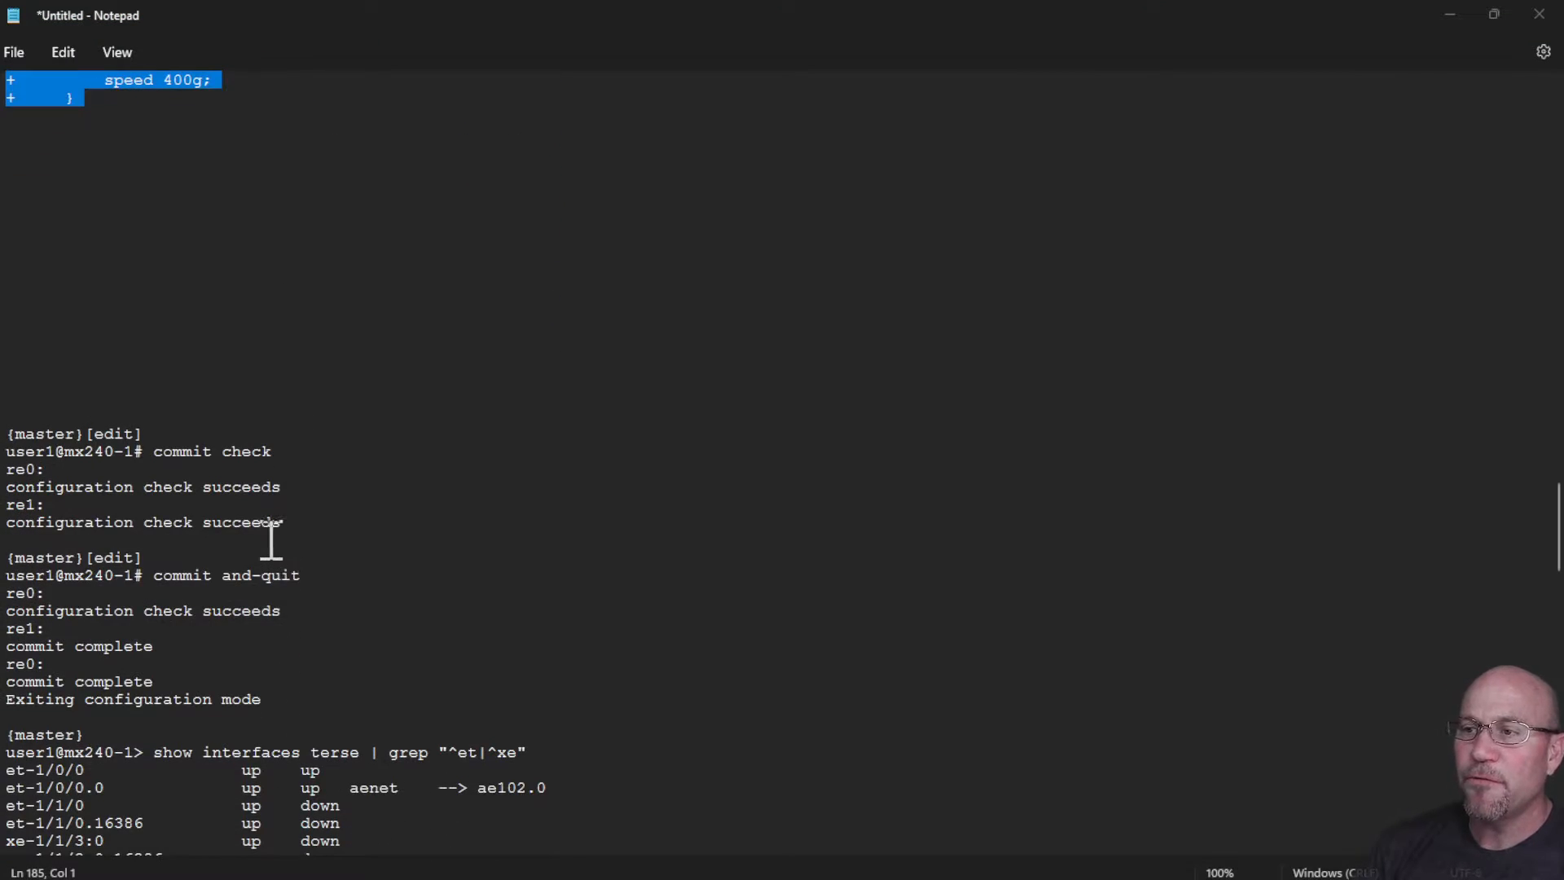
Step: Highlight the commit check and commit output, then scroll to et-1/1/4's 400Gbps check
scroll("down", 3)
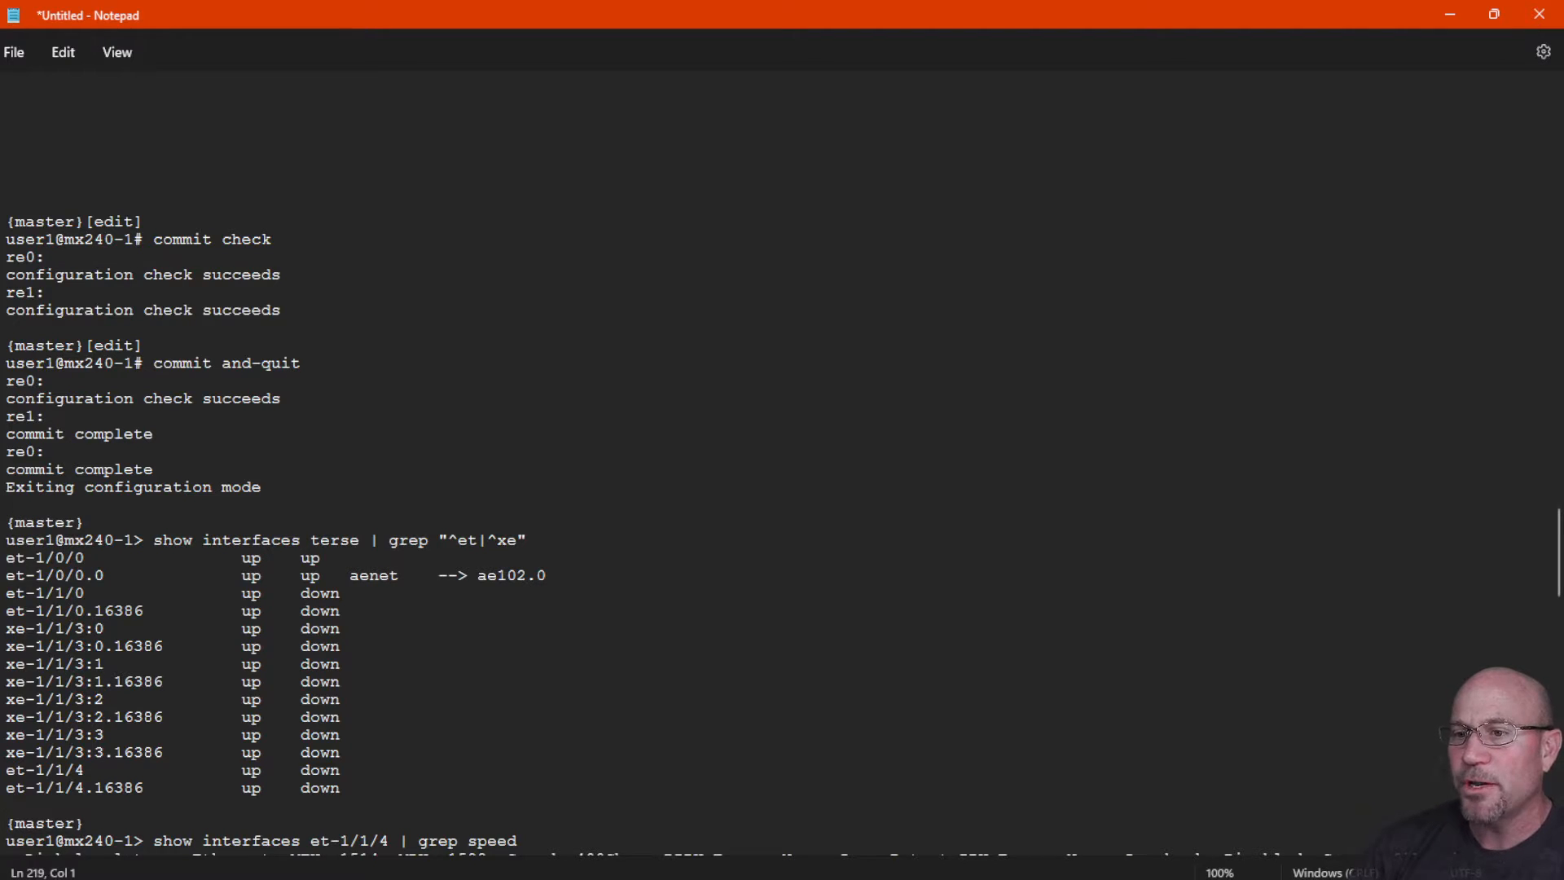
scroll("down", 3)
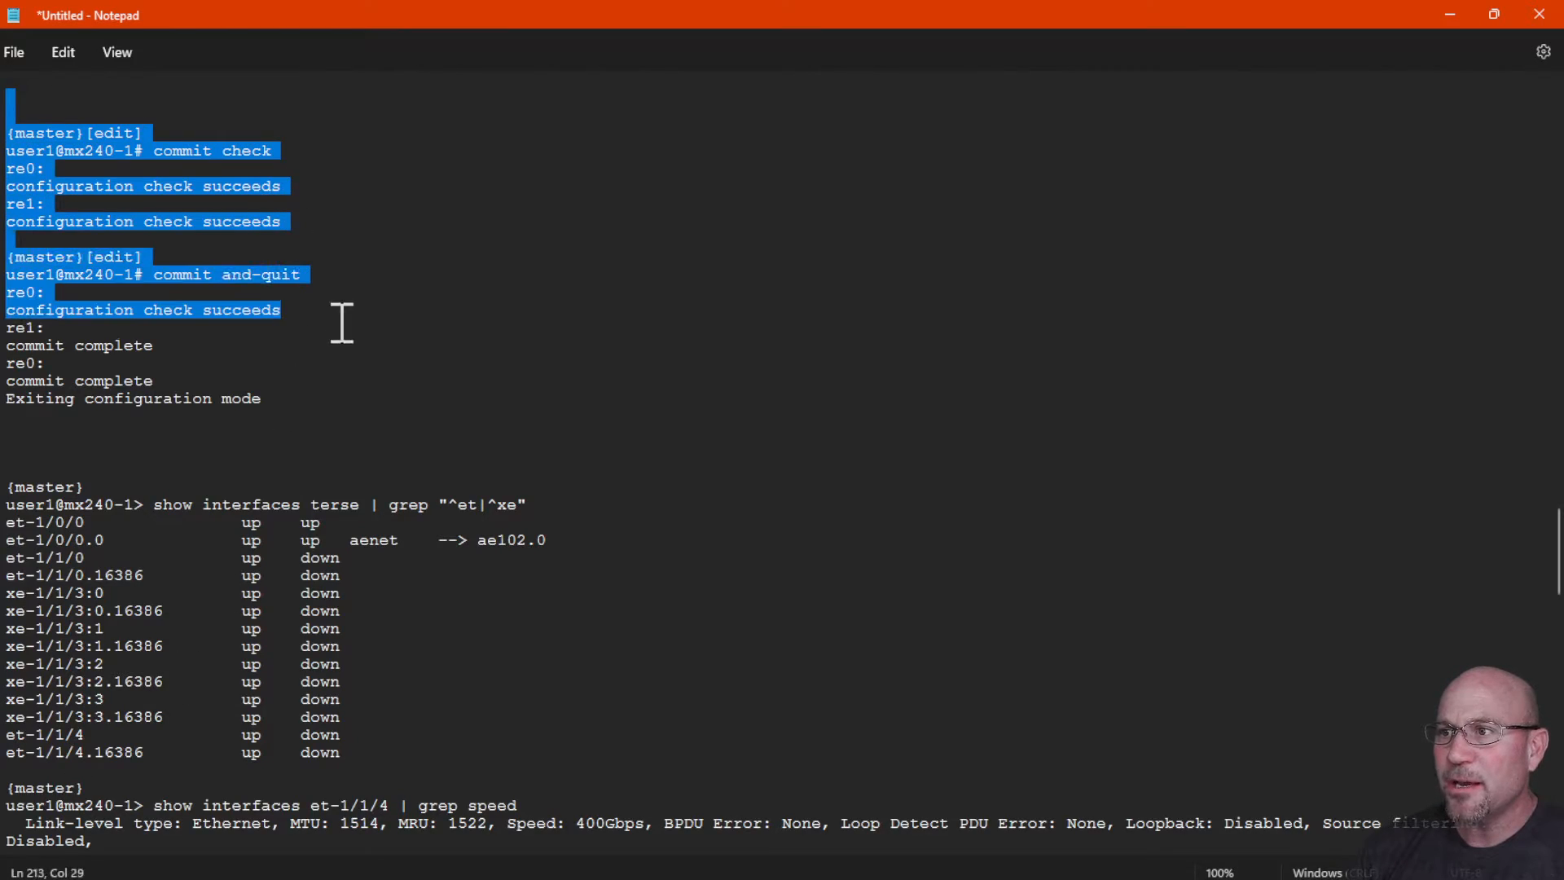
left_click_drag(342, 322, 219, 449)
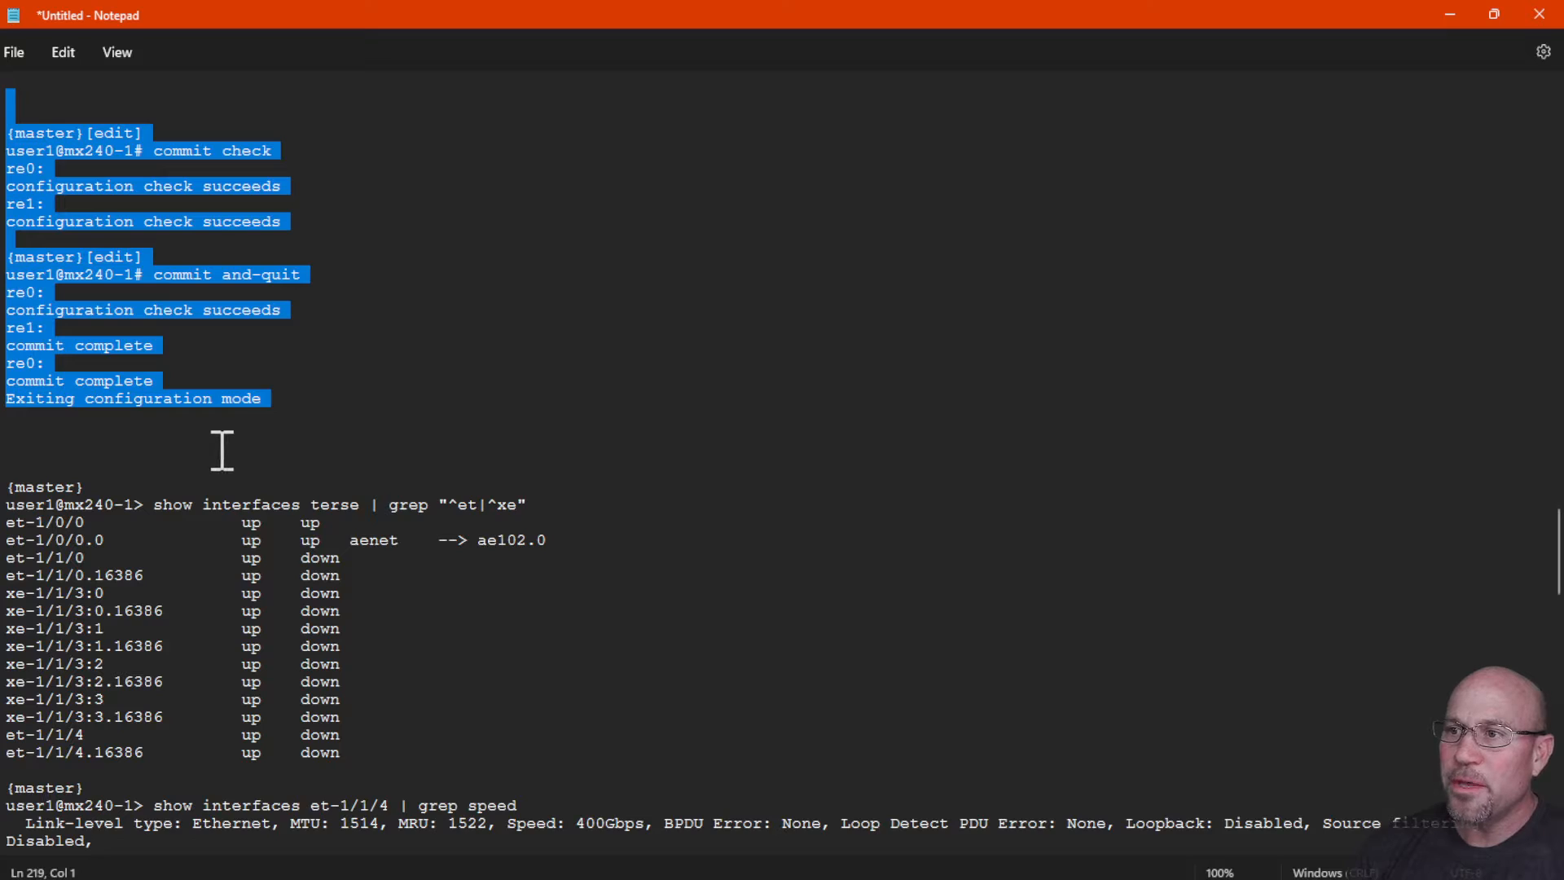
left_click(219, 449)
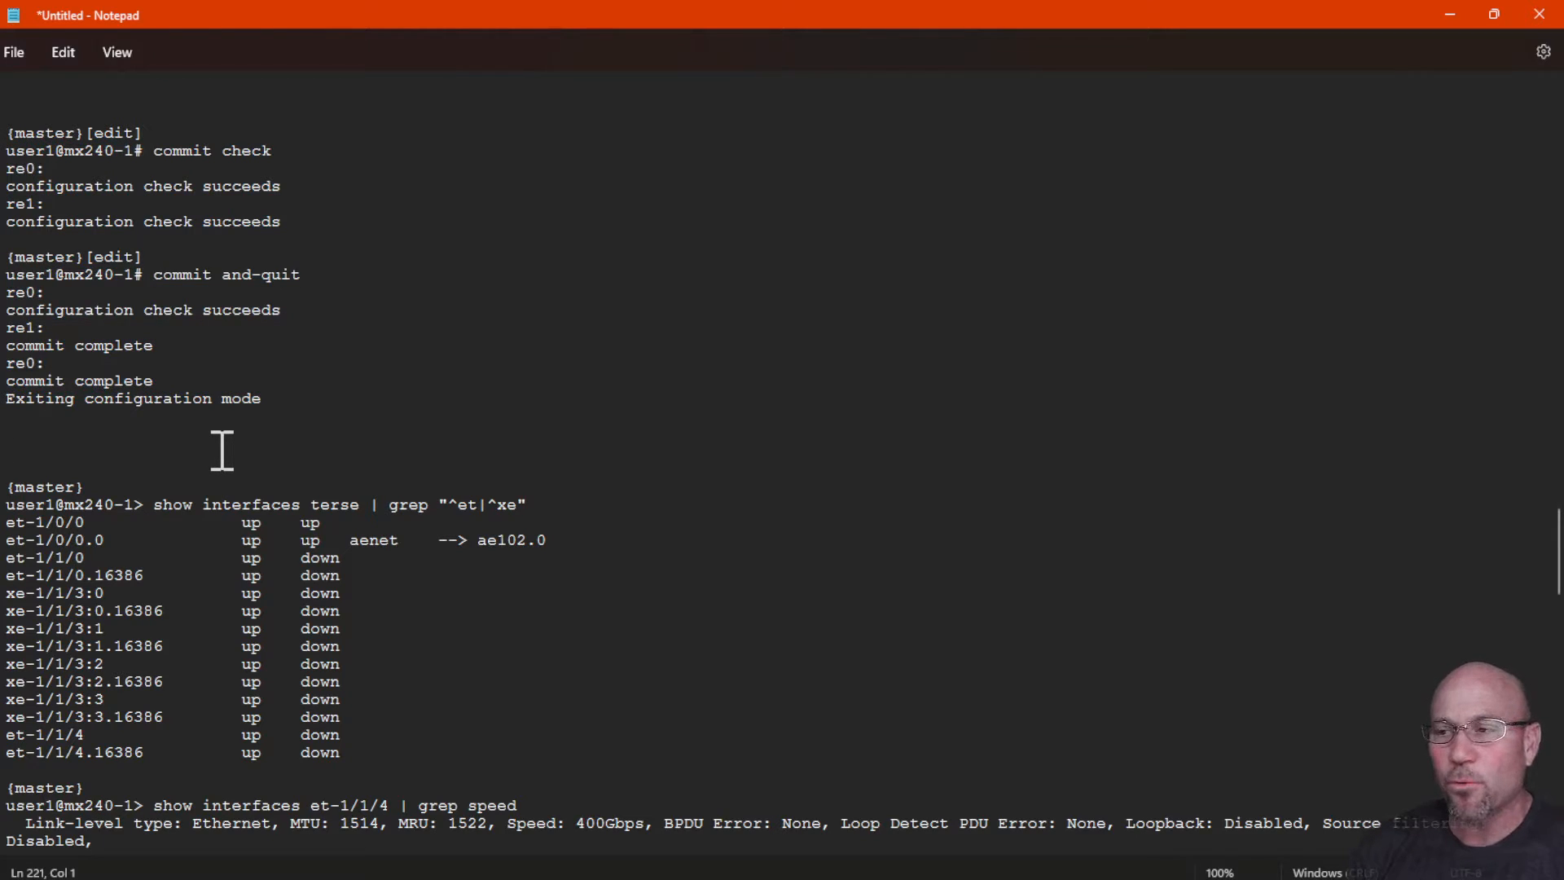
mouse_move(232, 441)
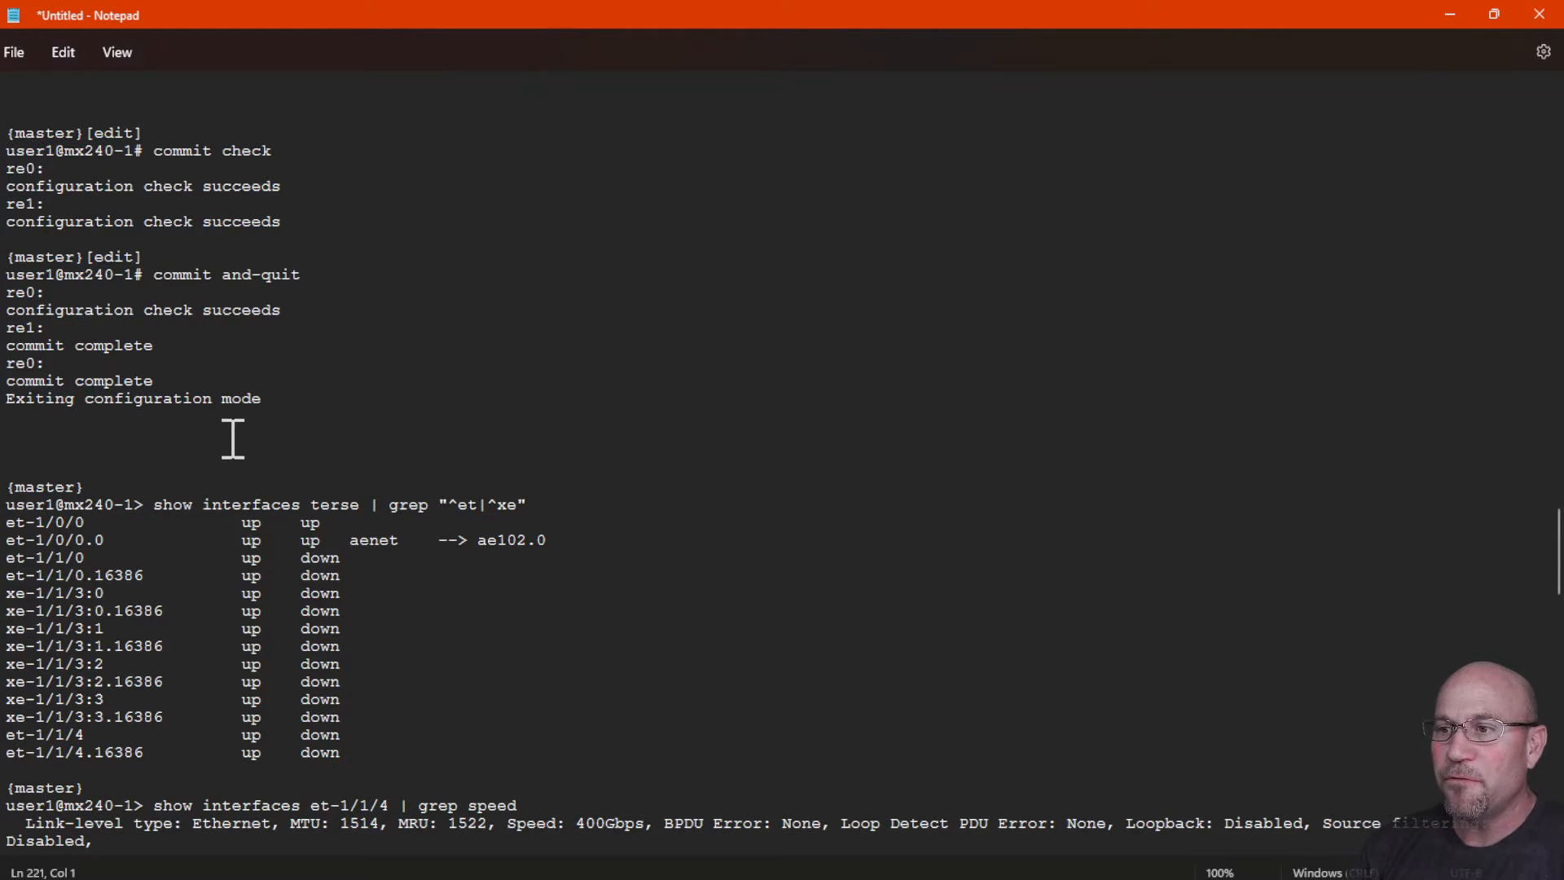
scroll("down", 3)
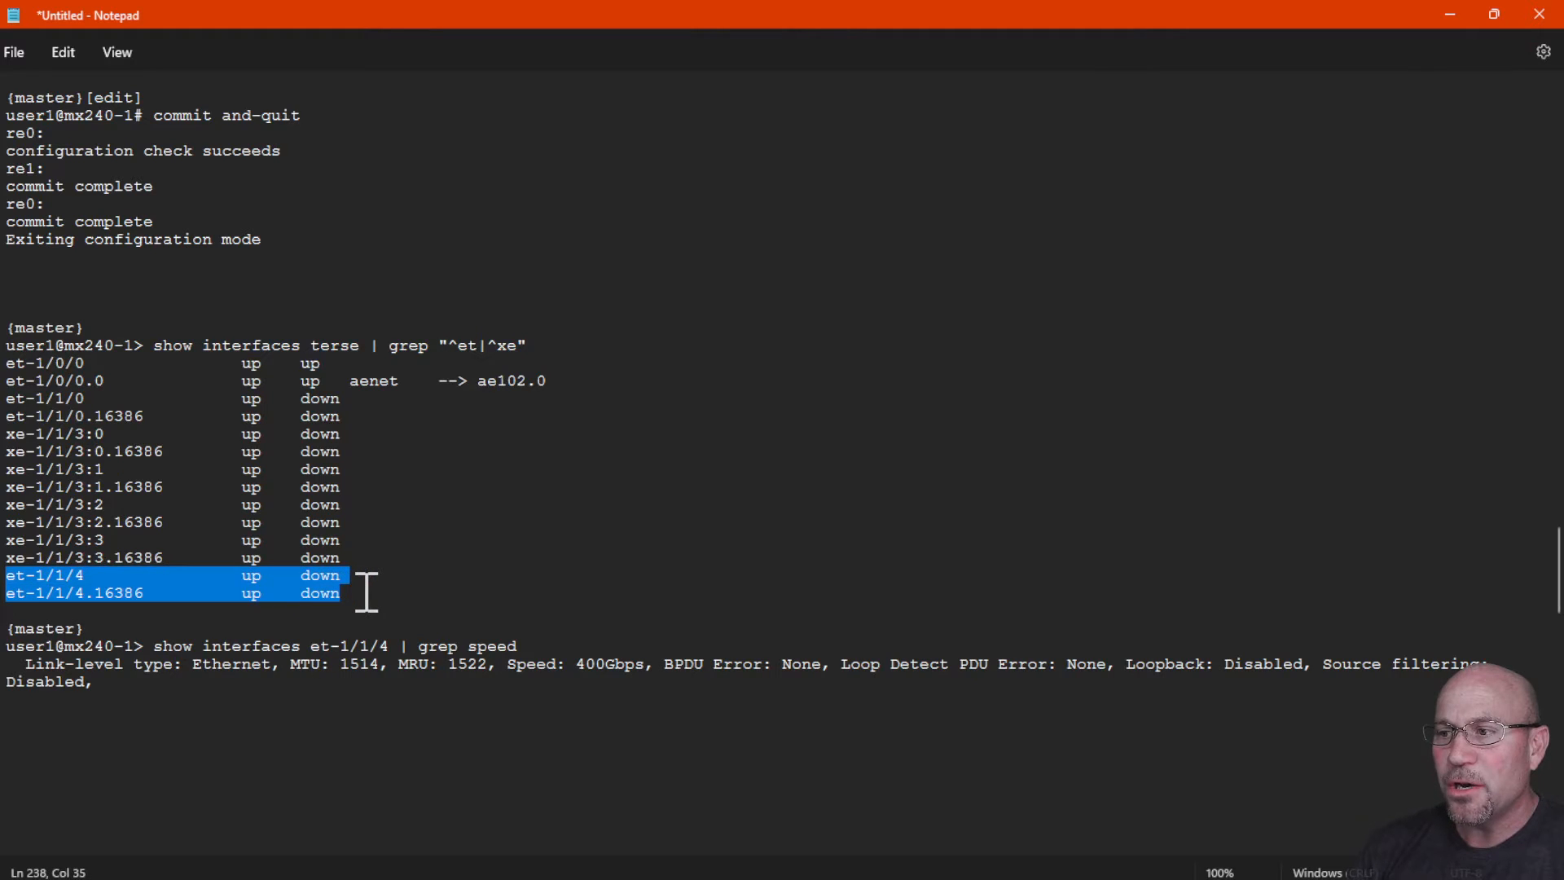
Step: Highlight the speed grep filter and the port 4 speed 400g configuration line
scroll("down", 3)
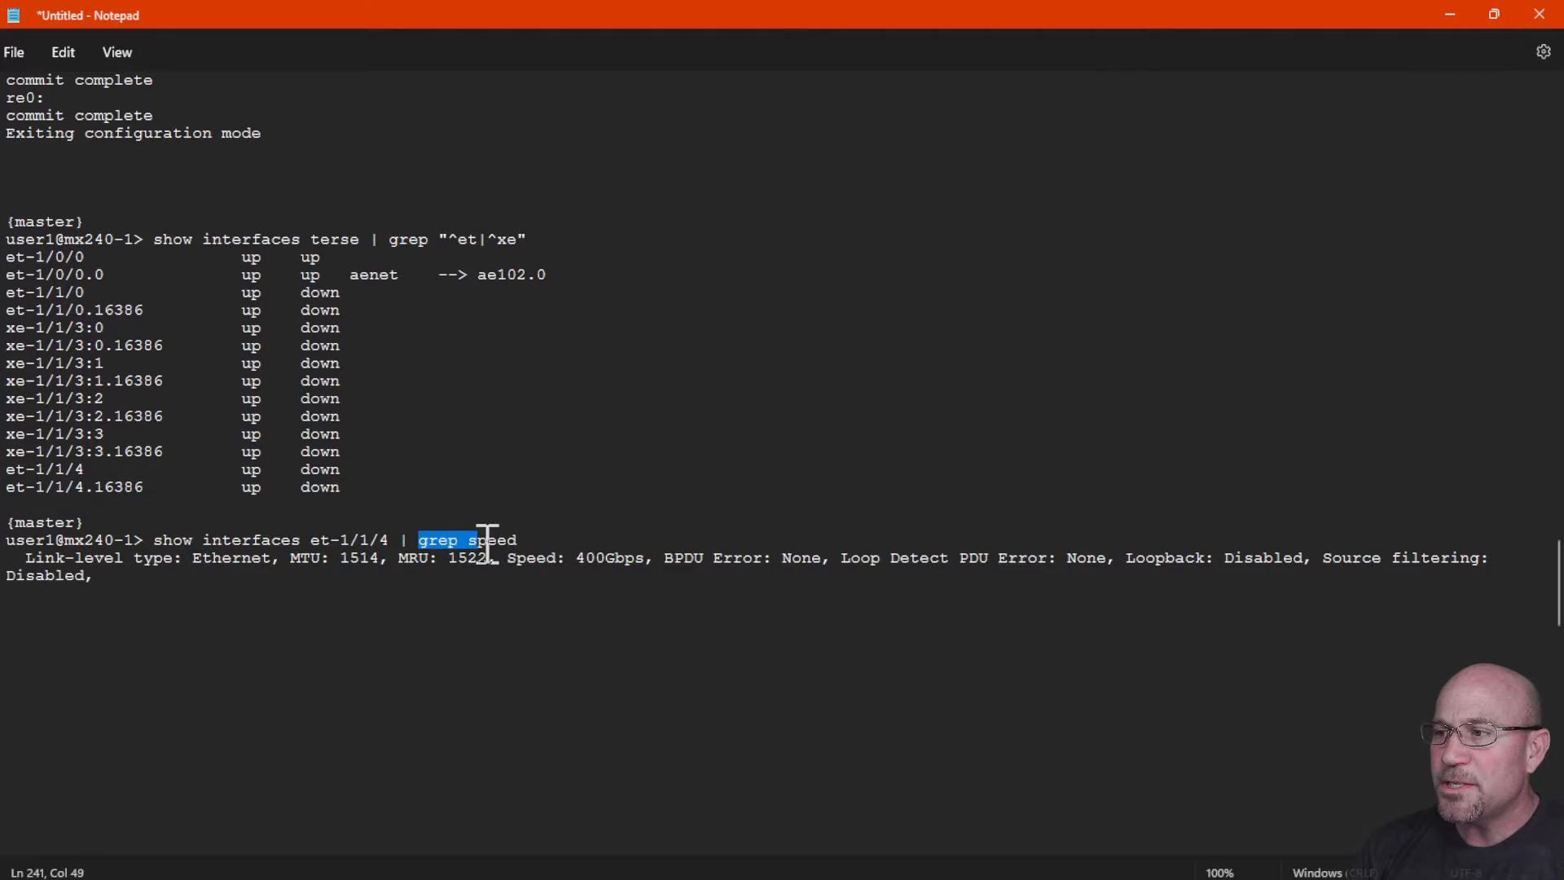
double_click(609, 557)
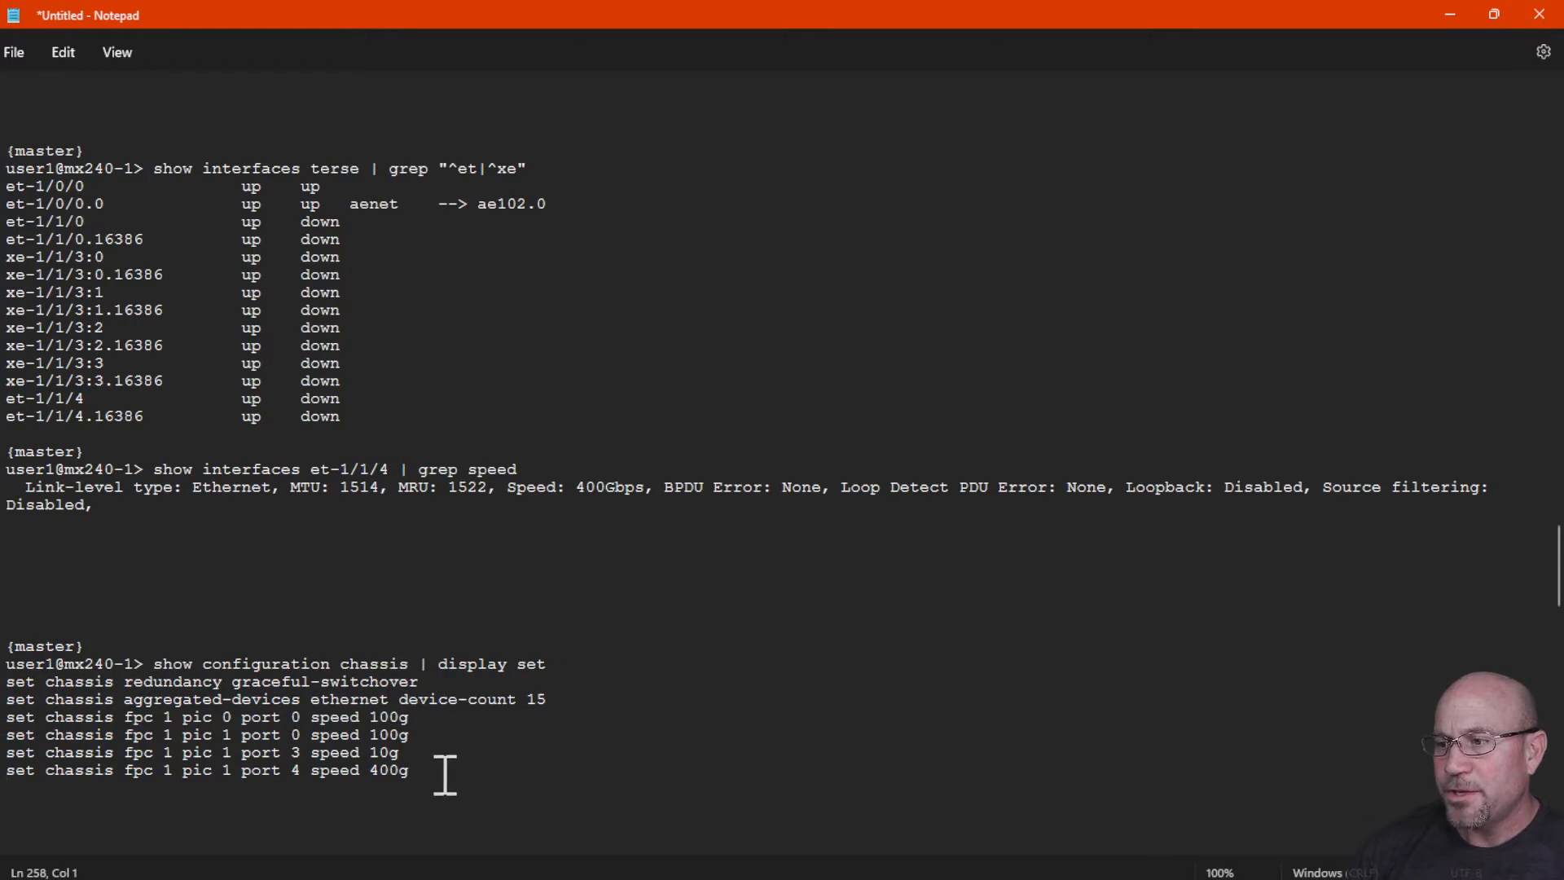
triple_click(200, 768)
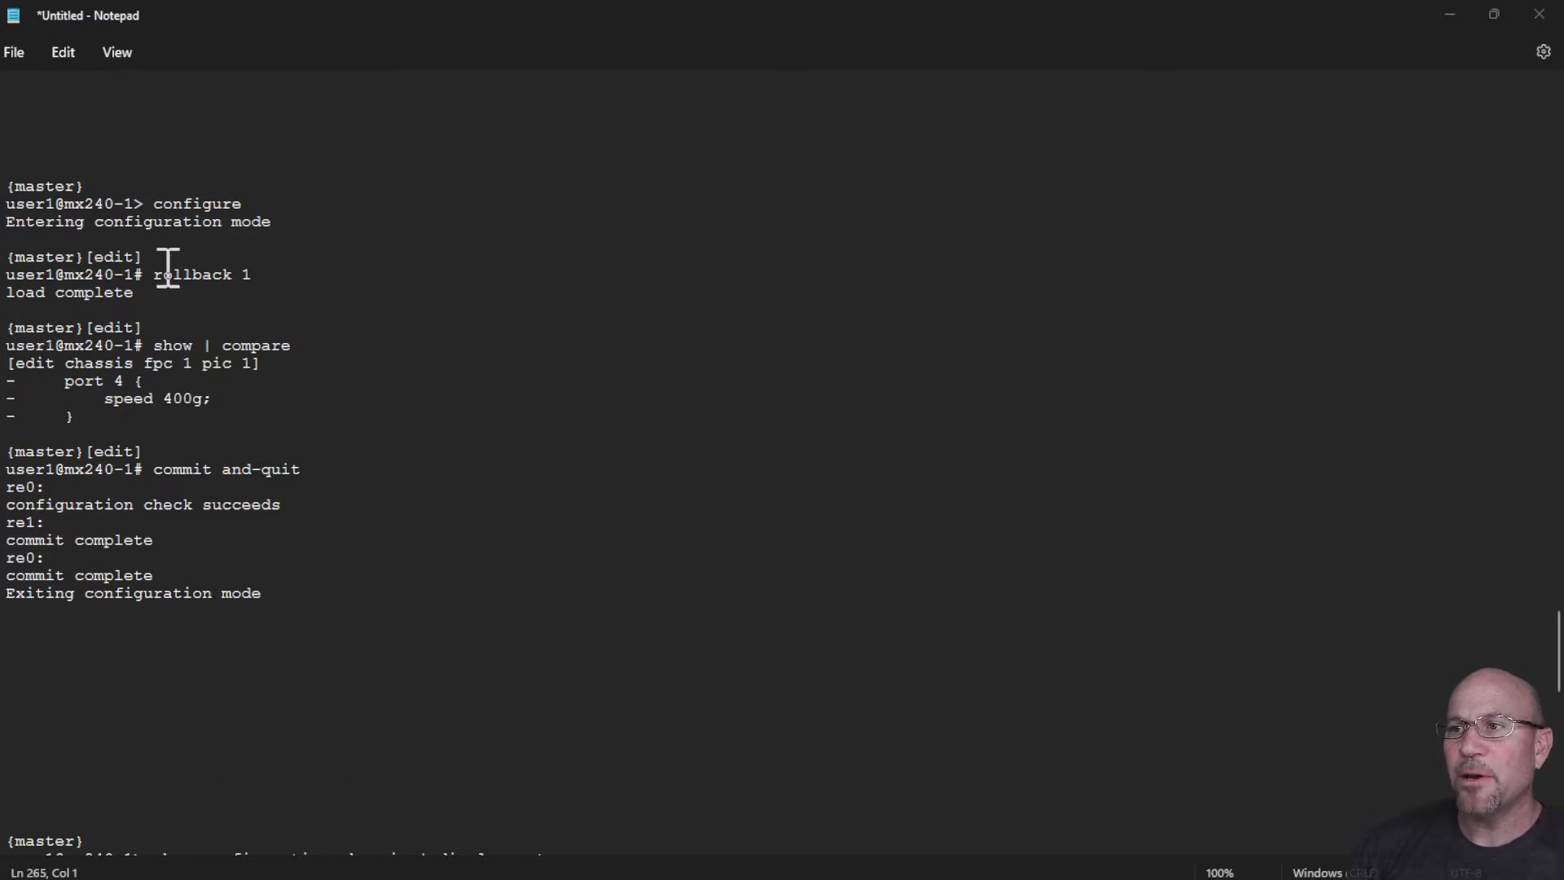
Step: Highlight 'rollback 1' and scroll to the post-rollback chassis configuration
double_click(190, 274)
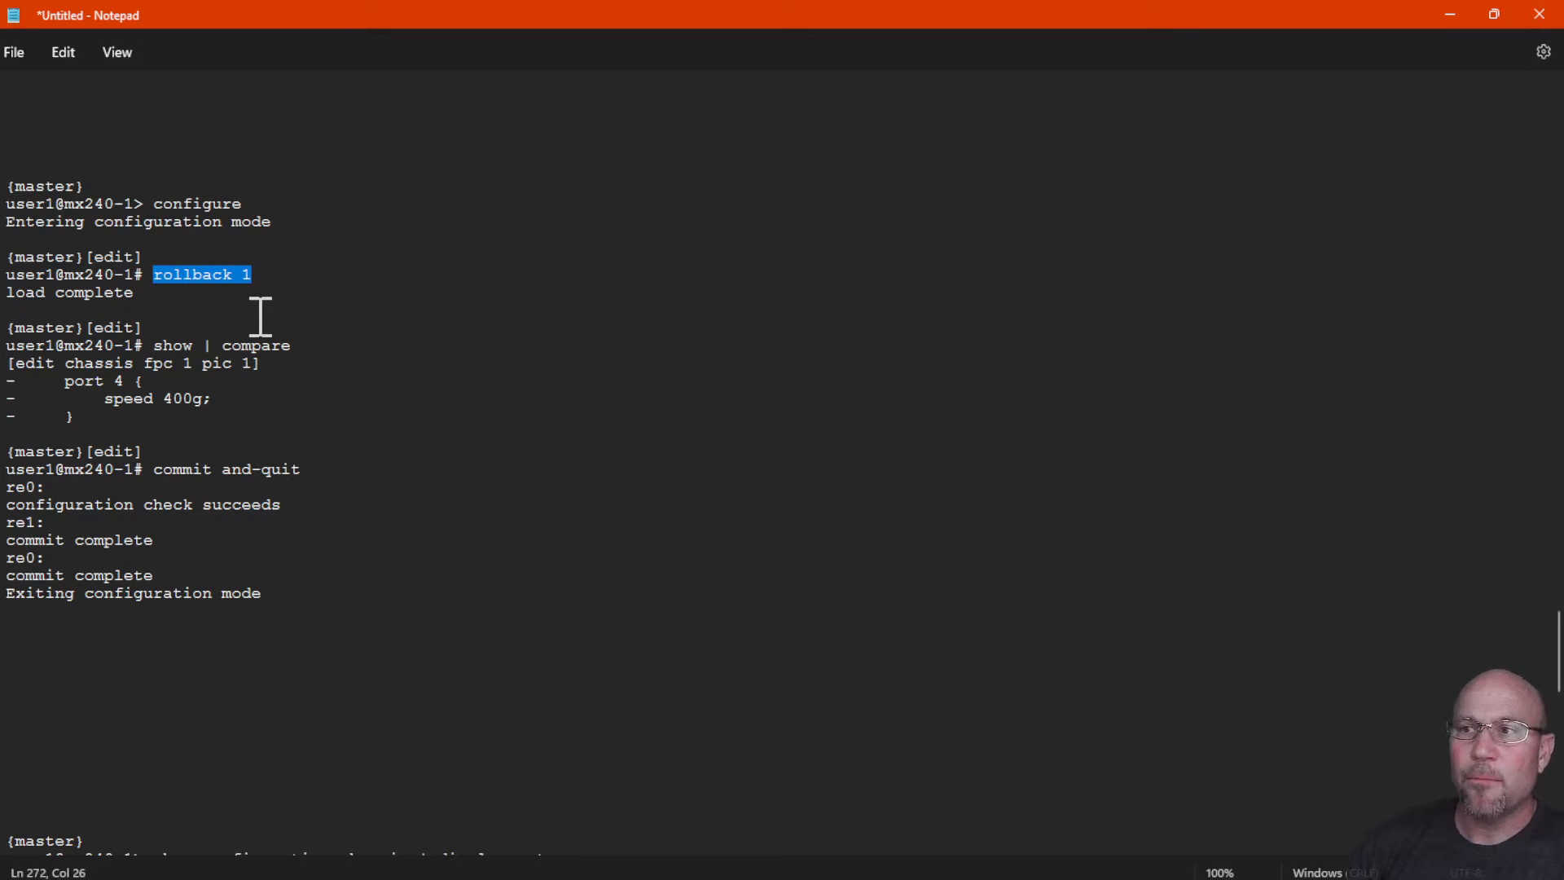
mouse_move(37, 439)
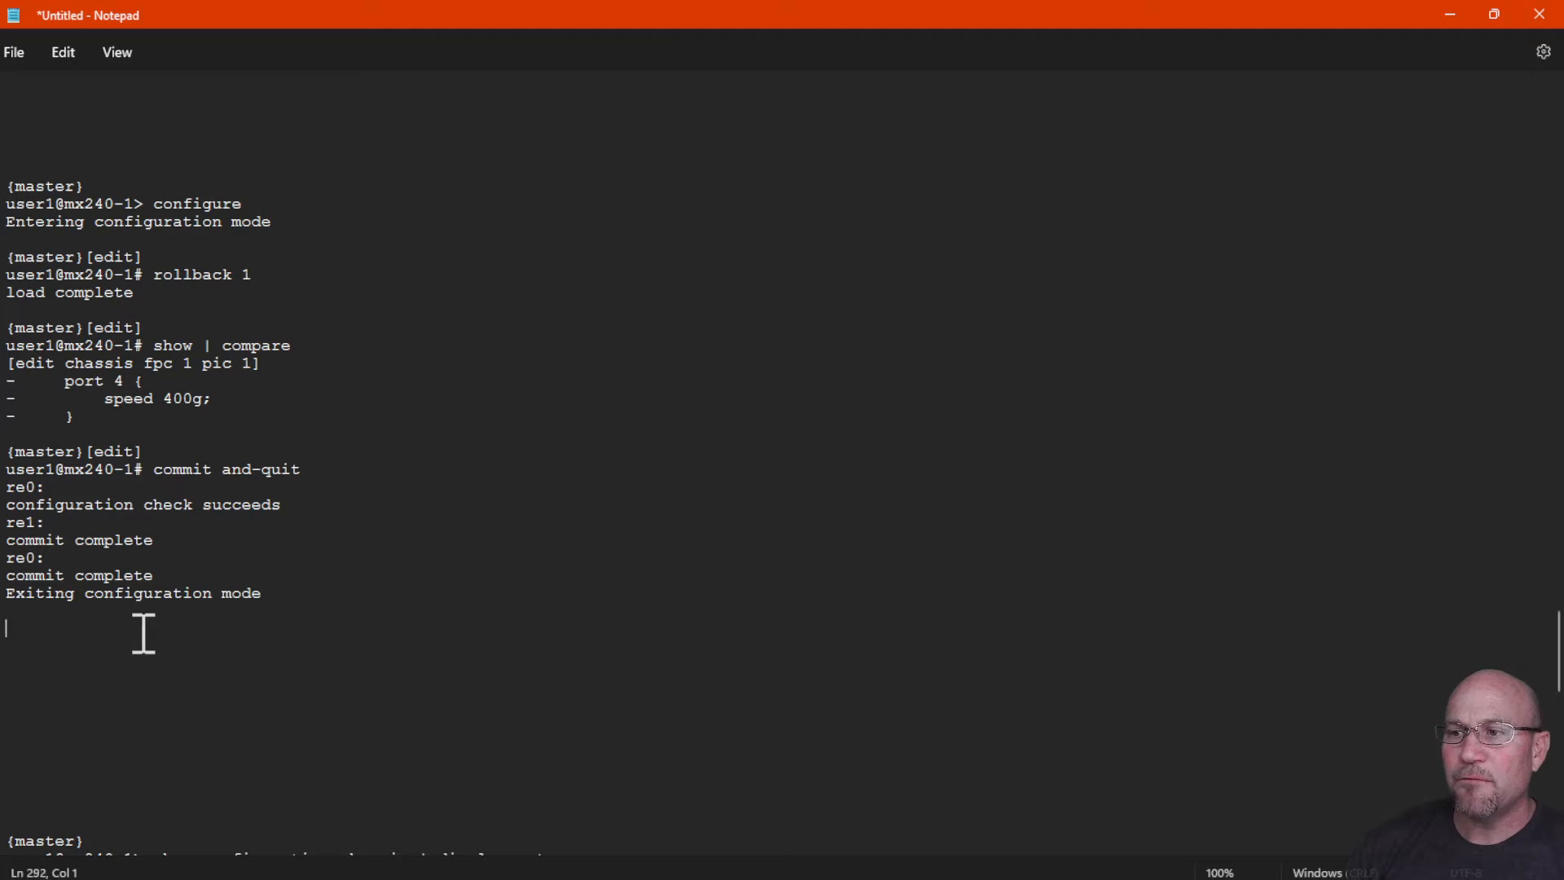
scroll("down", 3)
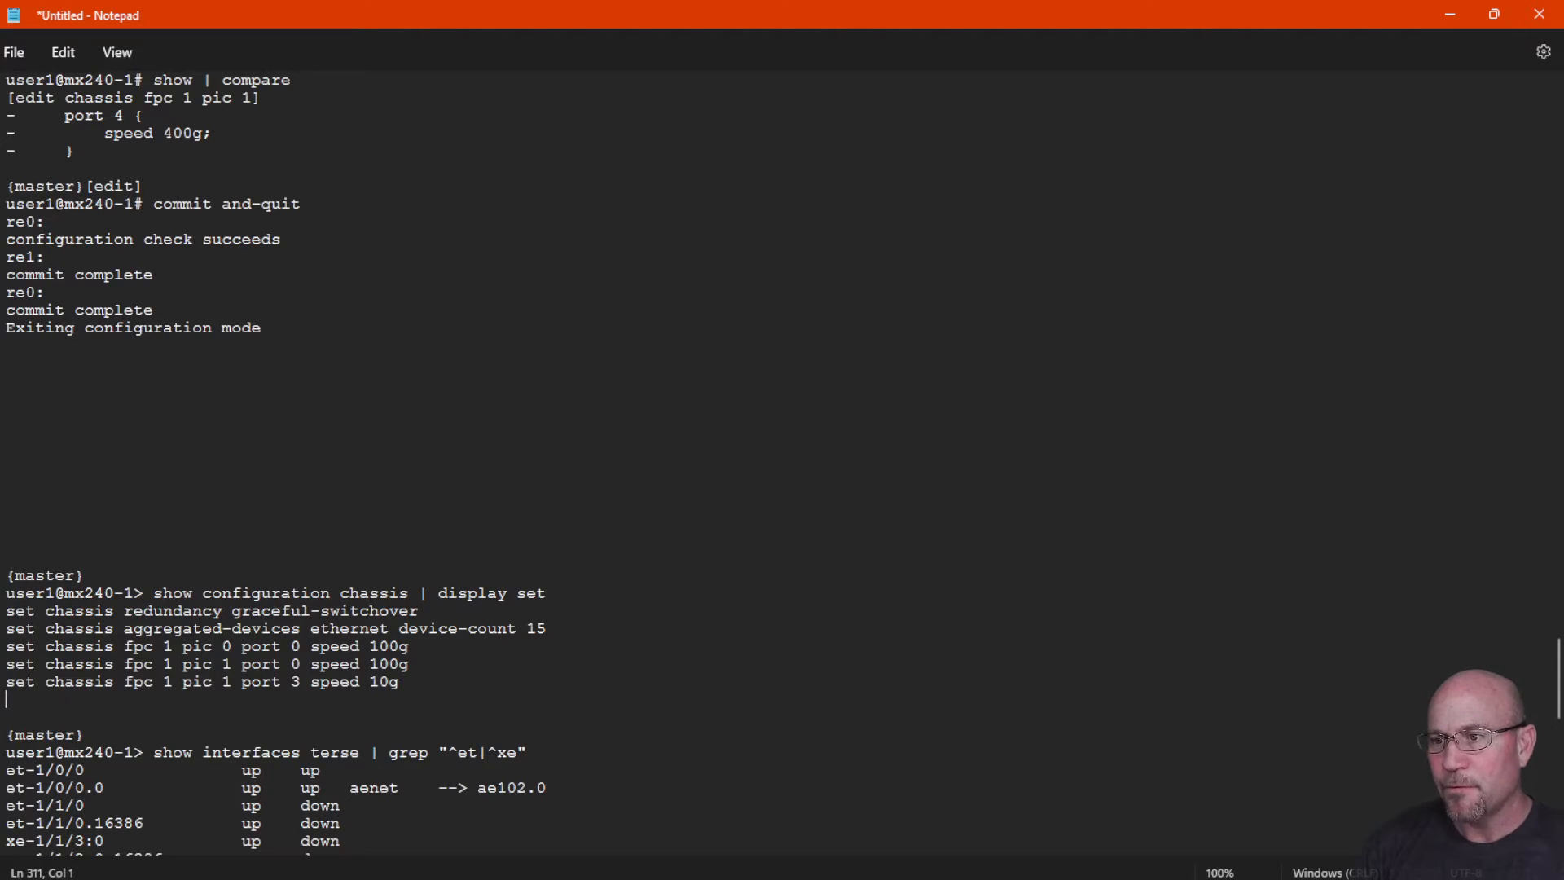
Step: Scroll to the post-rollback output: et-1/1/4 missing, grep speed empty, then system information
scroll("down", 3)
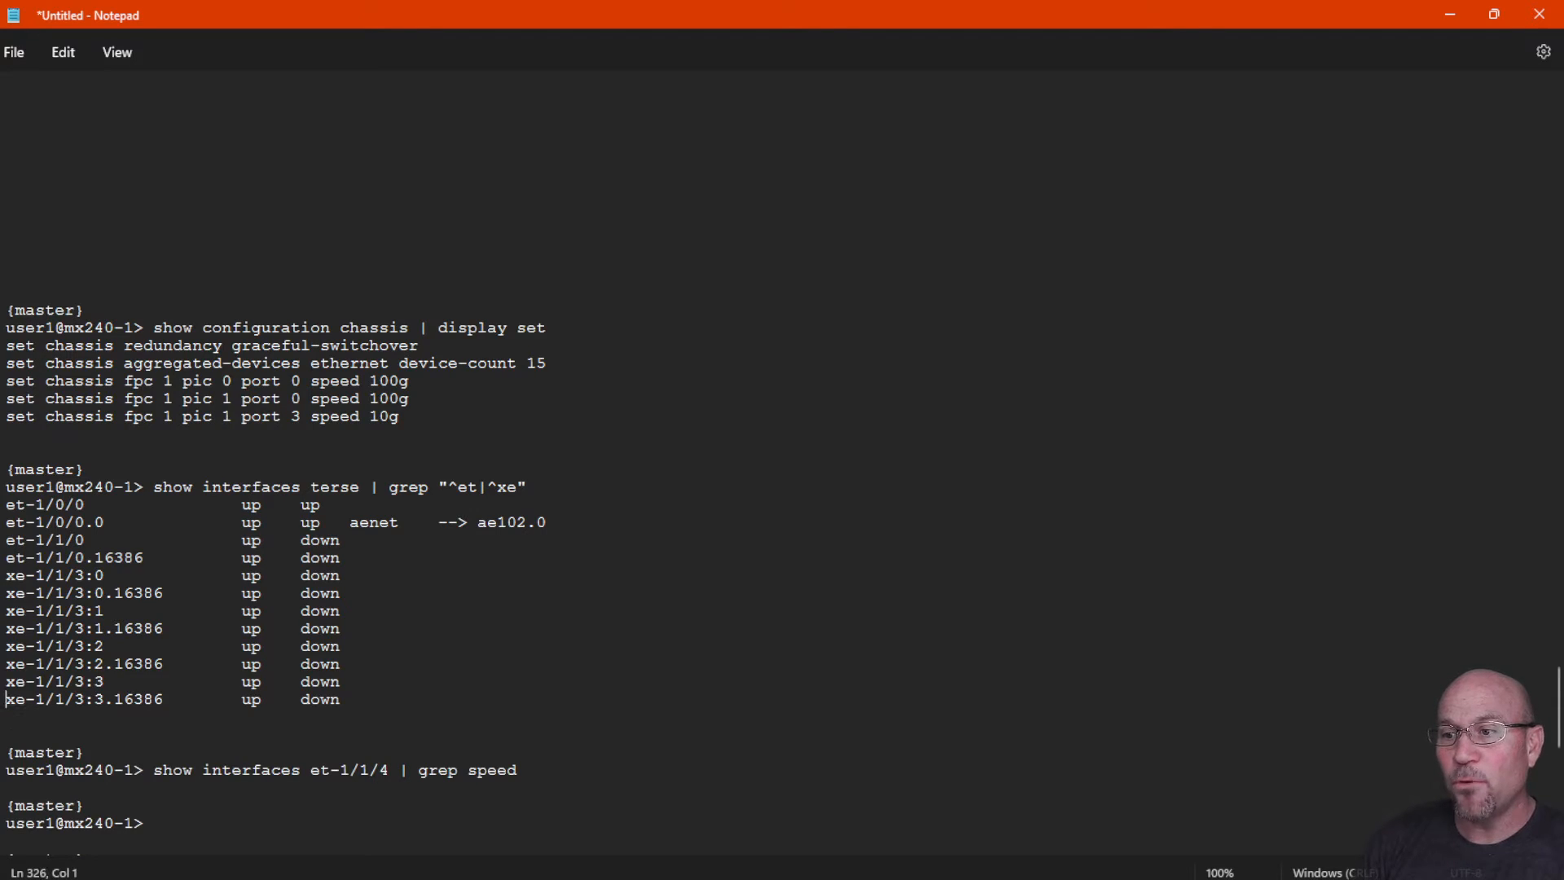
scroll("down", 3)
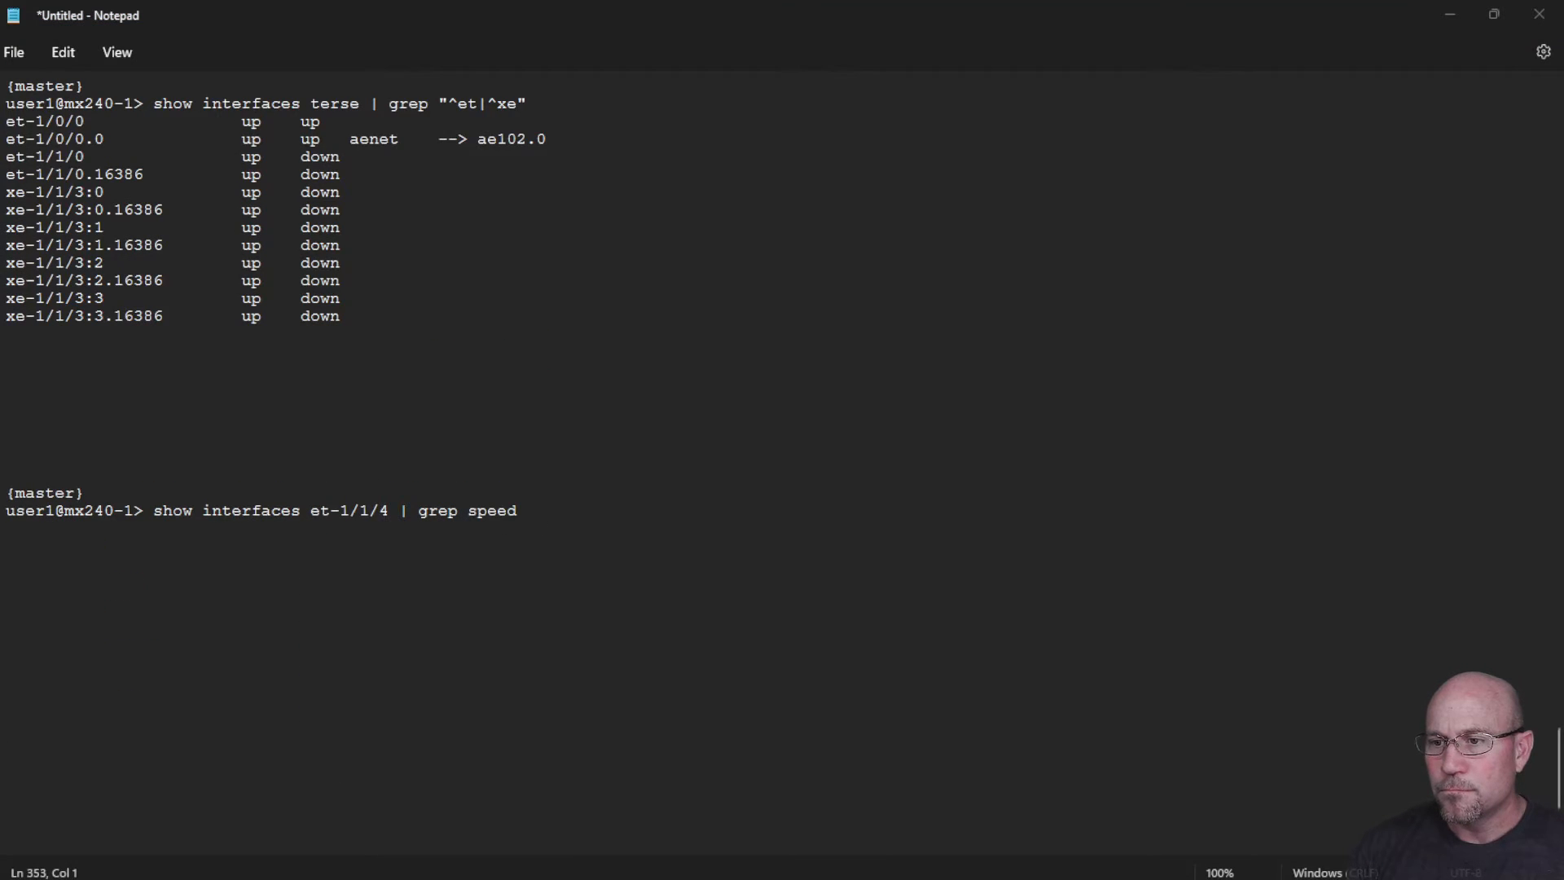
left_click_drag(146, 510, 251, 510)
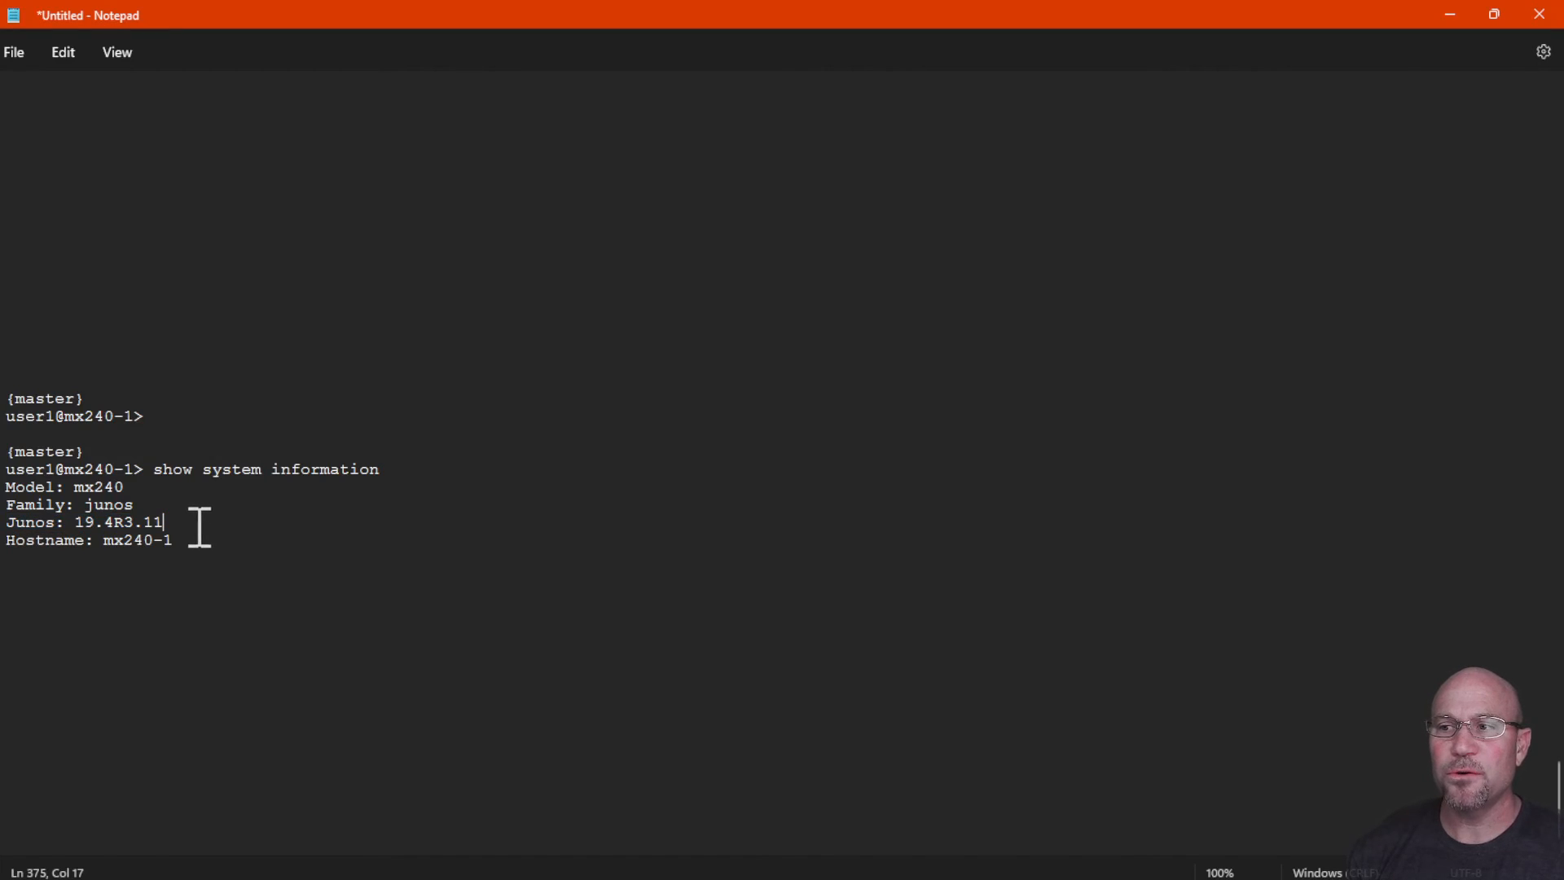
triple_click(80, 522)
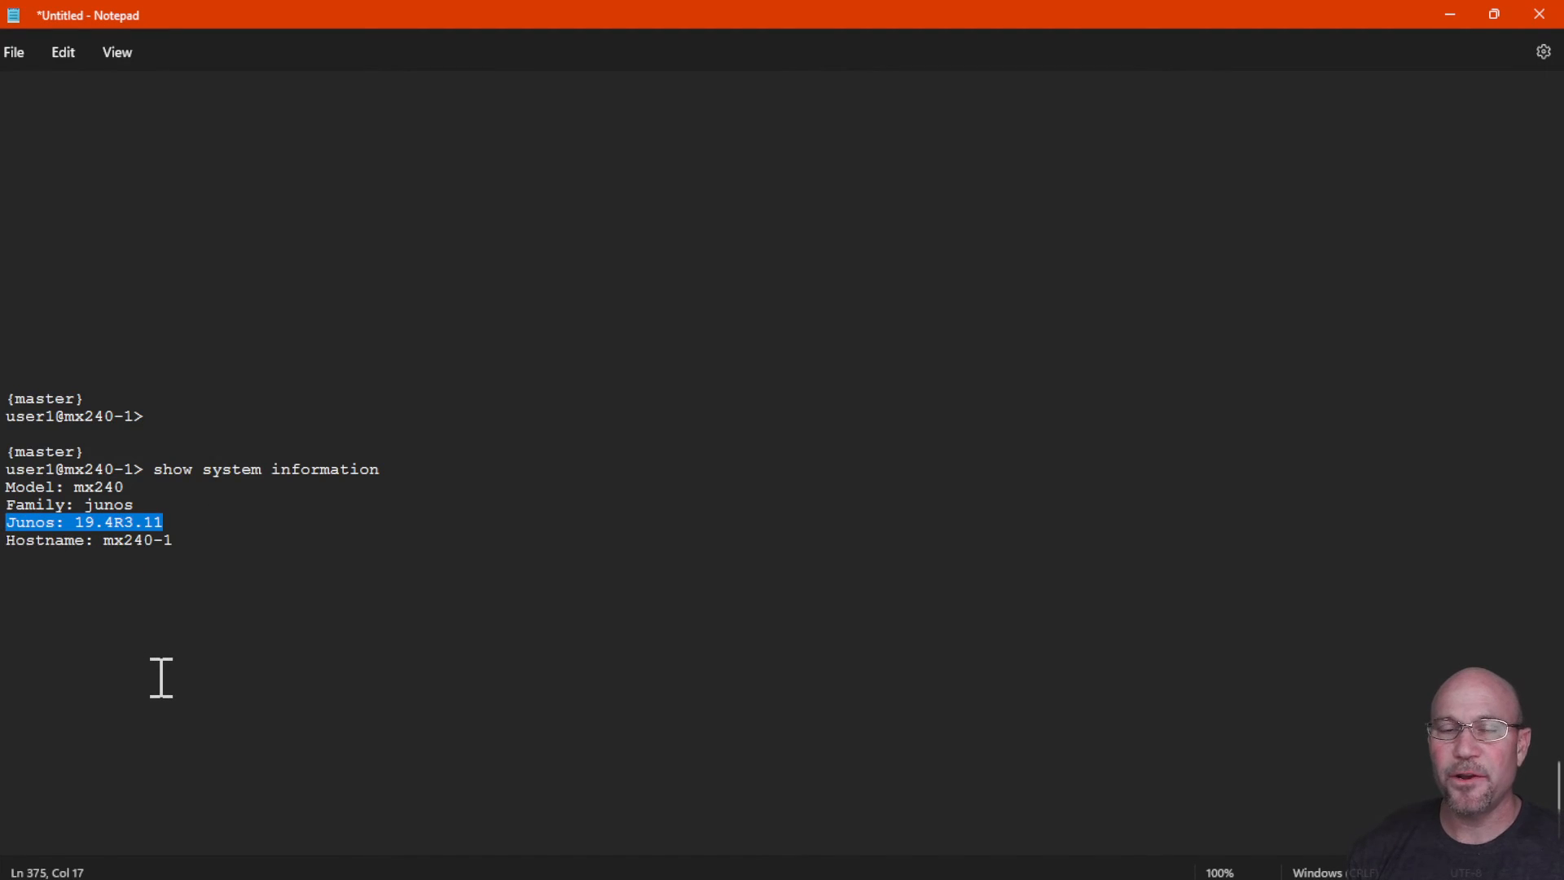